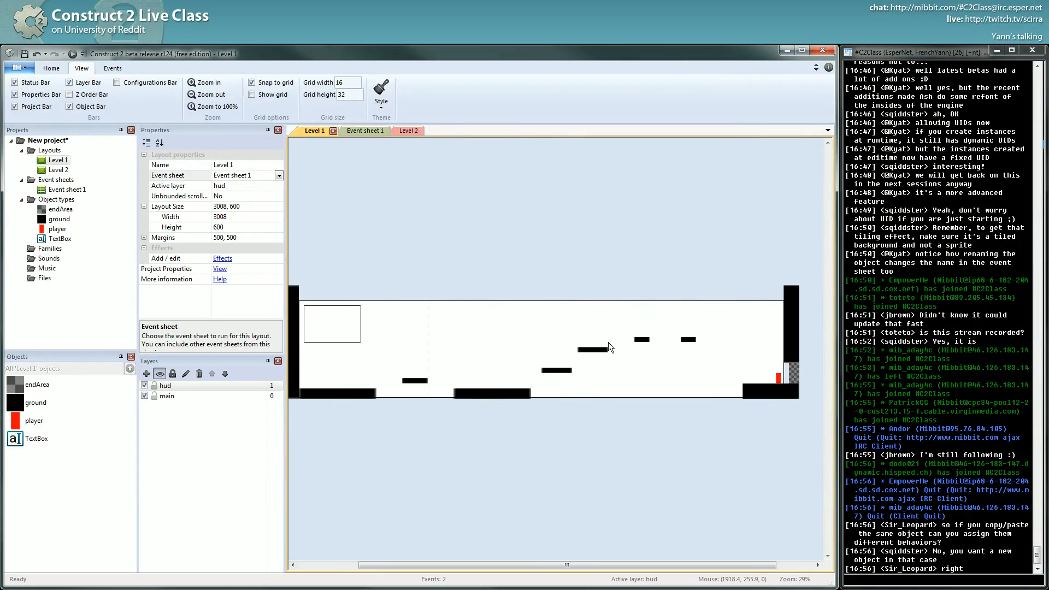
Scroll the Level 1 layout and double-click empty space to bring up Insert New Object.
scroll(down, 3)
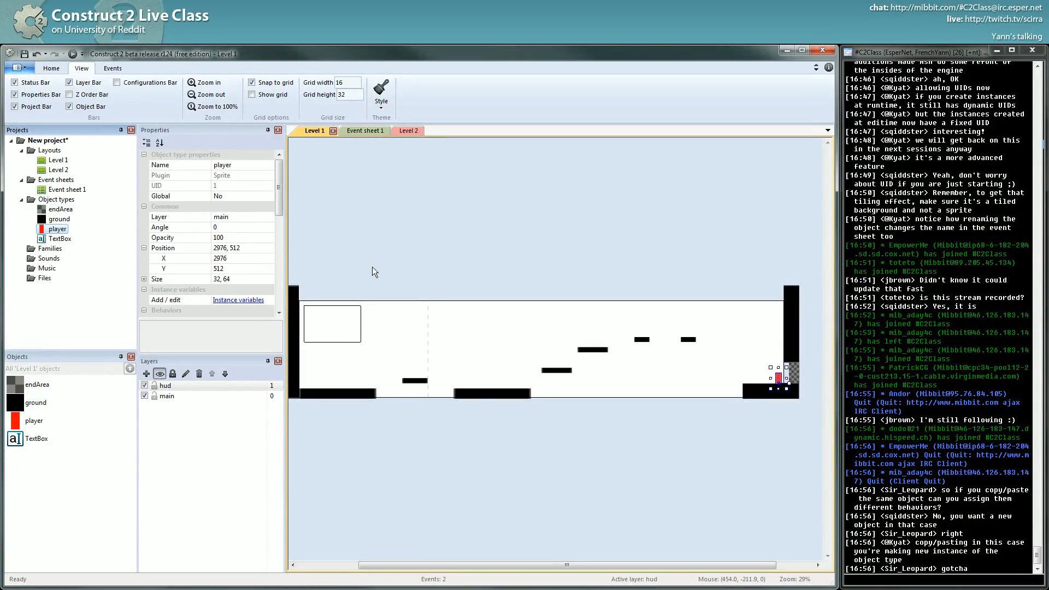
scroll(down, 3)
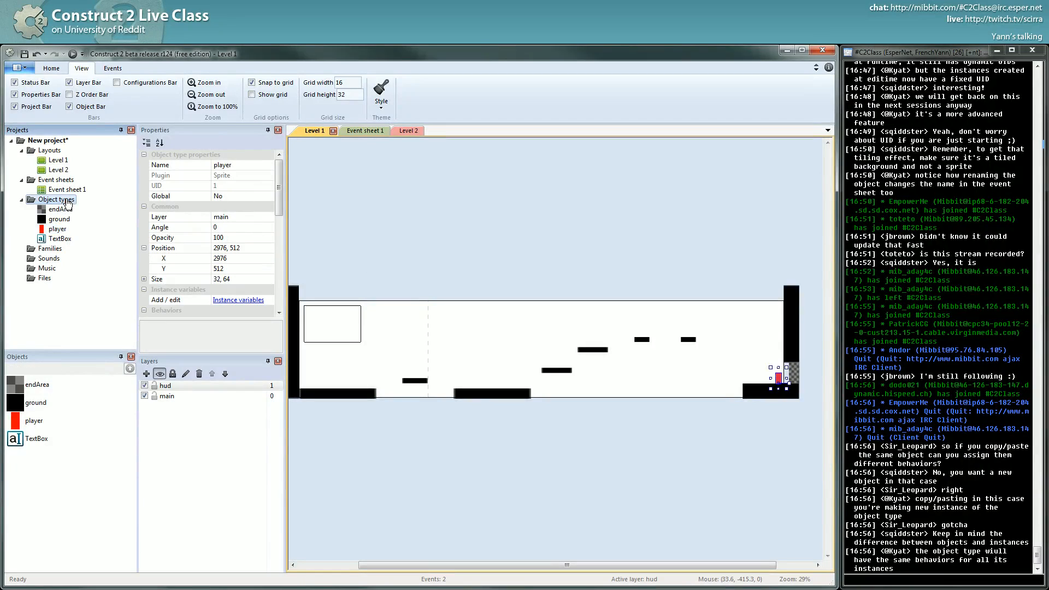
mouse_move(331, 399)
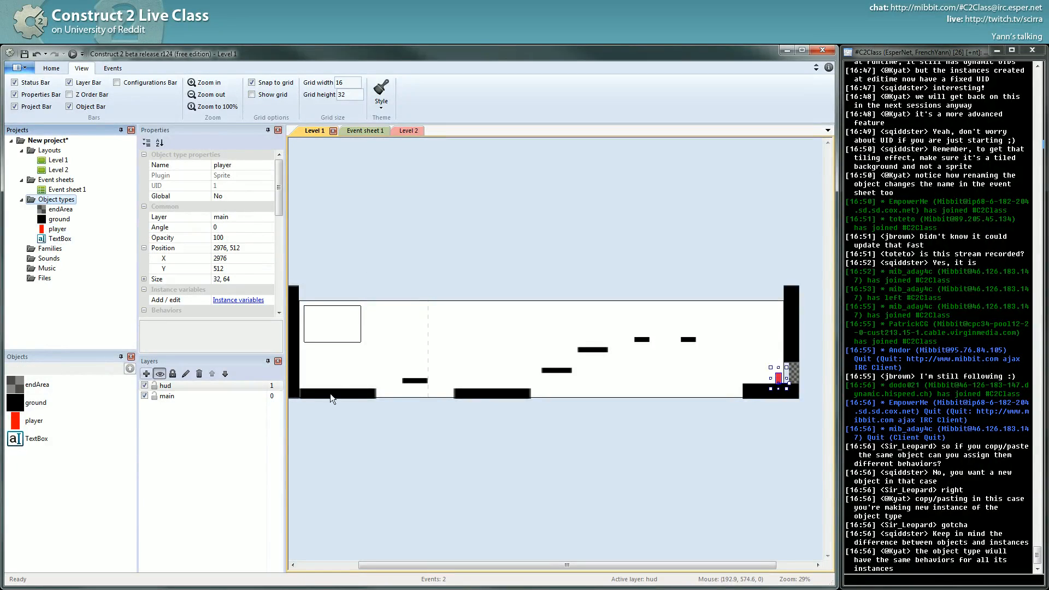
click(454, 329)
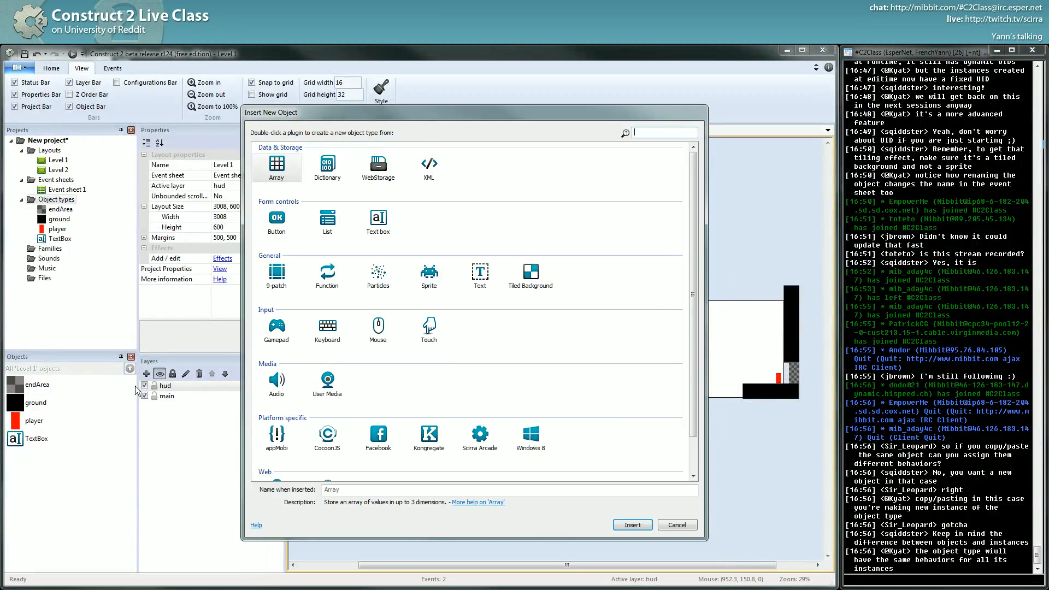
Cancel the Insert New Object dialog, then browse the Sprite and Text object types.
click(676, 524)
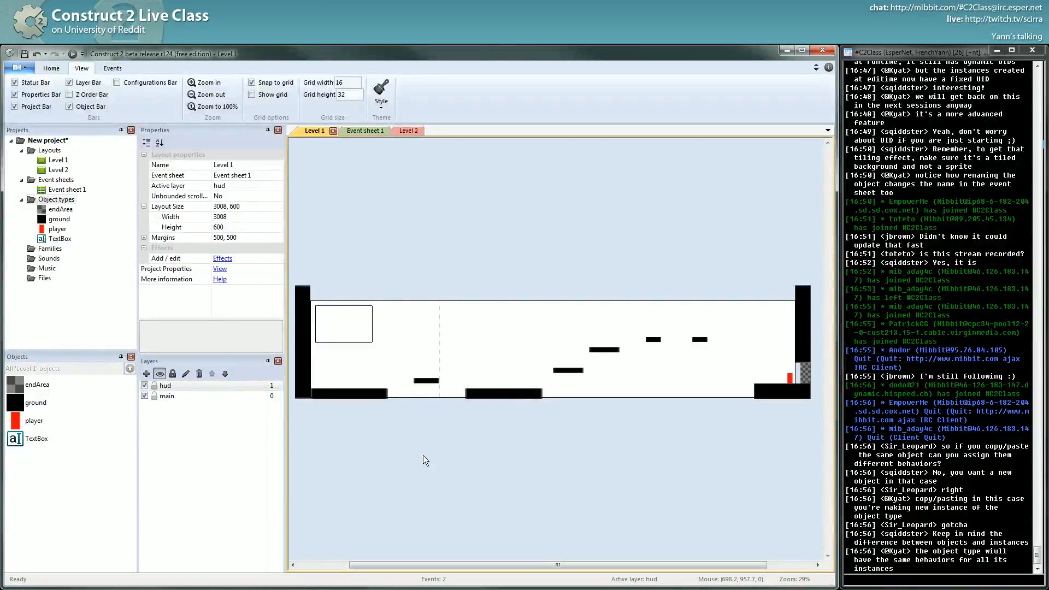
mouse_move(427, 316)
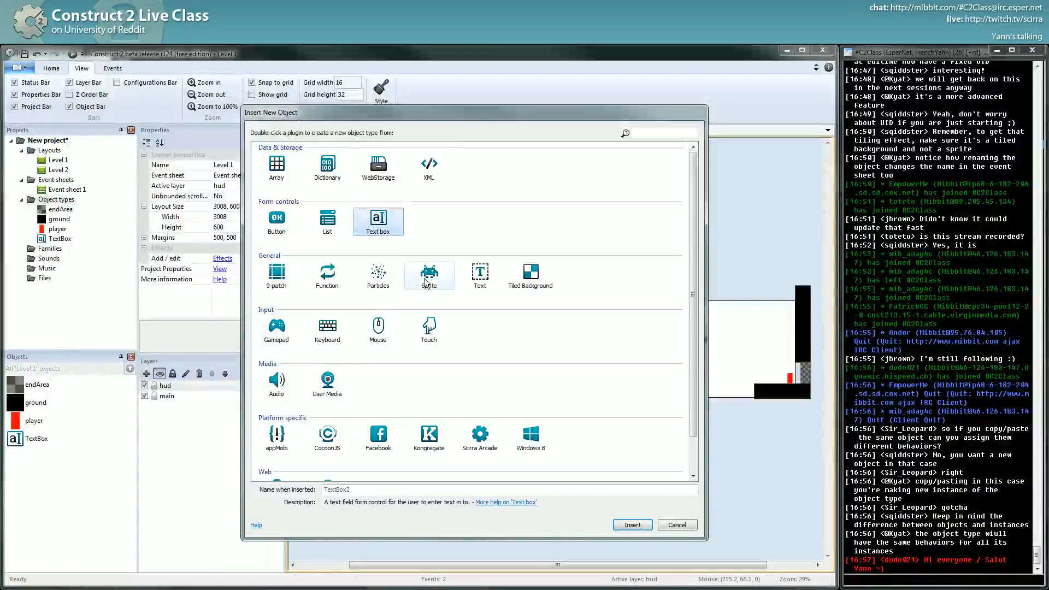
click(428, 274)
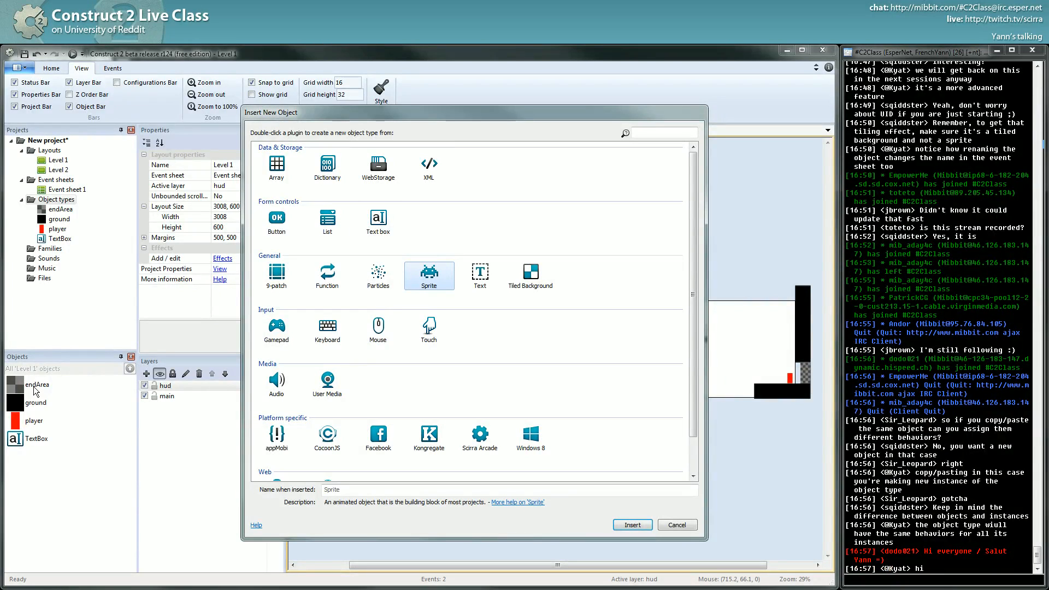
click(529, 275)
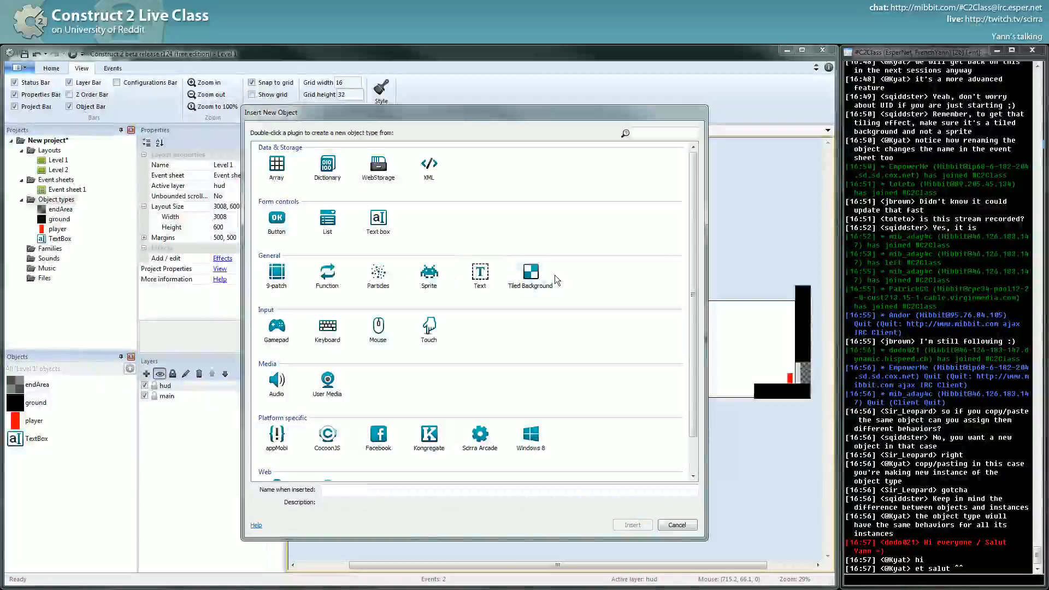
click(428, 272)
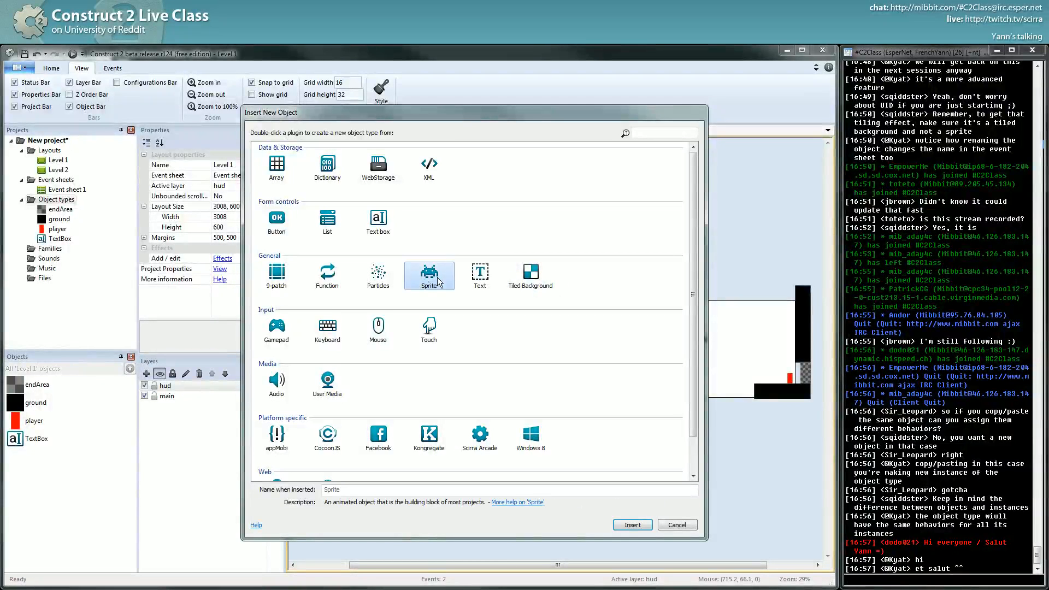
scroll(down, 3)
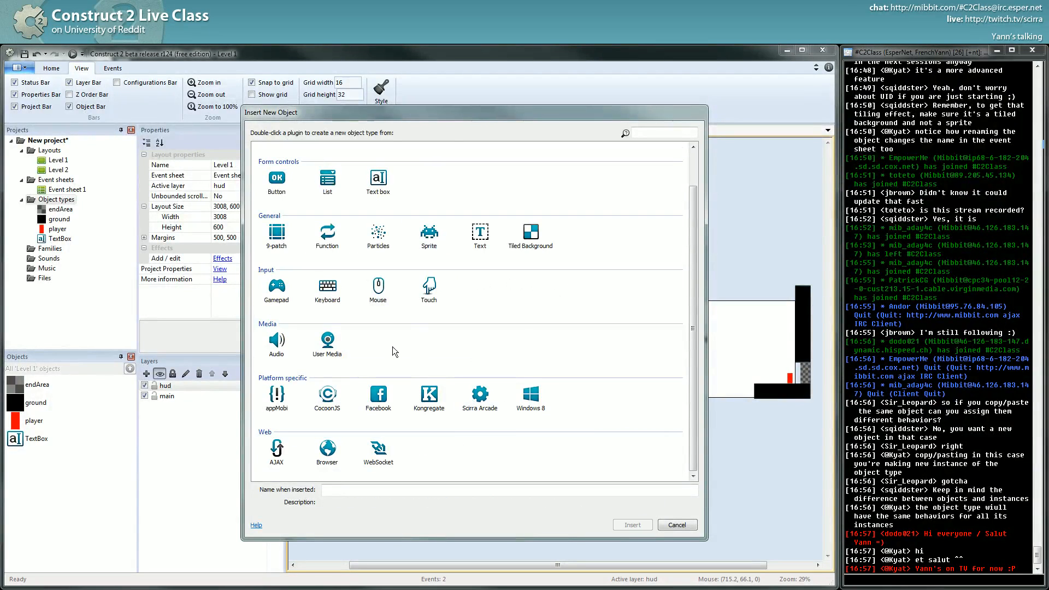
click(480, 232)
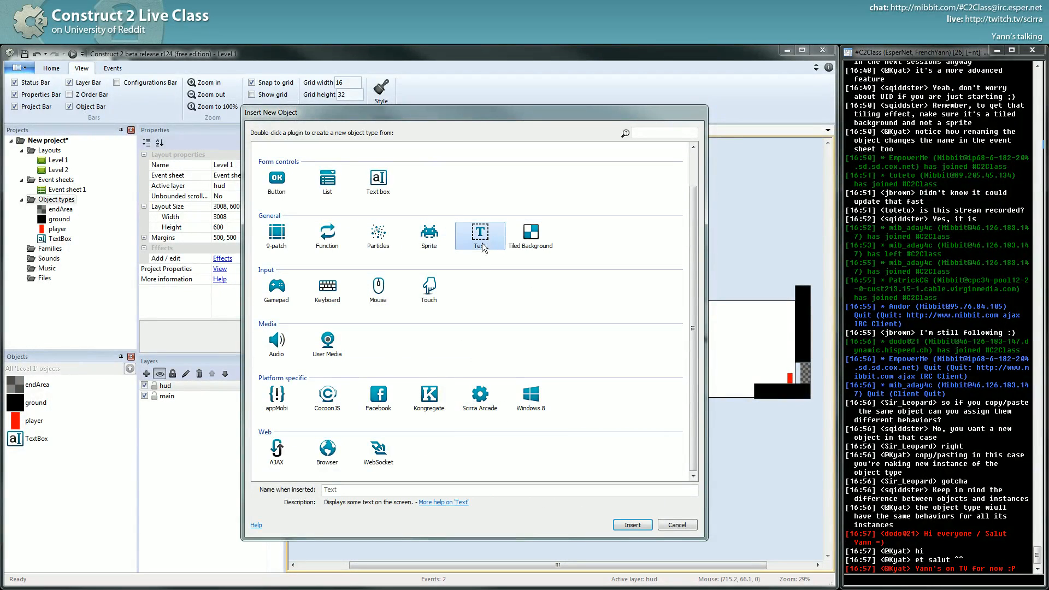
scroll(up, 3)
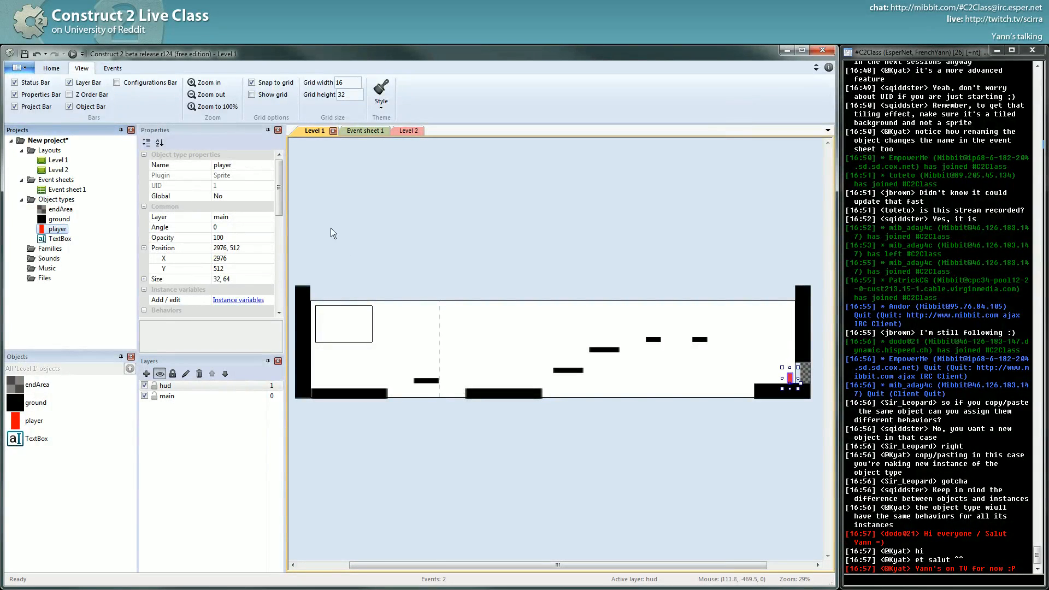
mouse_move(242, 233)
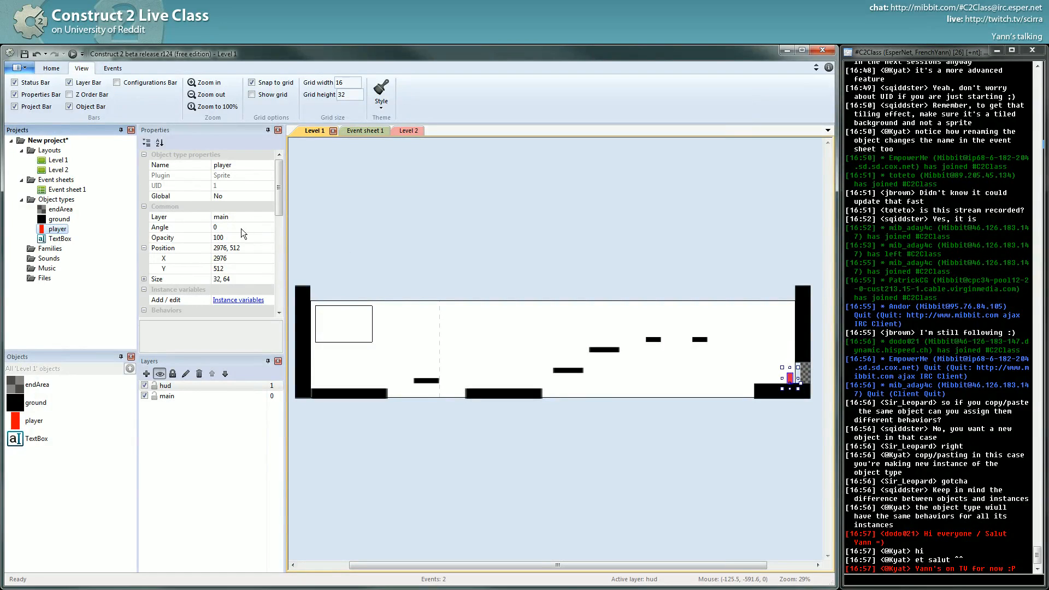
scroll(down, 3)
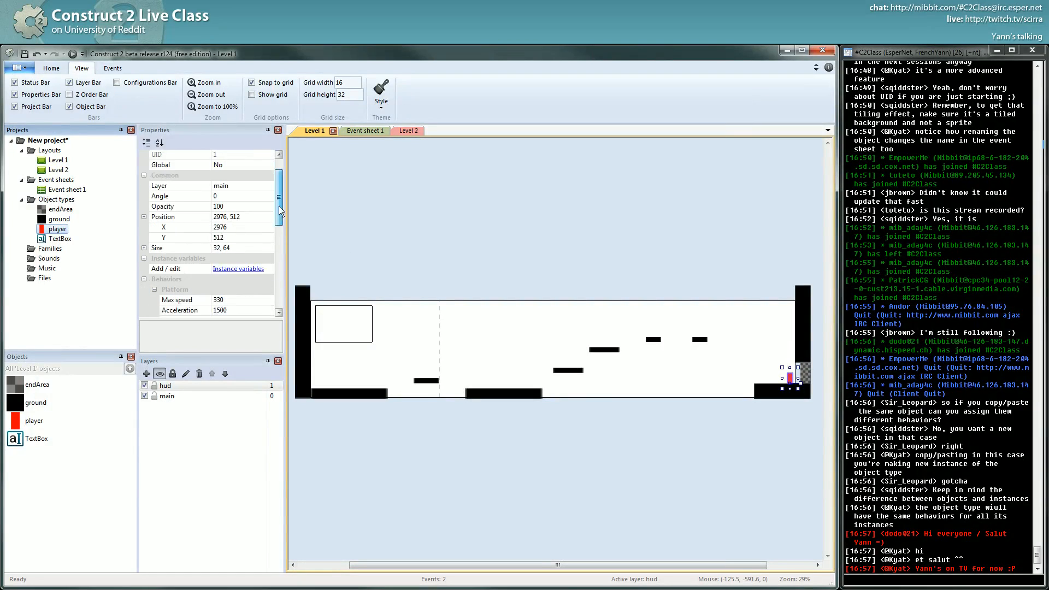
scroll(down, 3)
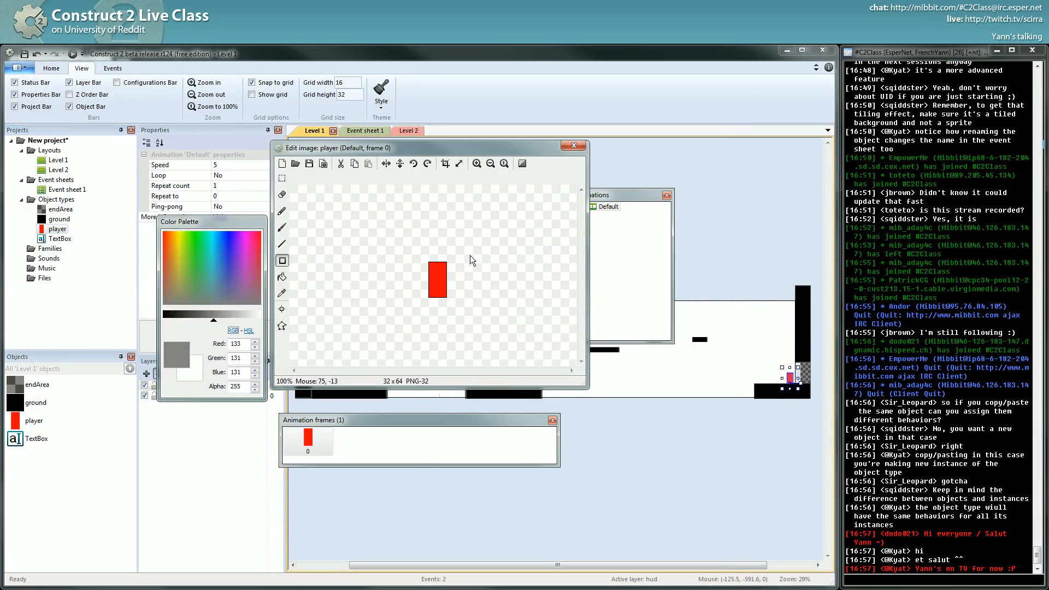
mouse_move(505, 235)
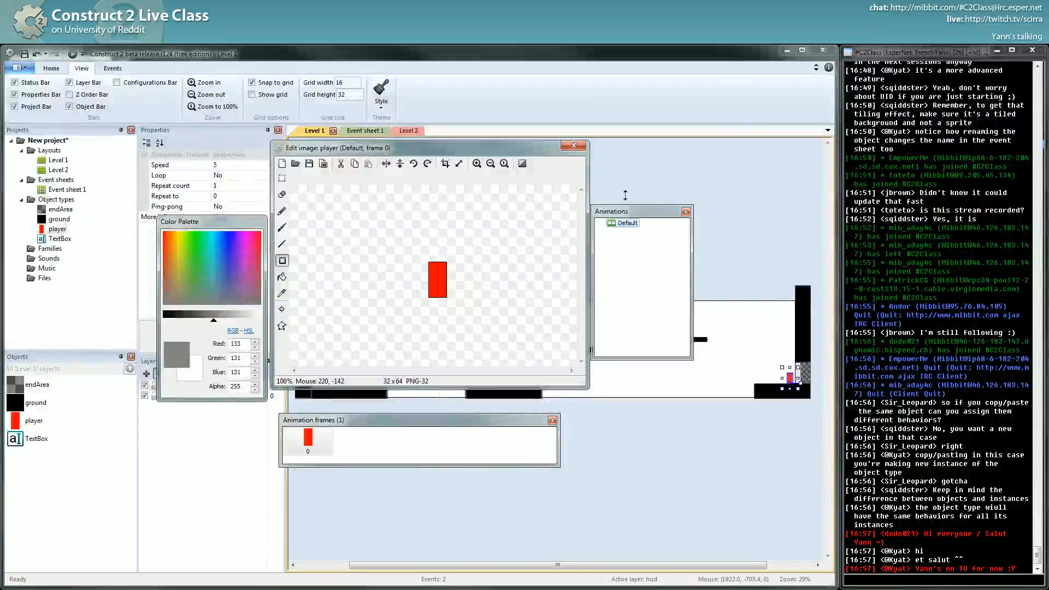
click(573, 145)
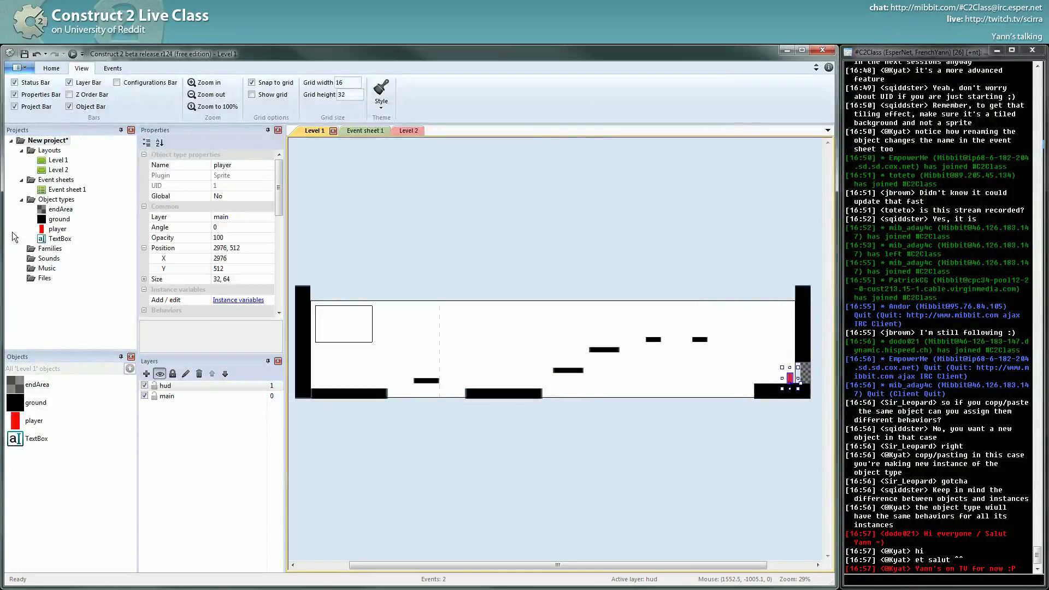
Select TextBox and scroll its Properties bar through text, visibility and textarea type.
click(60, 239)
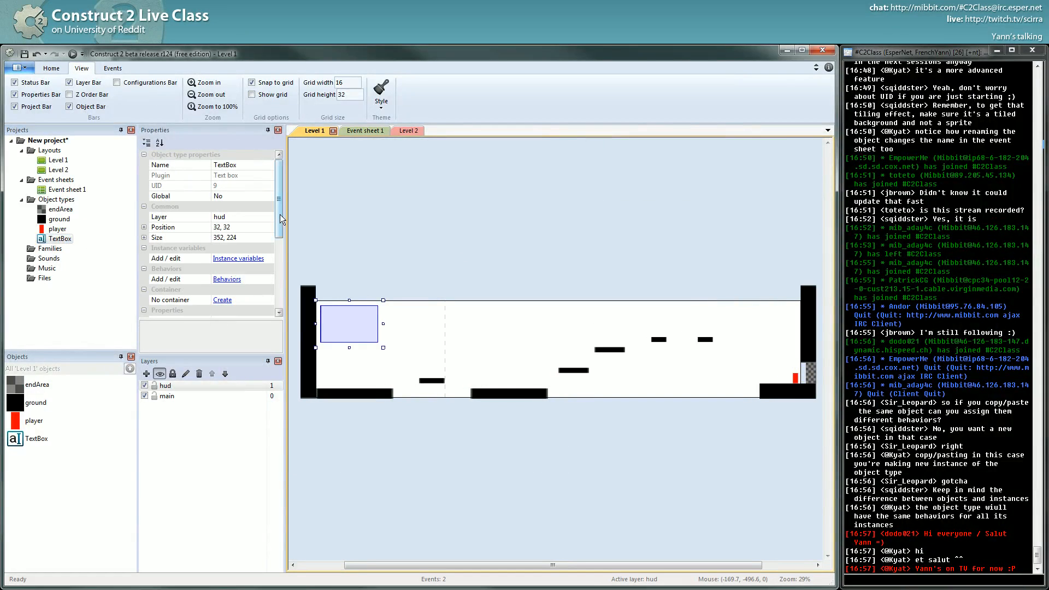
scroll(down, 3)
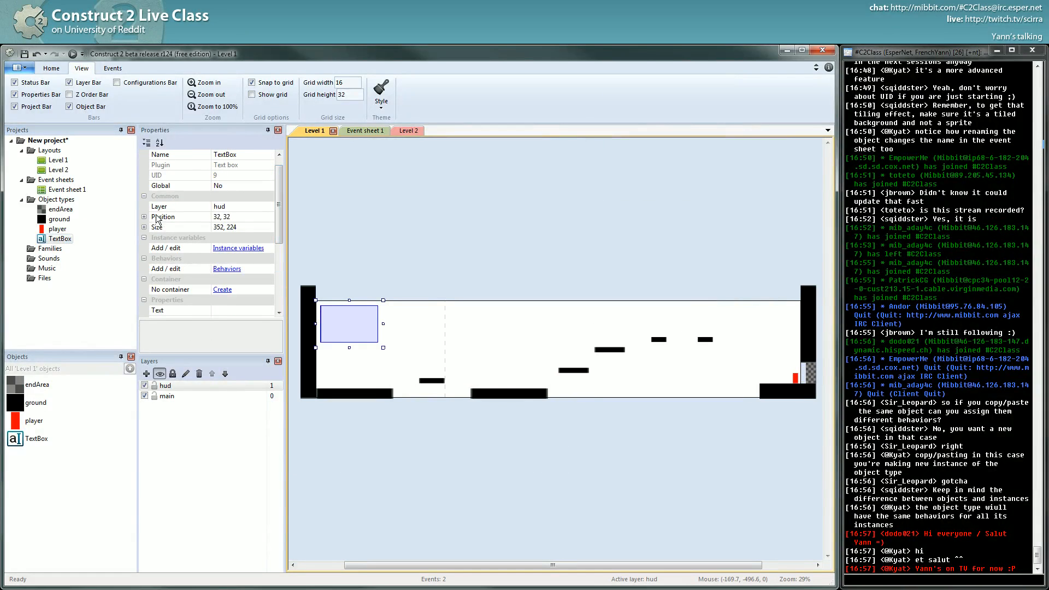
scroll(down, 3)
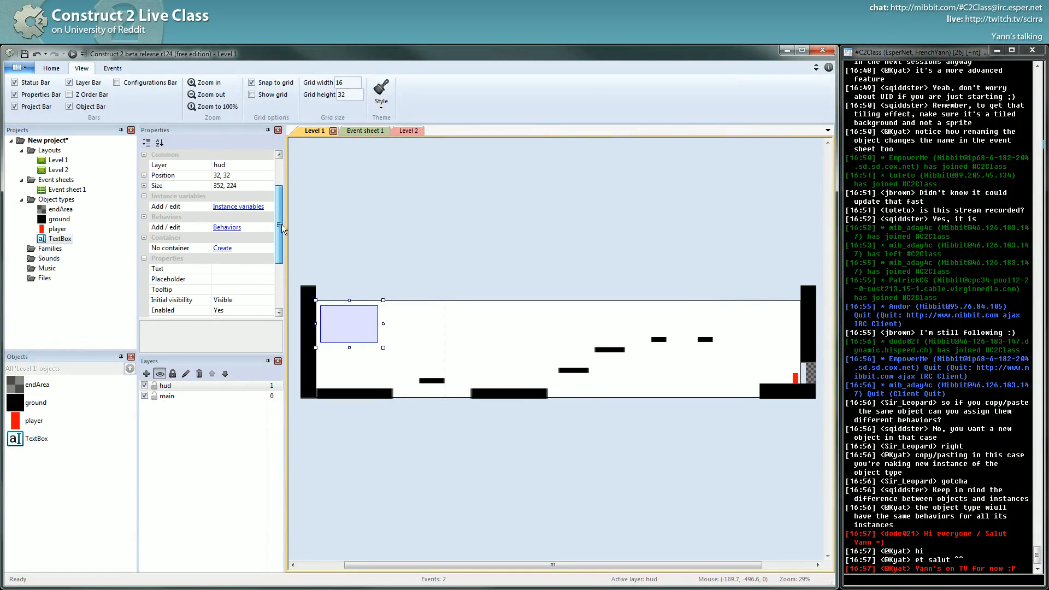
scroll(up, 3)
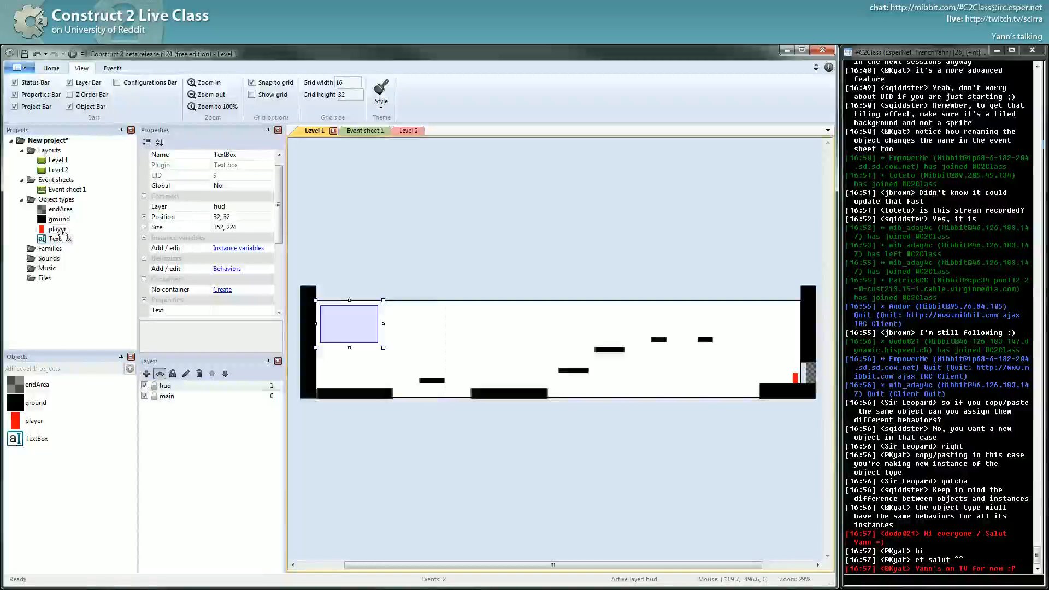
scroll(down, 3)
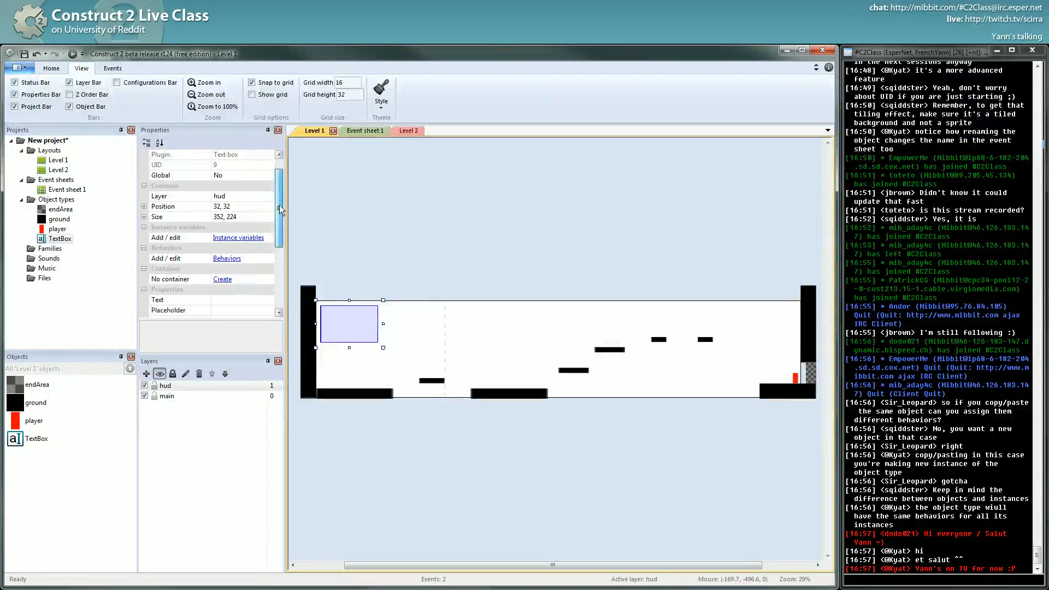
scroll(down, 3)
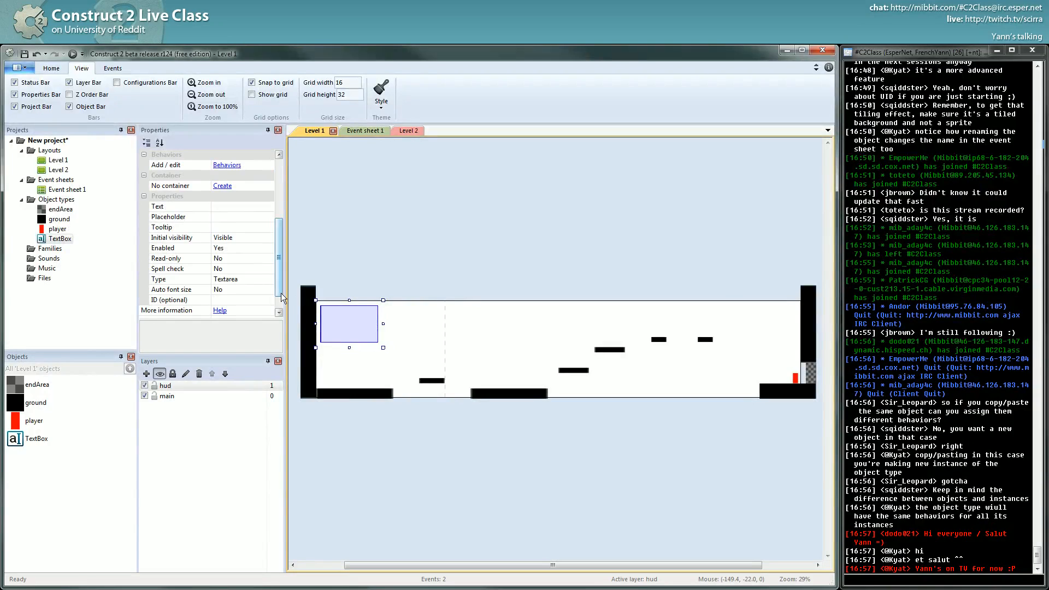
mouse_move(372, 325)
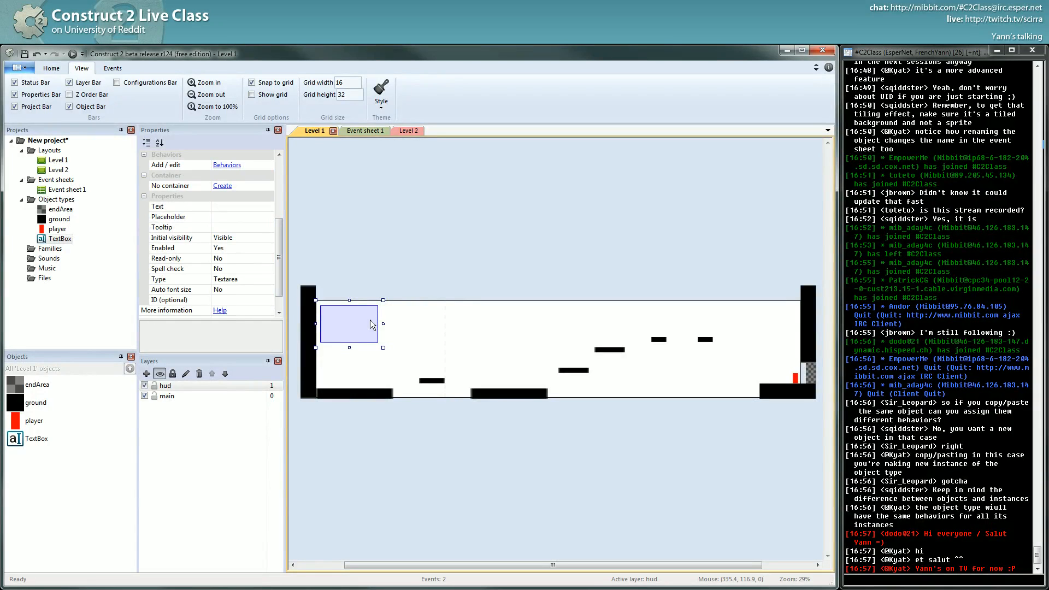
mouse_move(402, 316)
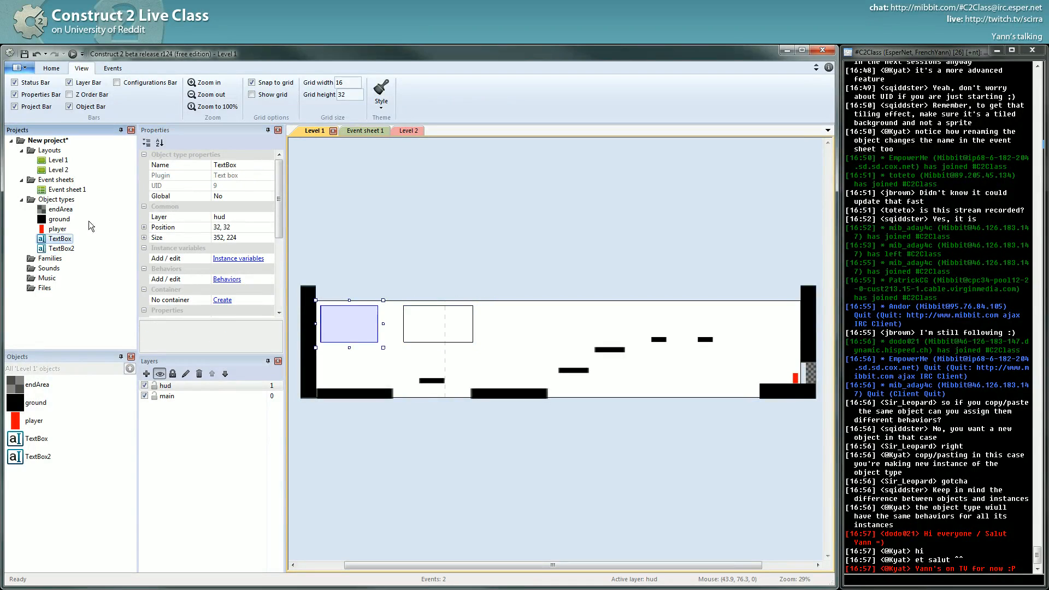
Select the newly added TextBox2 beside the original TextBox on the hud layer.
click(437, 324)
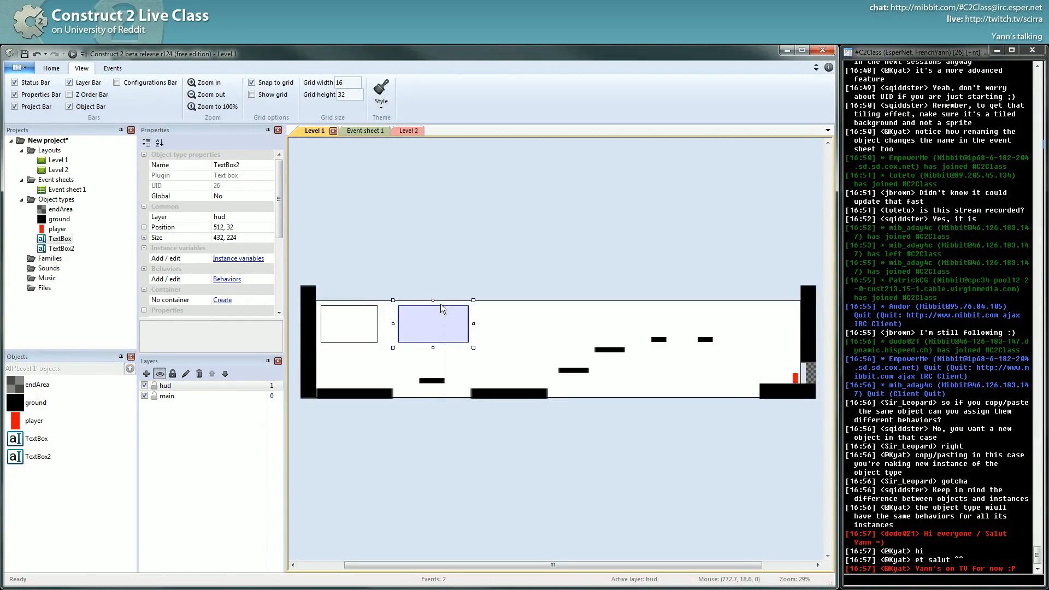
click(360, 131)
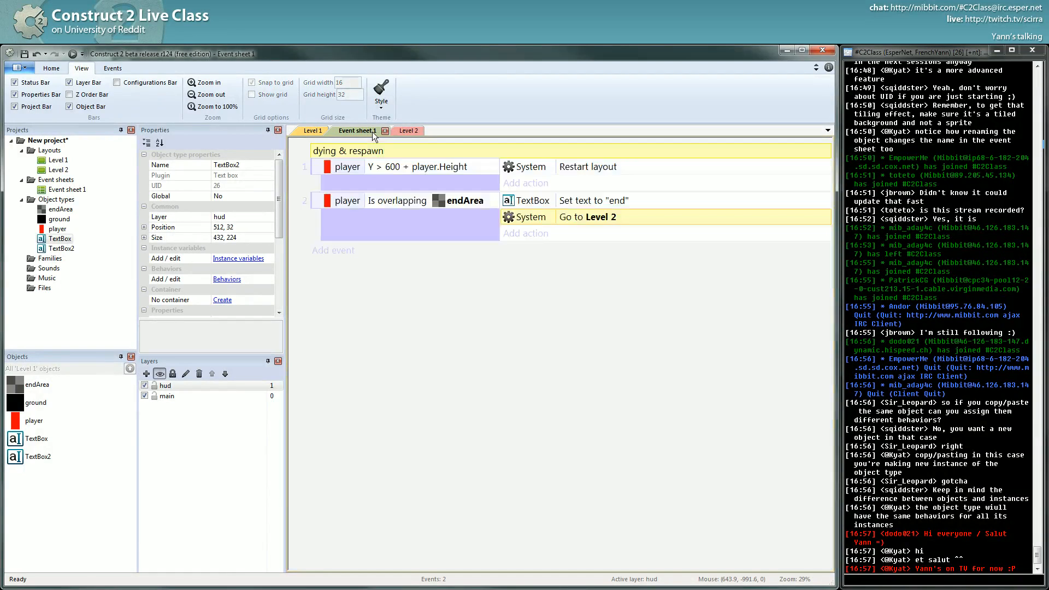
click(525, 233)
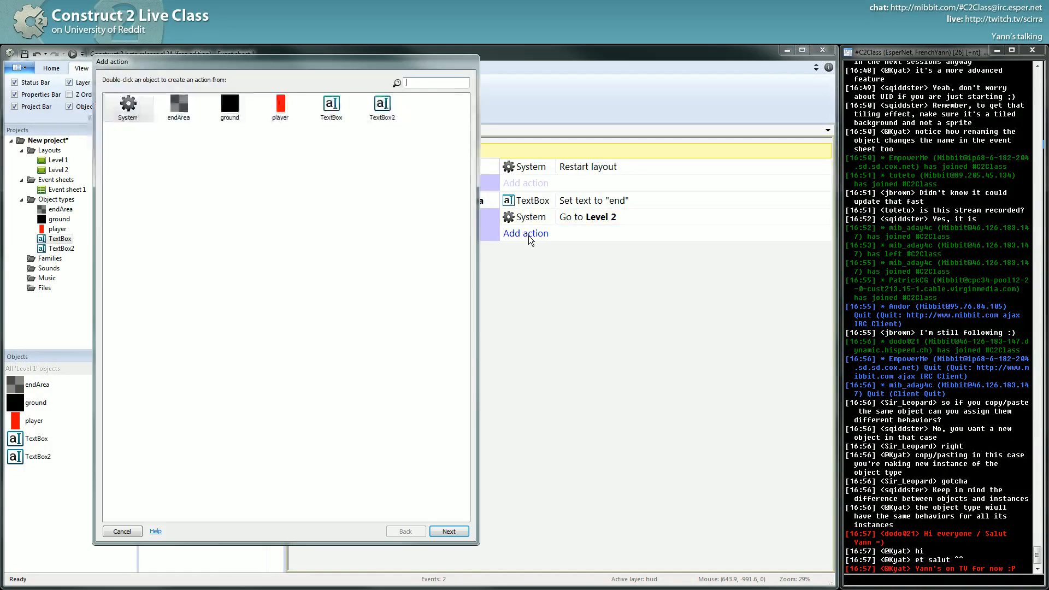
click(382, 107)
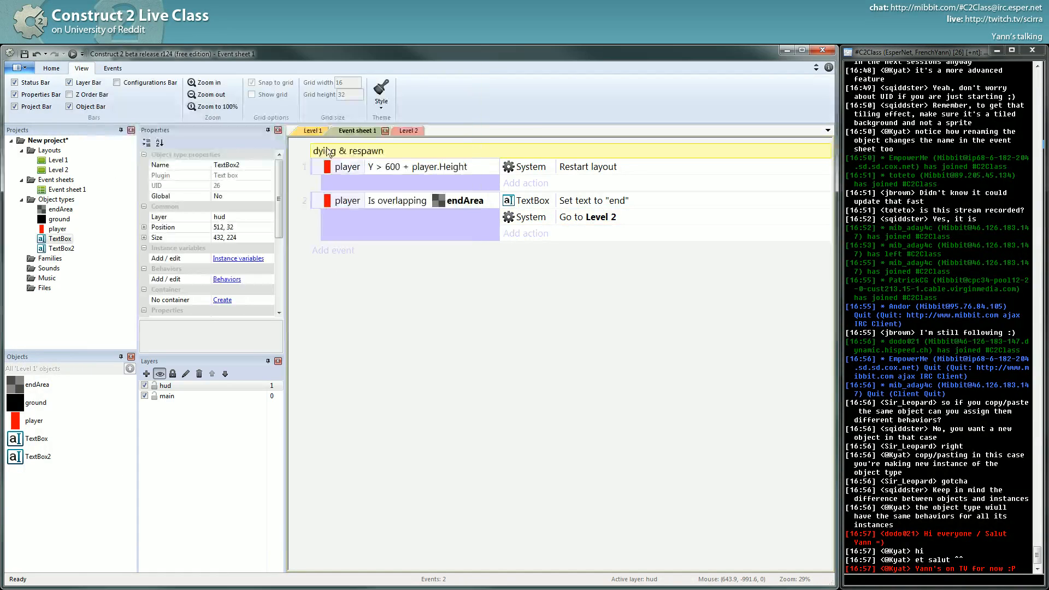
click(311, 131)
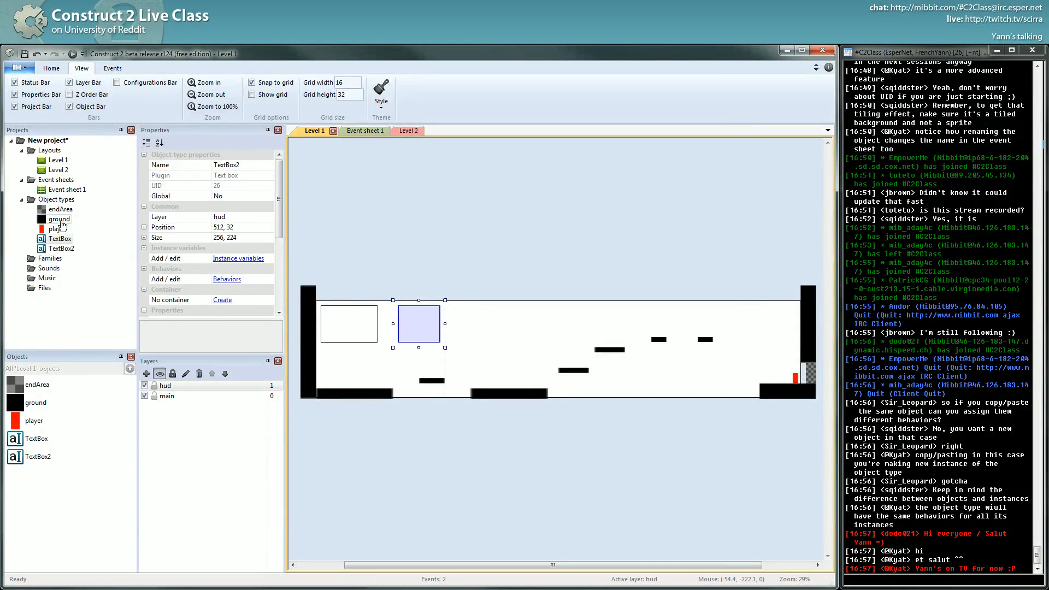
Select TextBox2 in the Objects bar and delete it from the project.
click(64, 248)
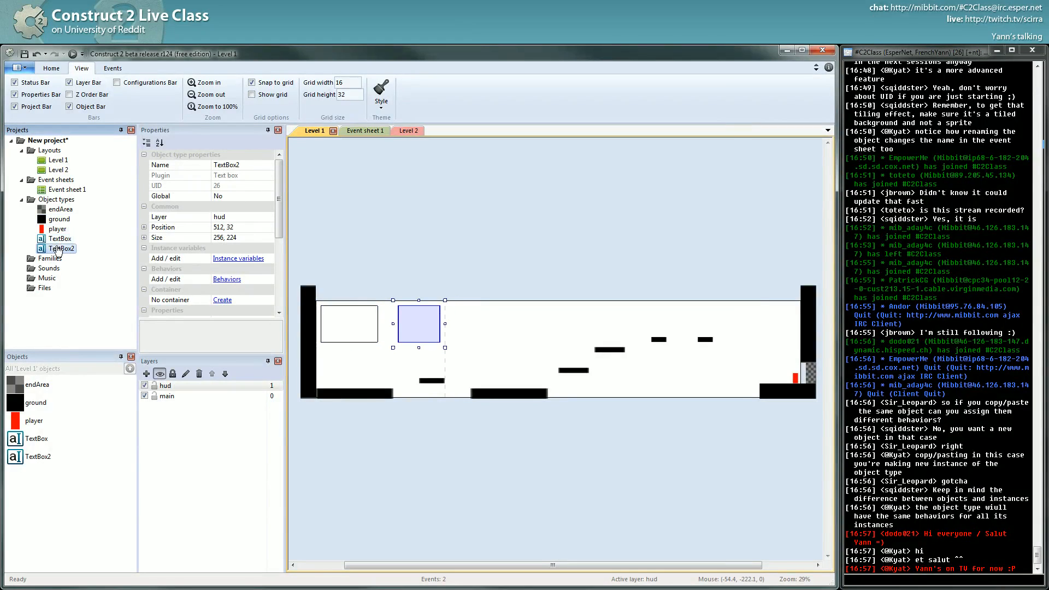
click(60, 238)
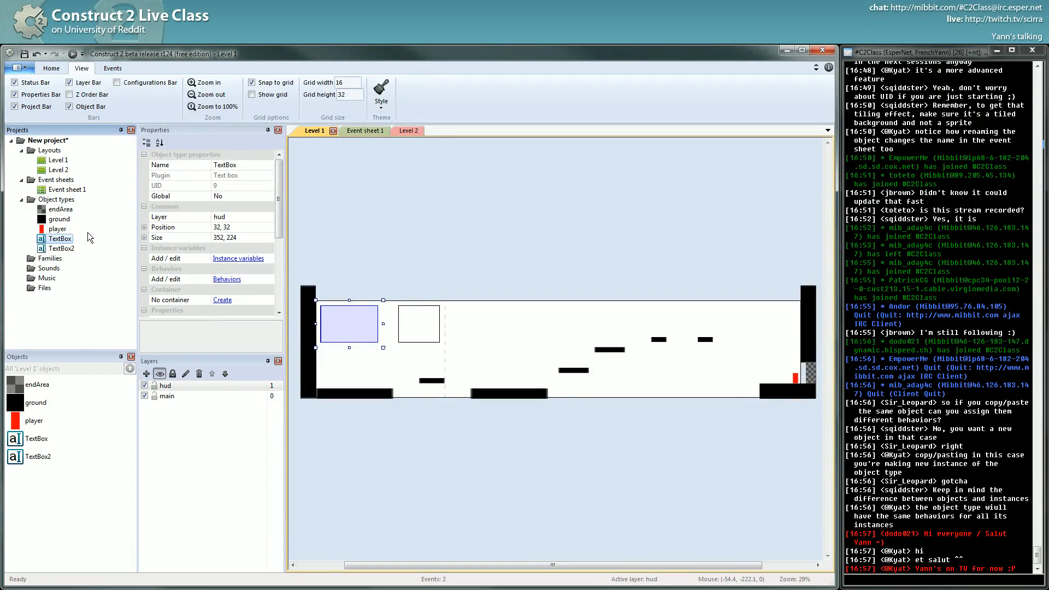
mouse_move(544, 313)
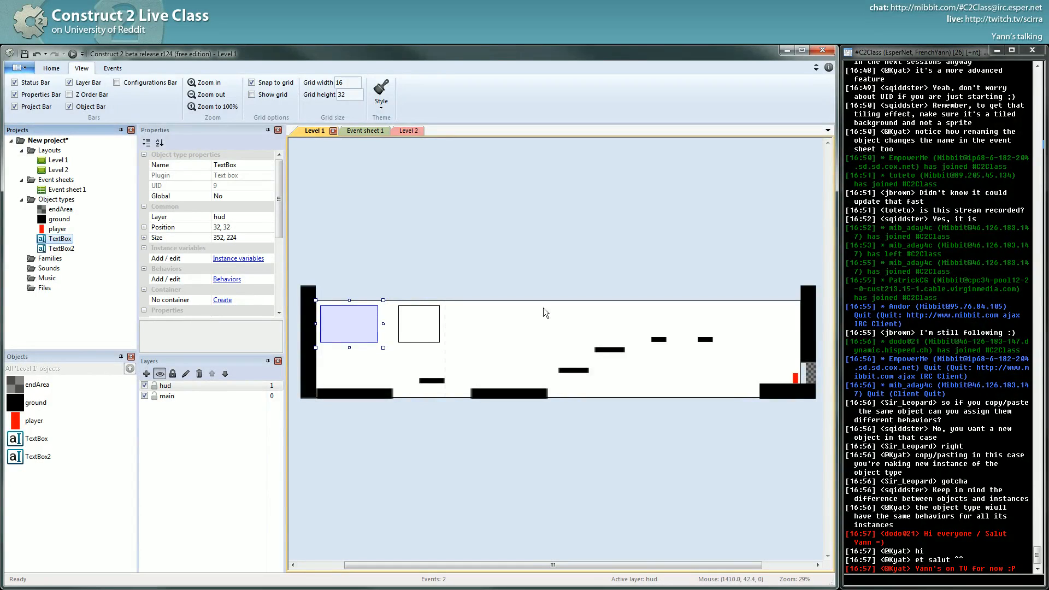
right_click(38, 456)
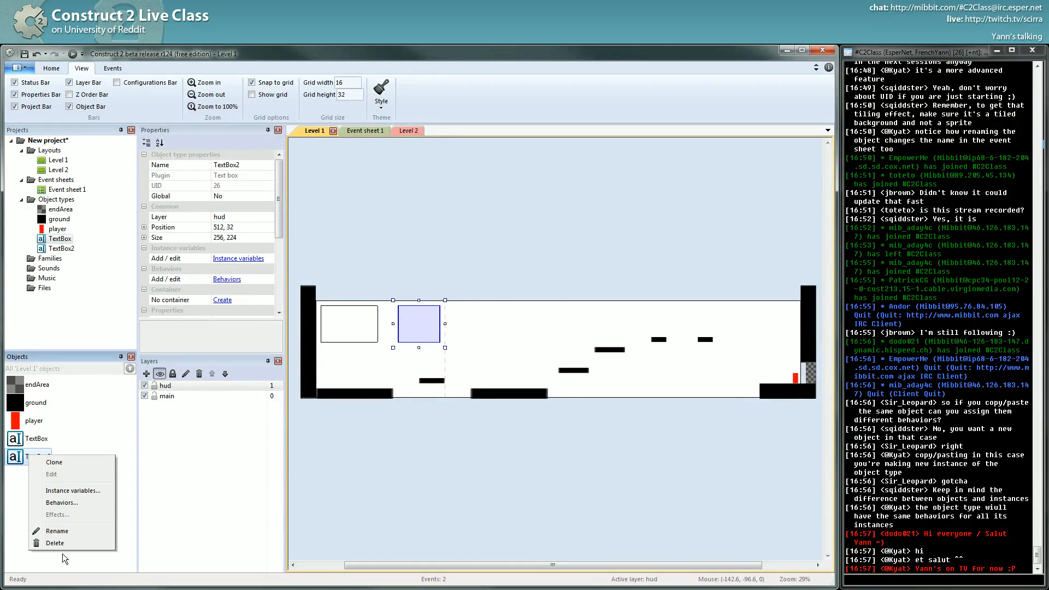
click(54, 543)
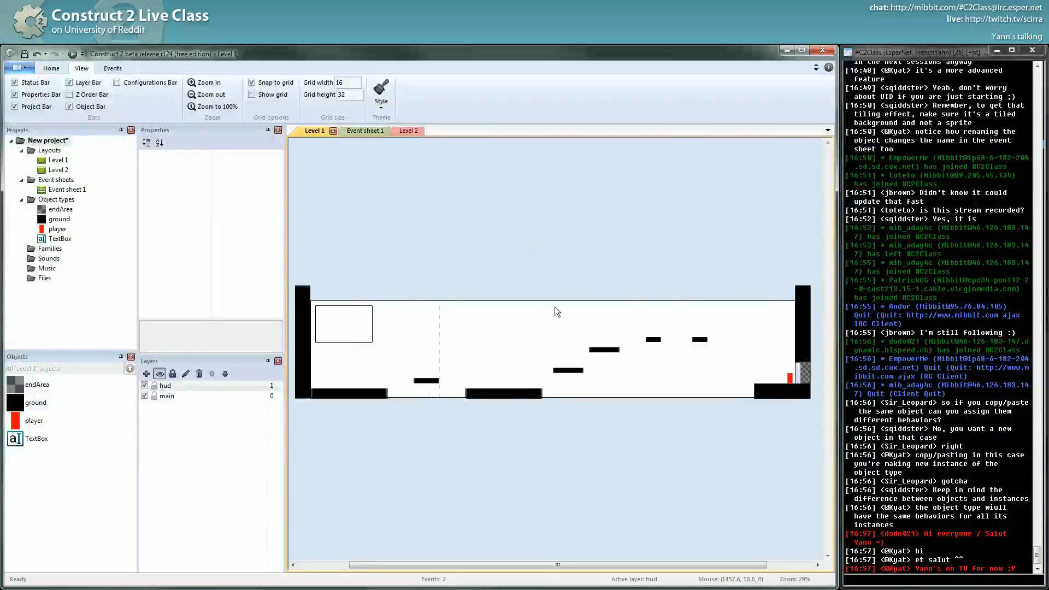
click(503, 393)
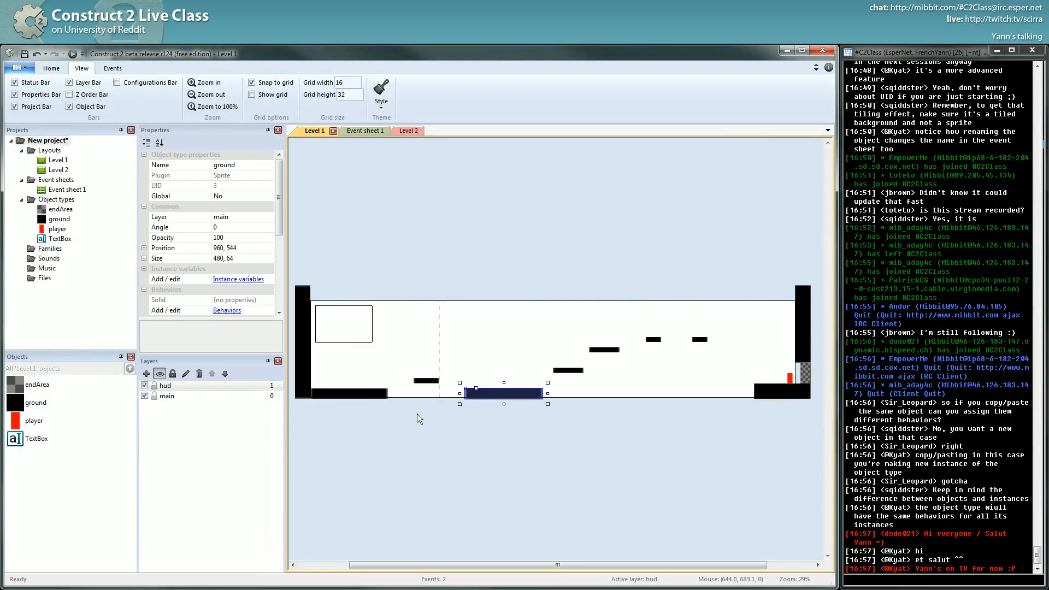
click(390, 384)
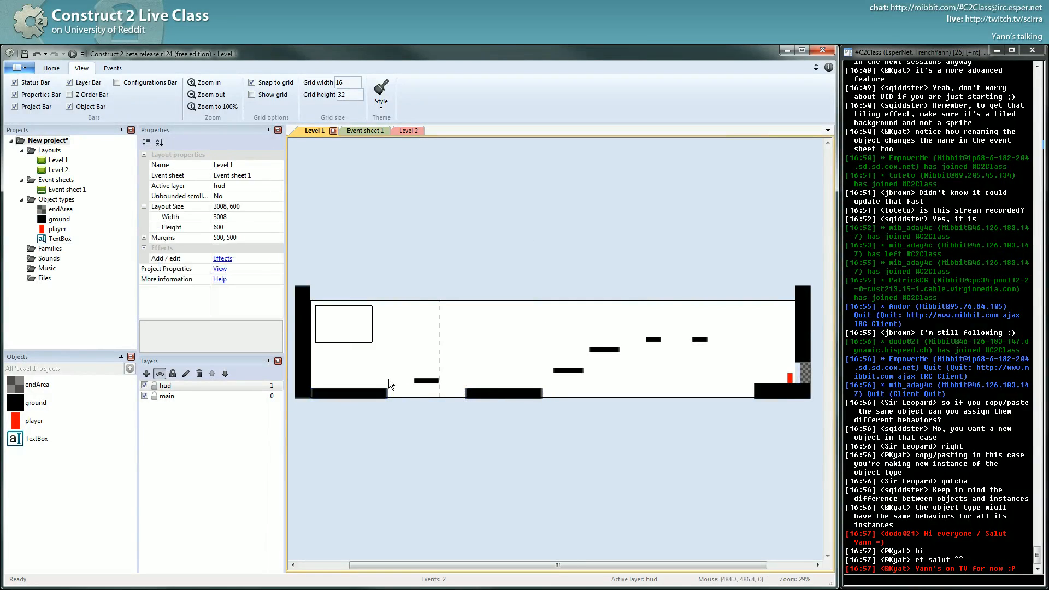
click(567, 370)
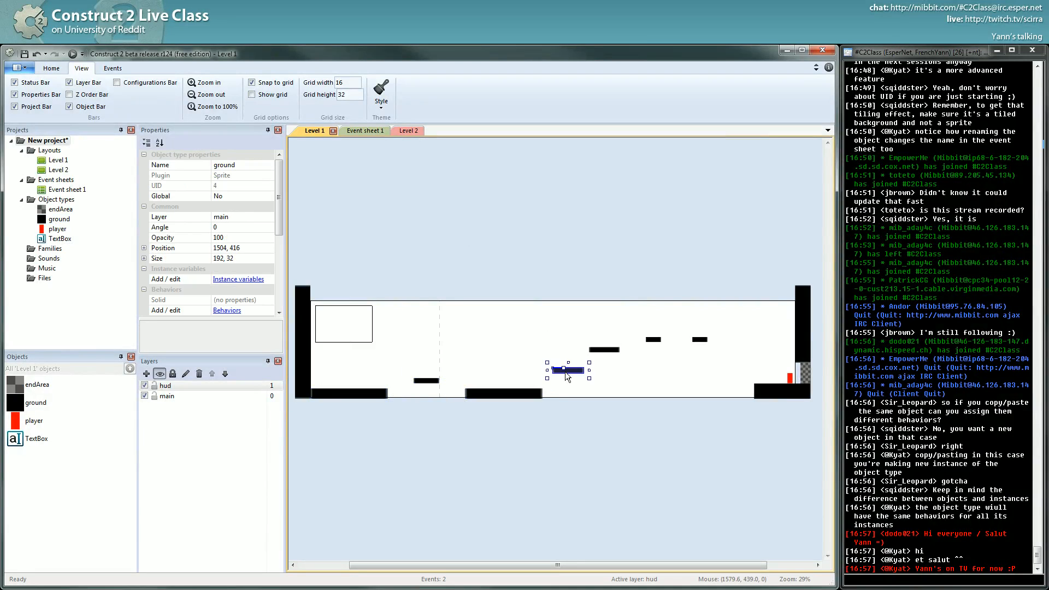
click(60, 218)
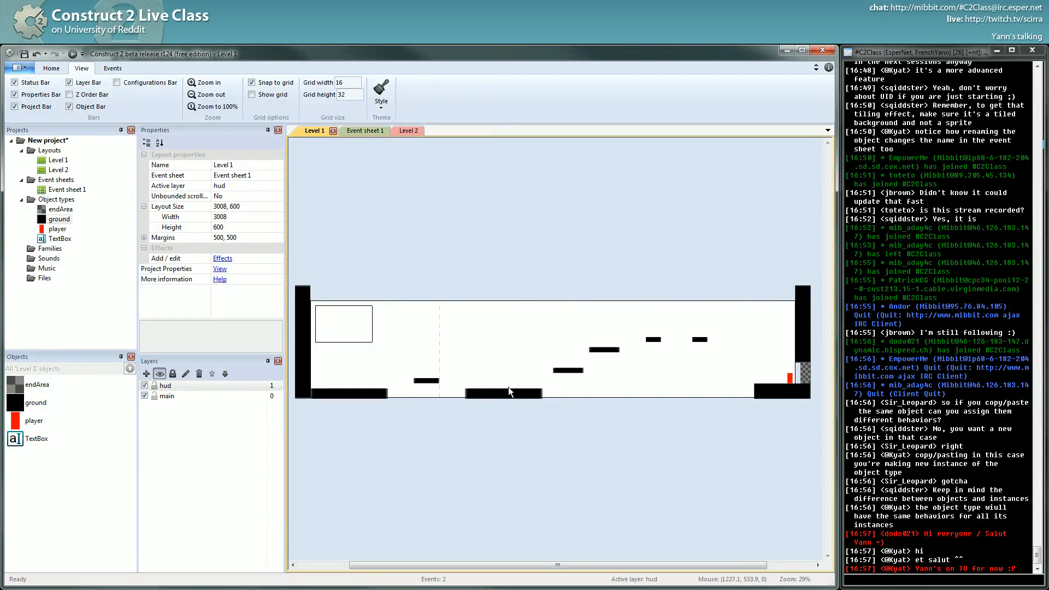
mouse_move(495, 395)
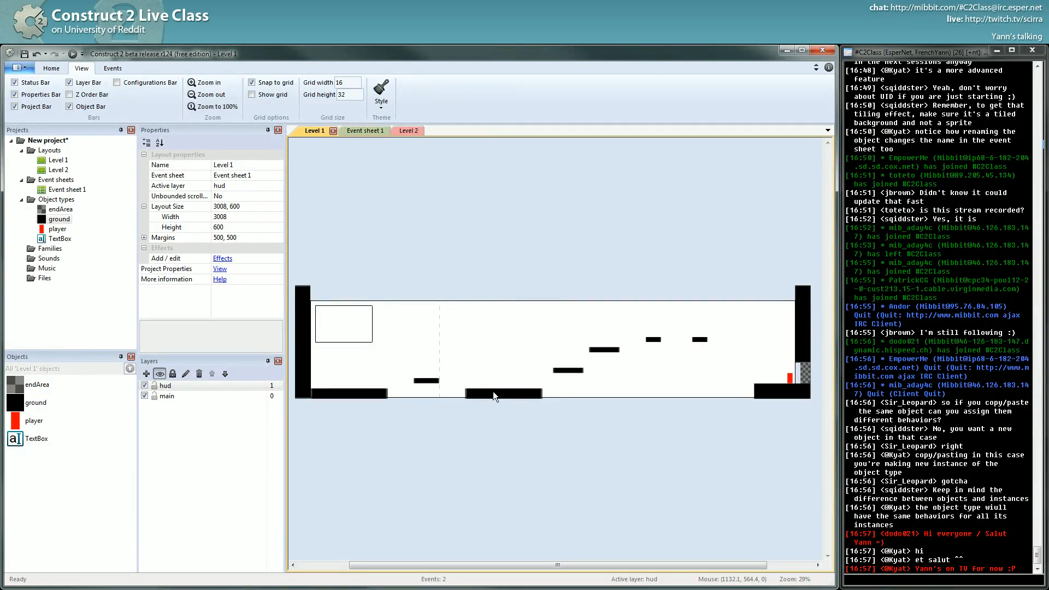
click(501, 394)
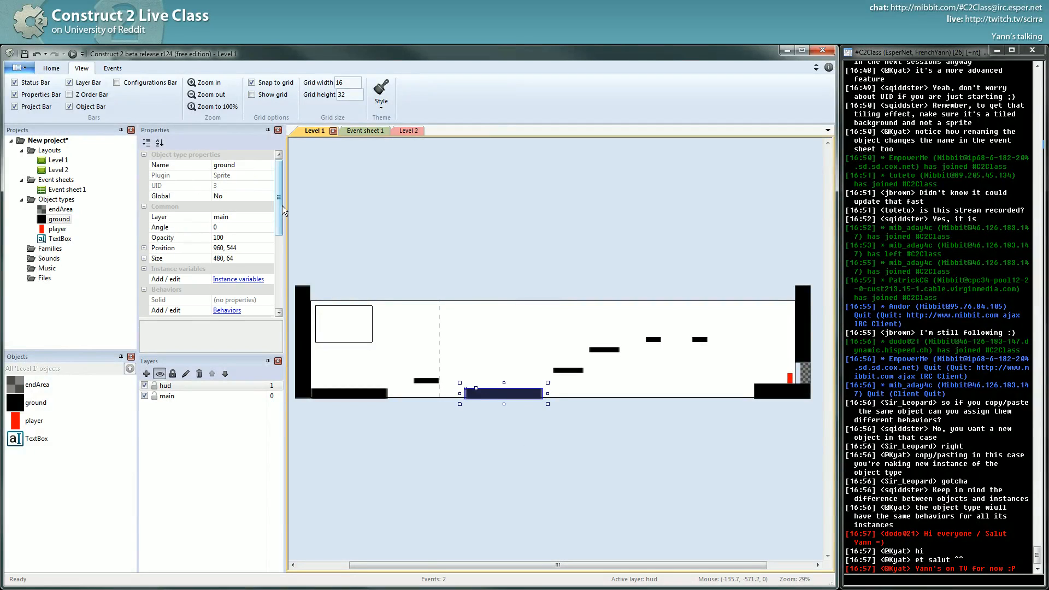
scroll(down, 3)
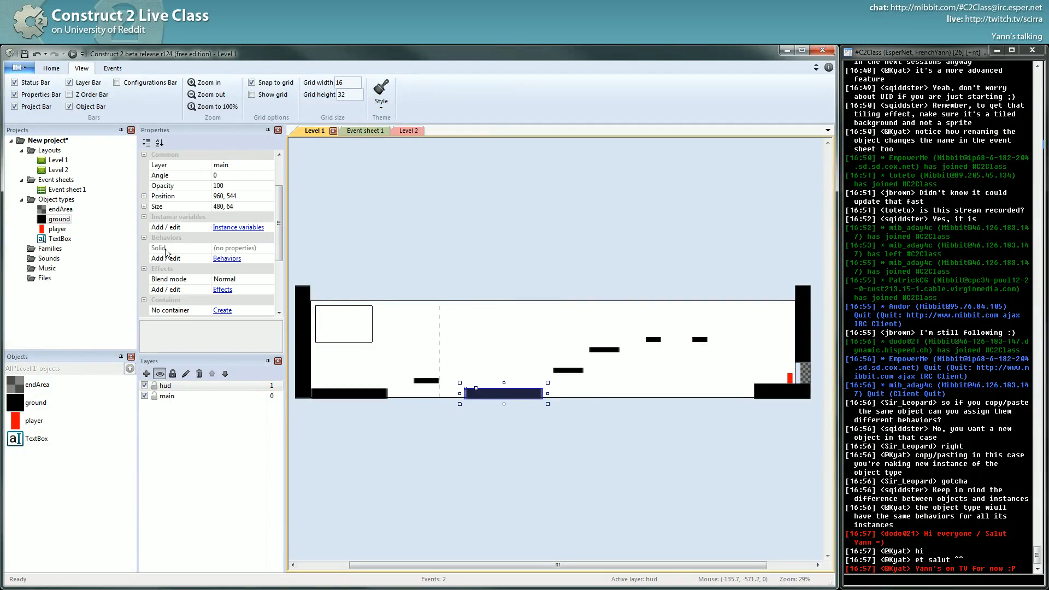
mouse_move(535, 417)
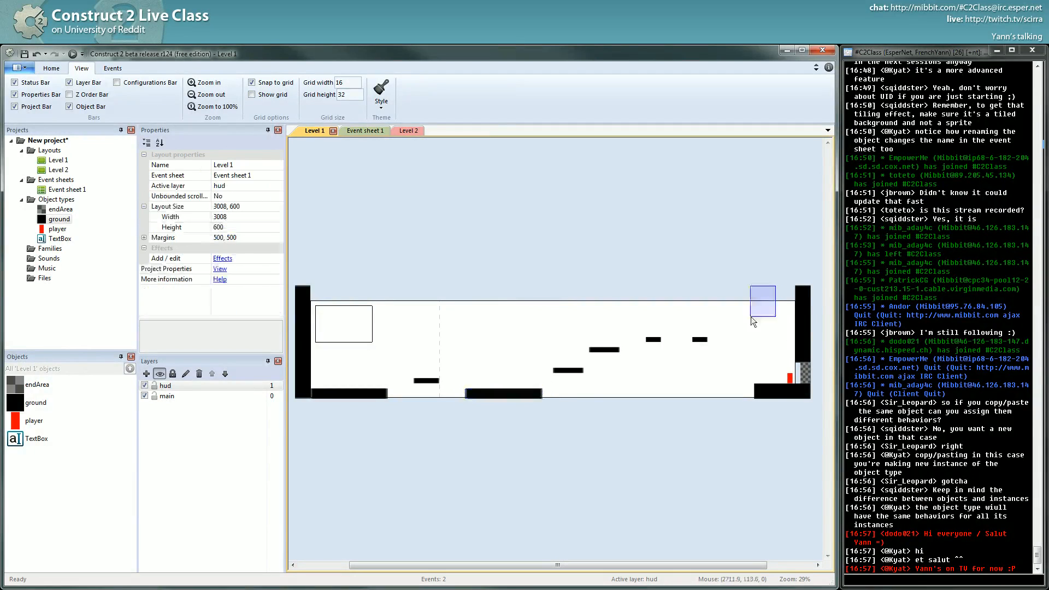
click(425, 381)
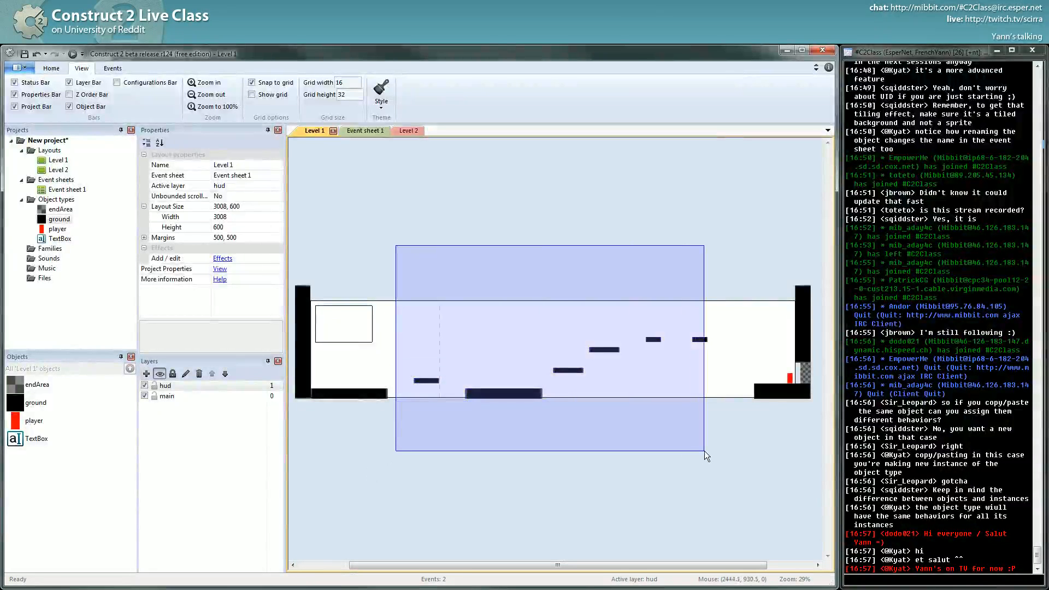
click(503, 394)
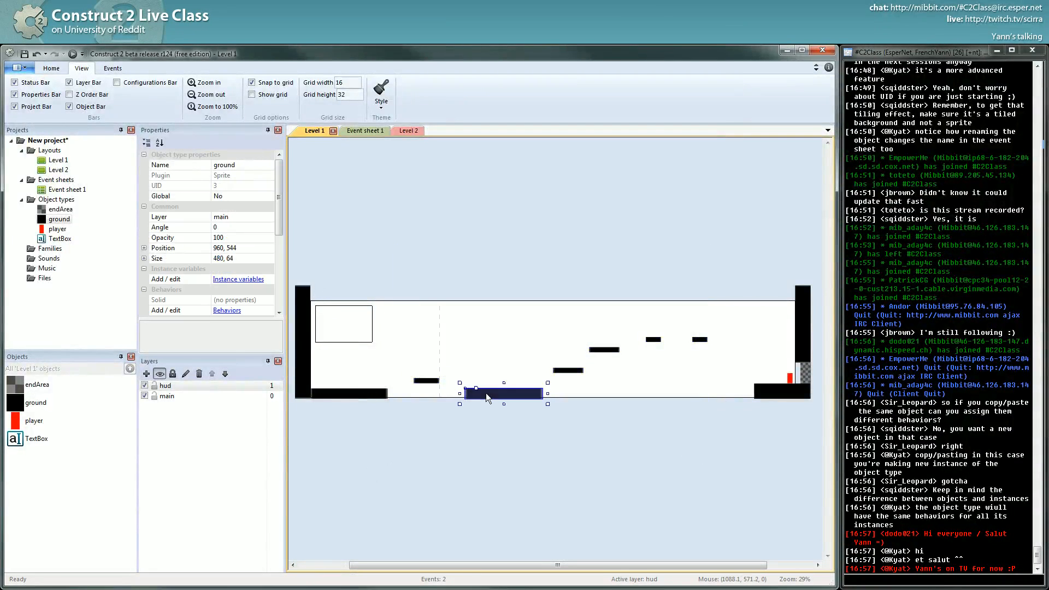
scroll(down, 3)
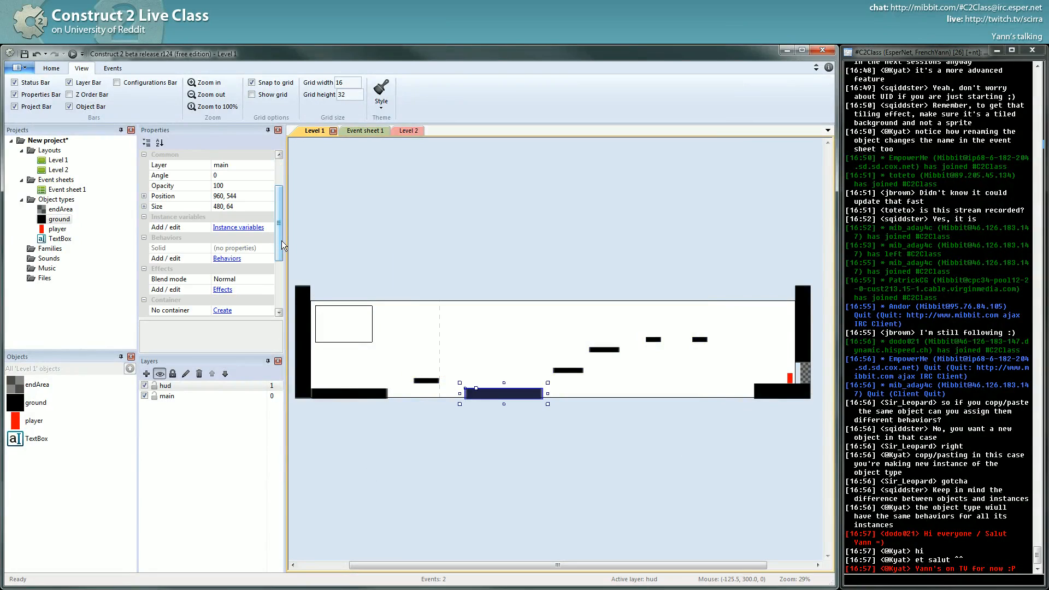
mouse_move(548, 328)
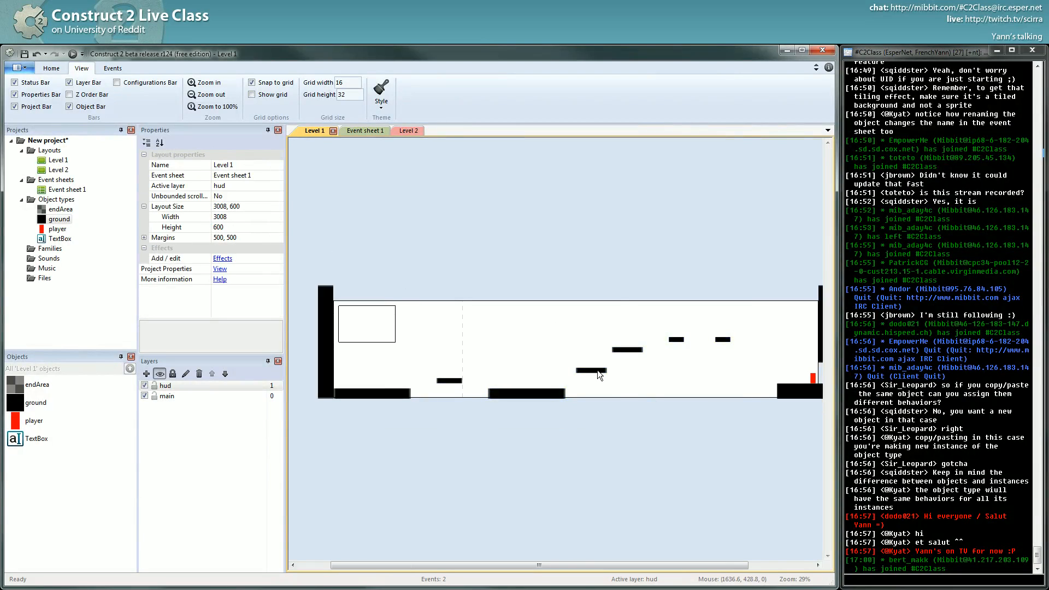
click(589, 369)
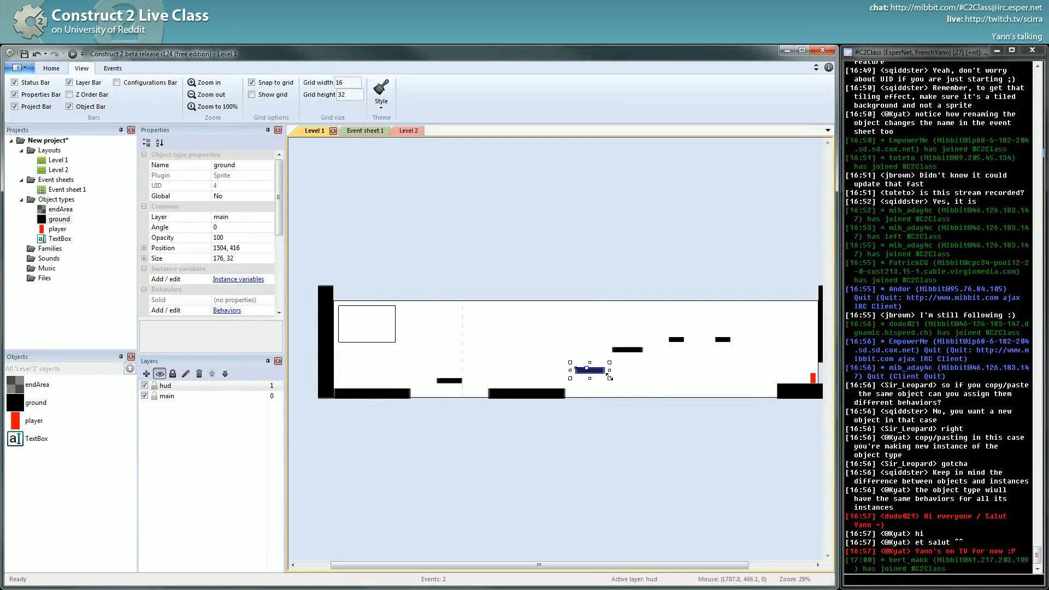
mouse_move(599, 394)
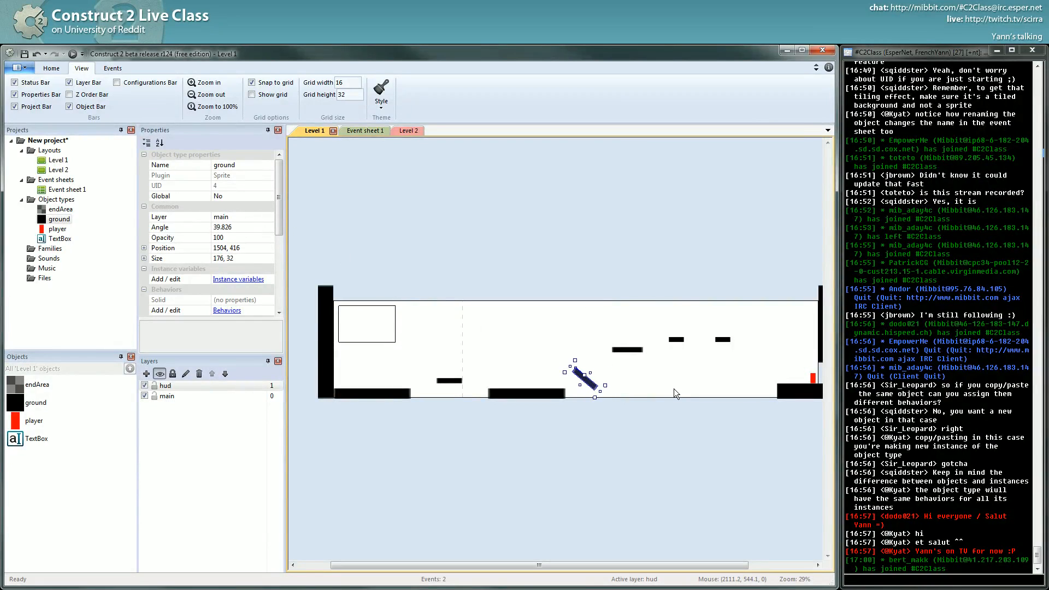
key(ctrl+z)
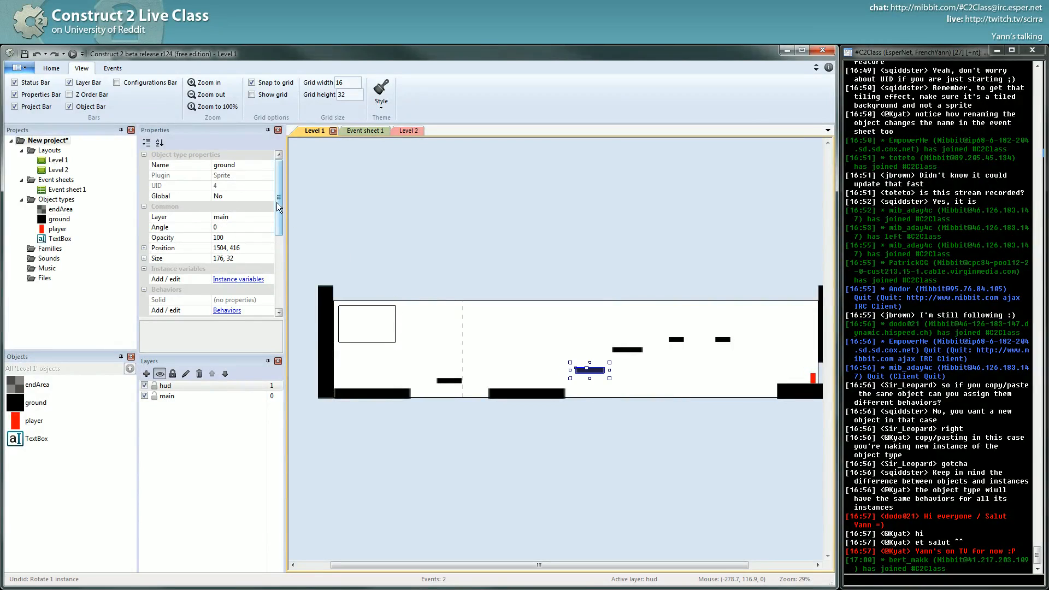
scroll(down, 3)
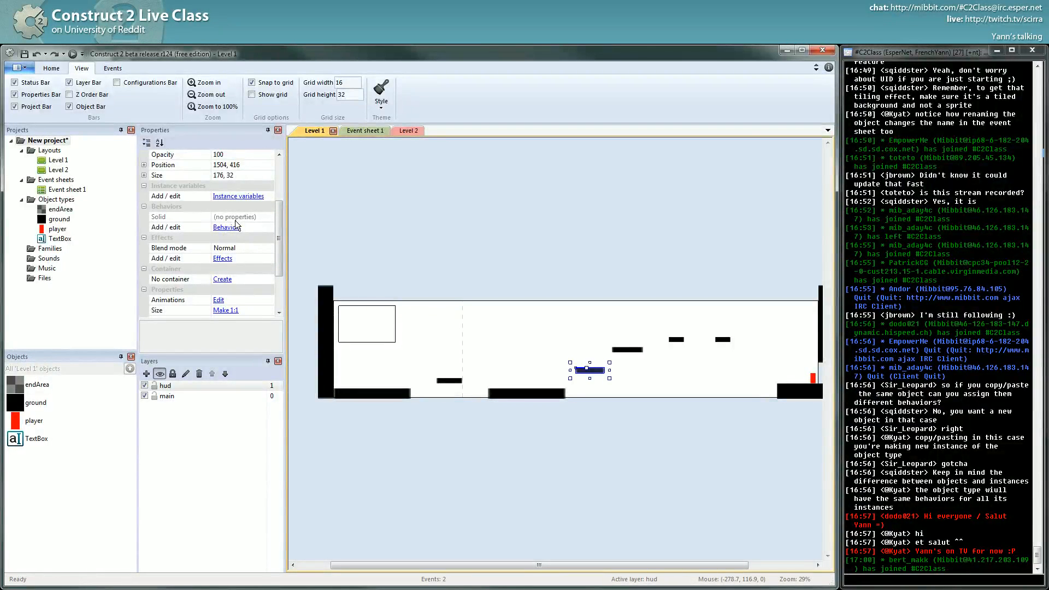
scroll(right, 3)
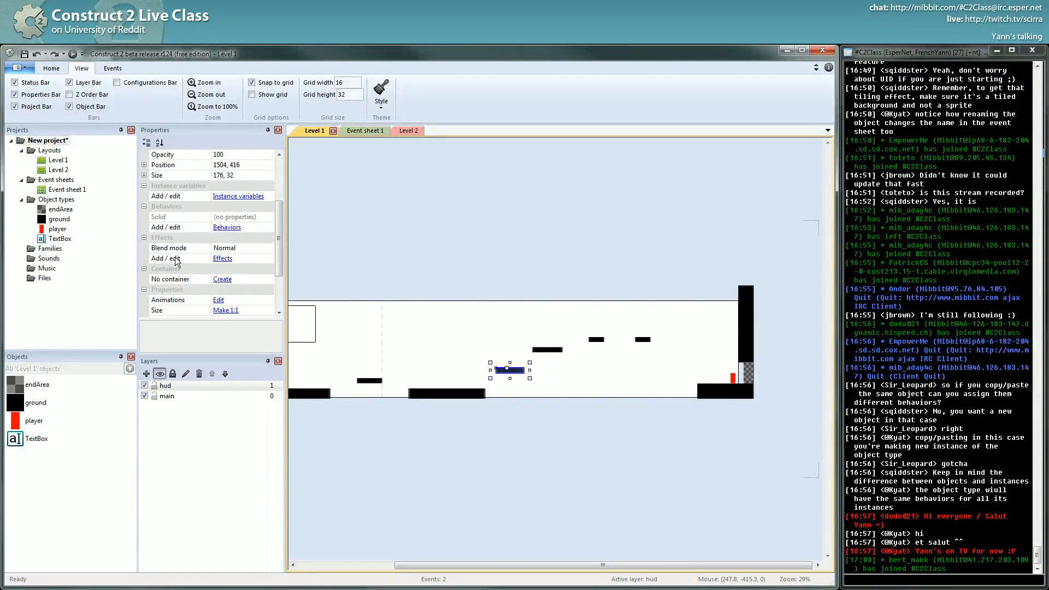
scroll(down, 3)
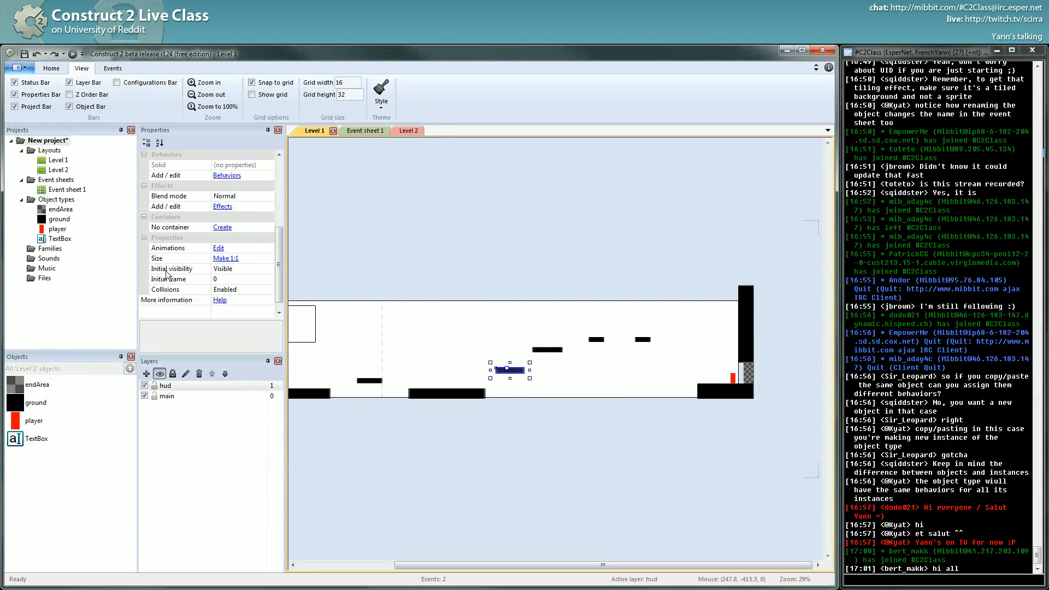
click(169, 268)
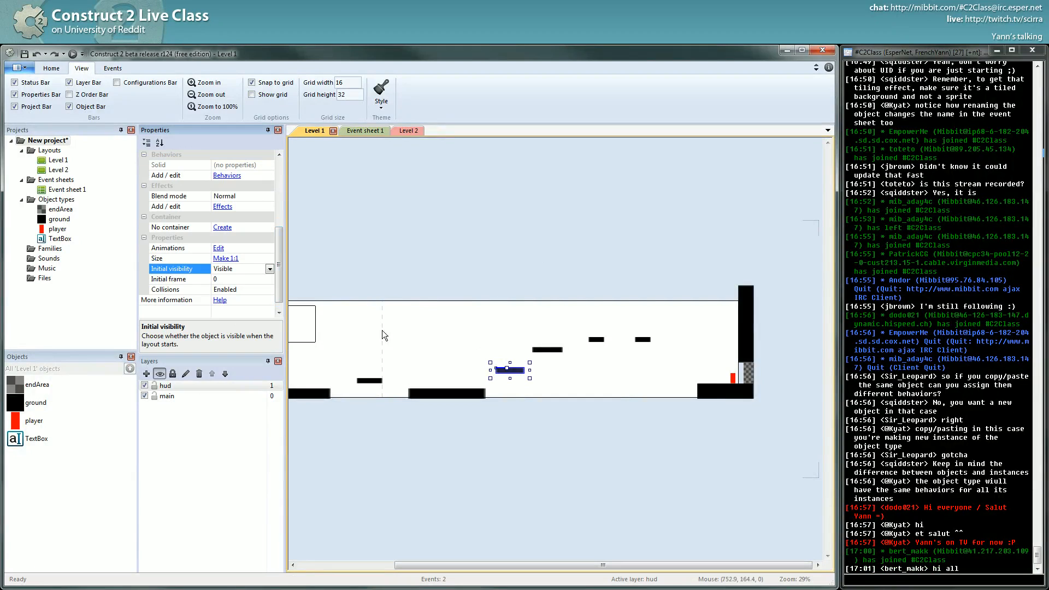
mouse_move(508, 351)
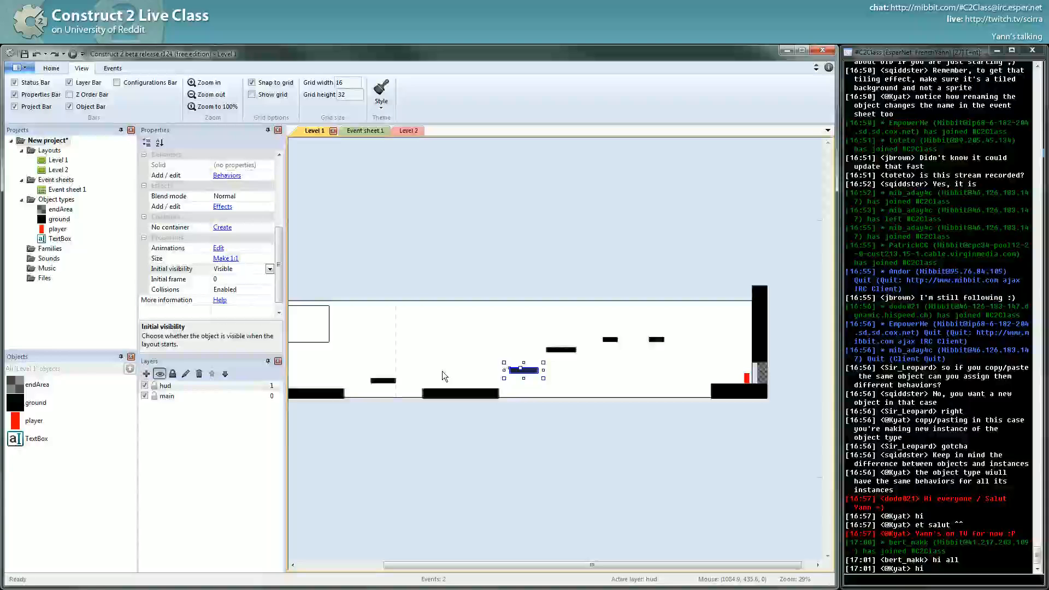
mouse_move(580, 388)
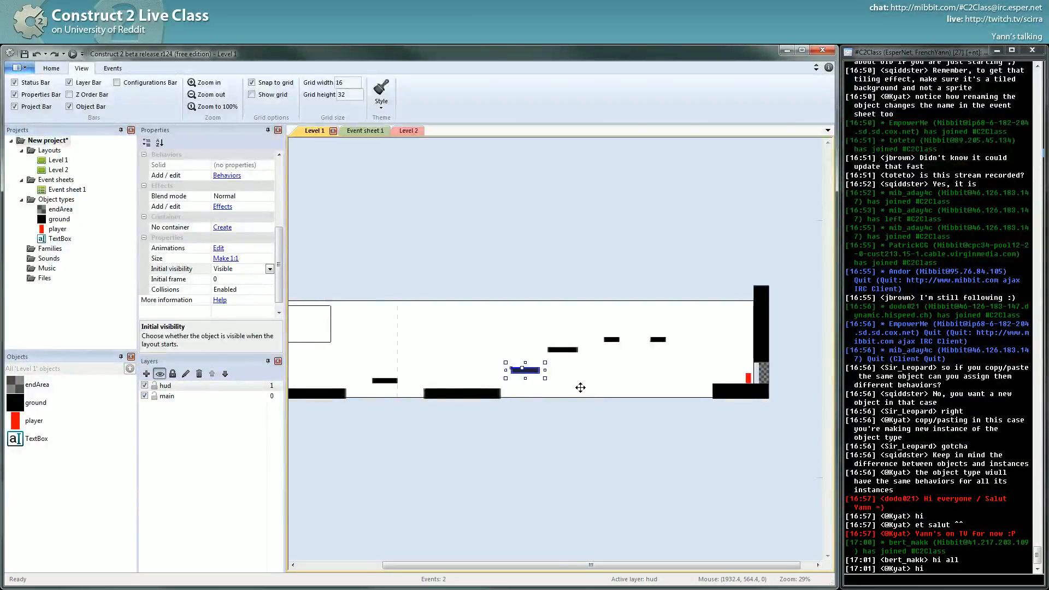
click(604, 410)
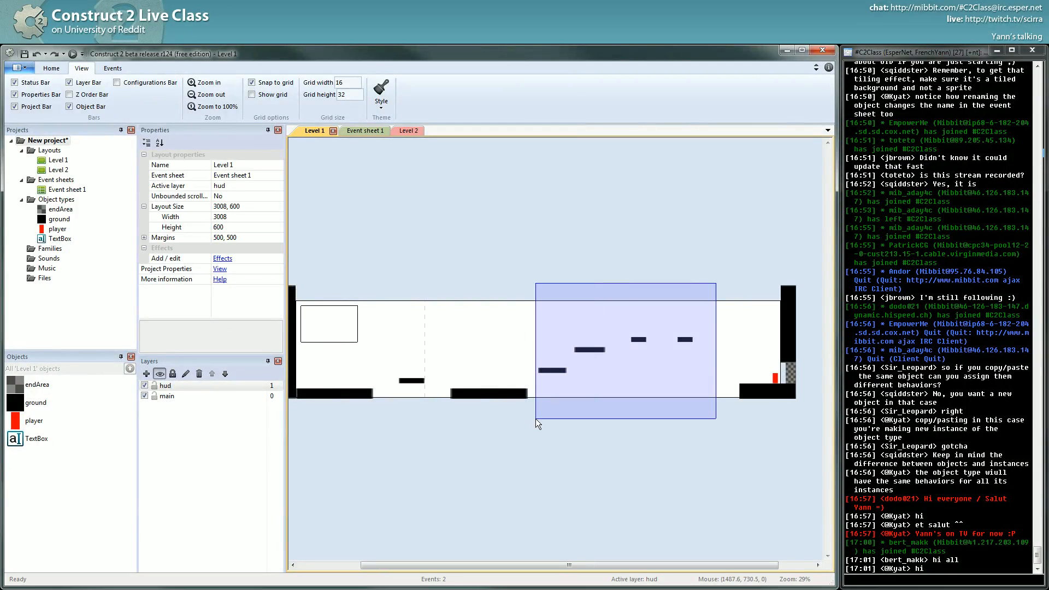
click(548, 370)
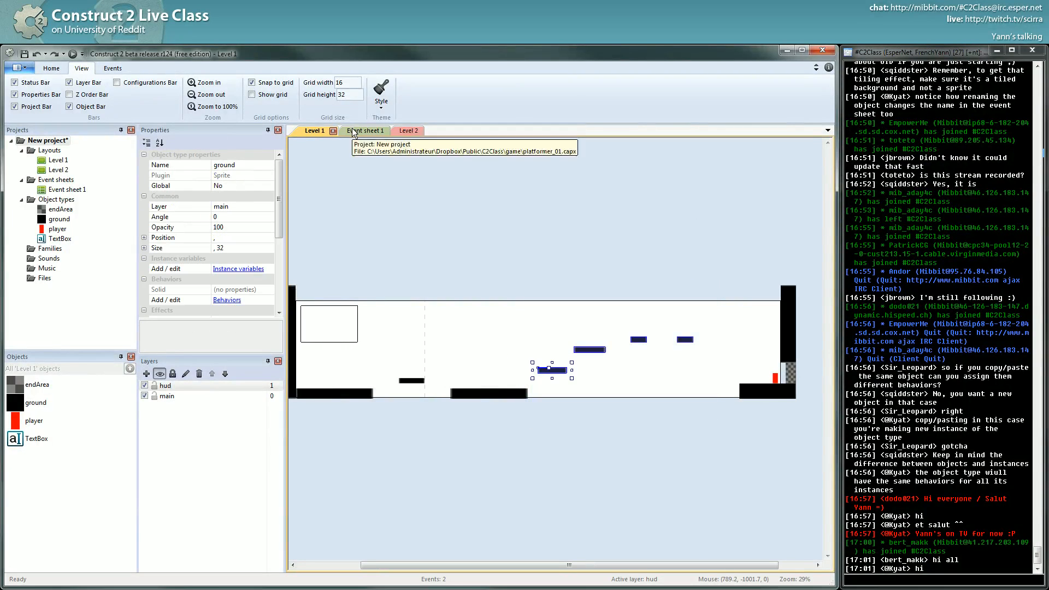
click(358, 130)
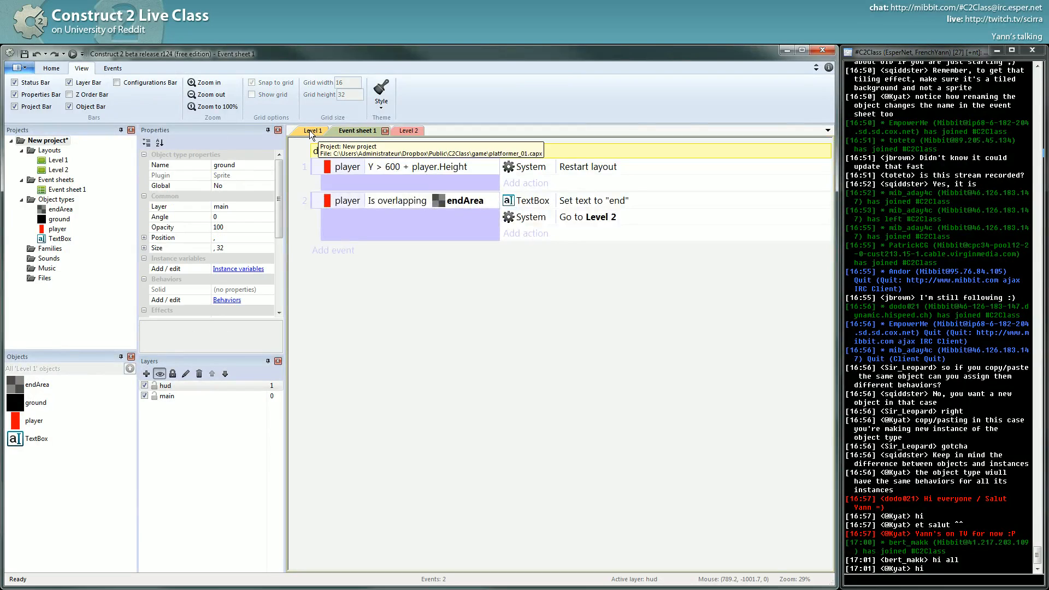
click(314, 130)
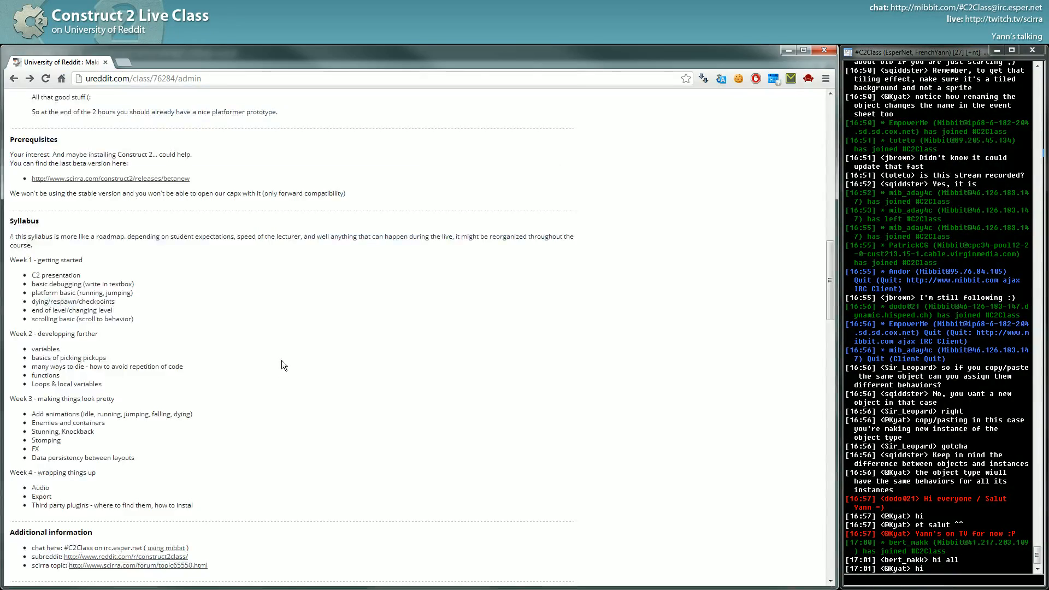
scroll(down, 3)
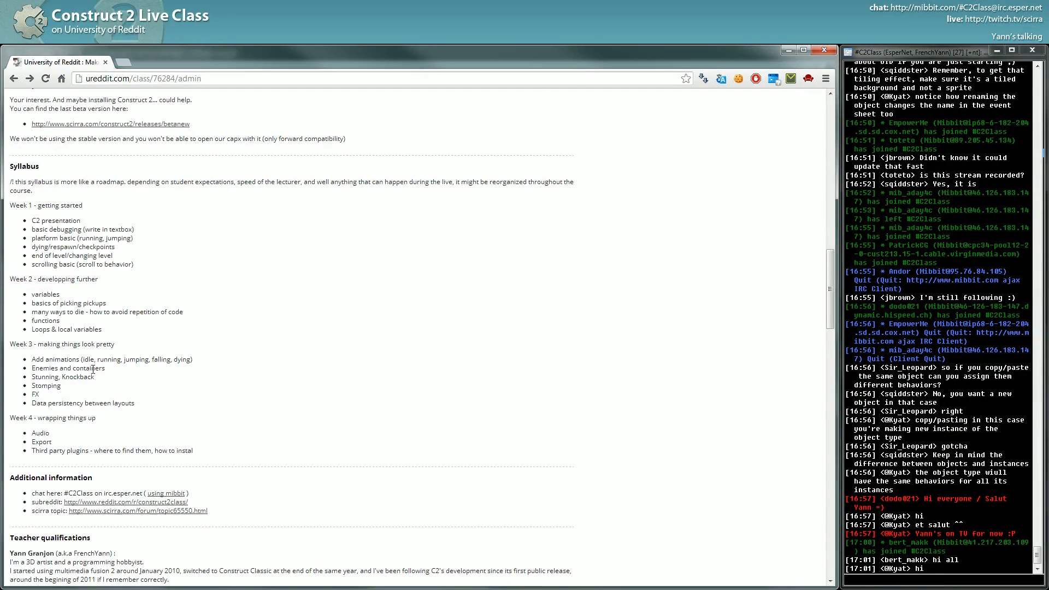
scroll(down, 3)
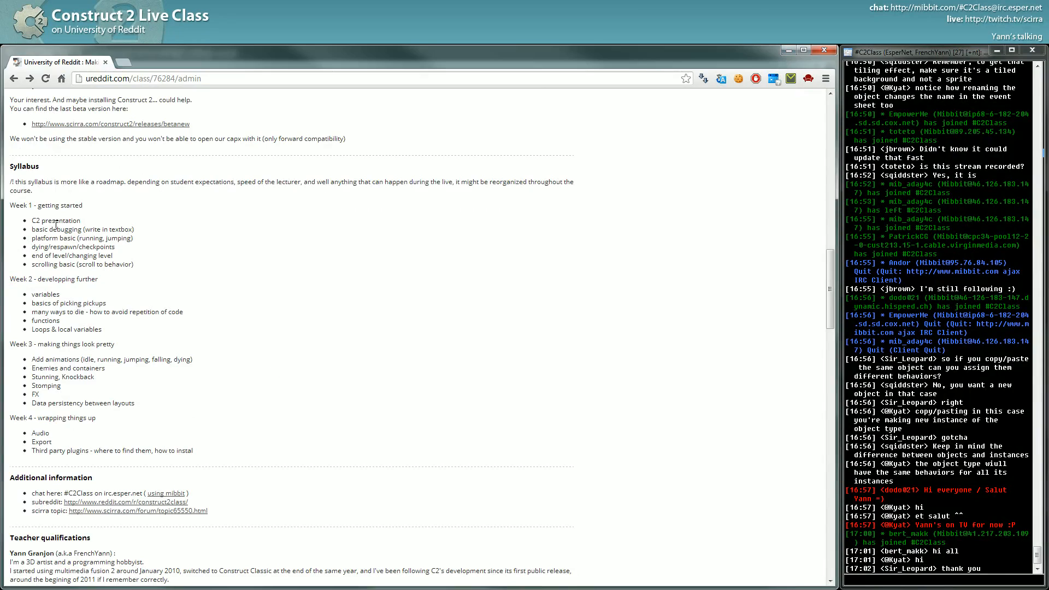
mouse_move(811, 50)
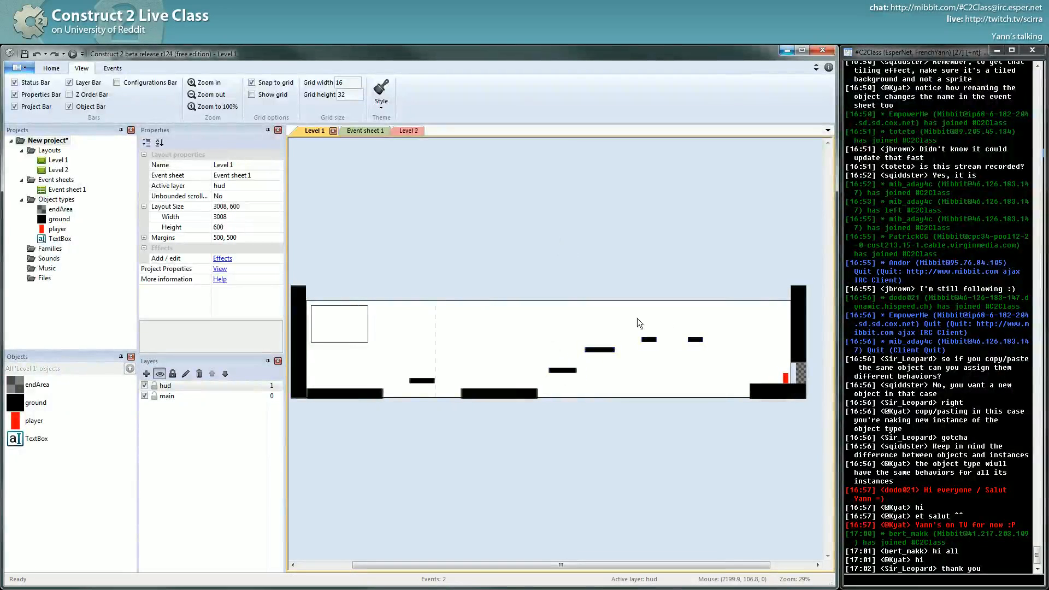
mouse_move(667, 322)
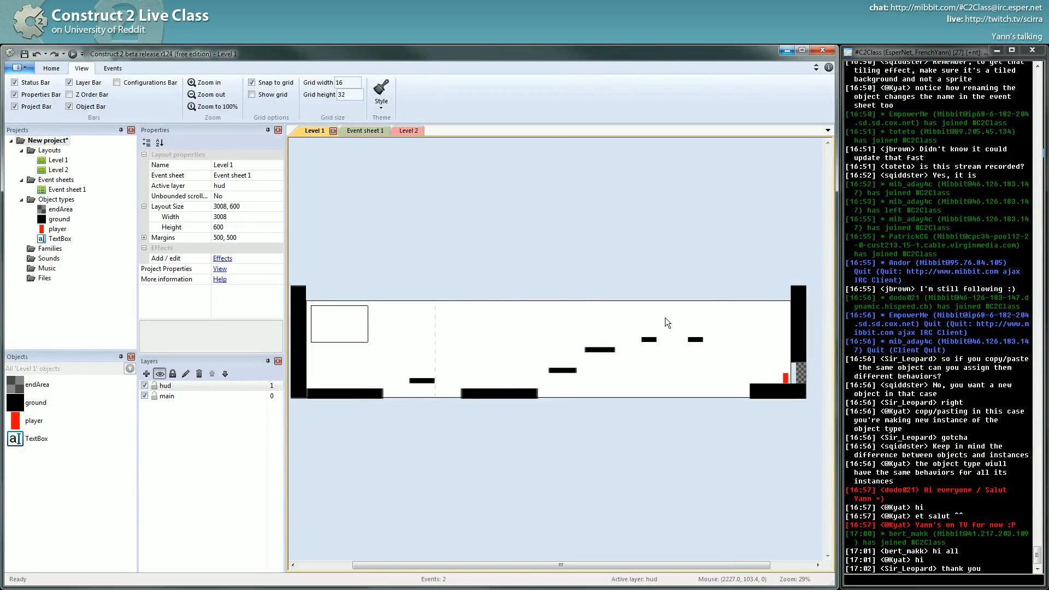
mouse_move(1014, 440)
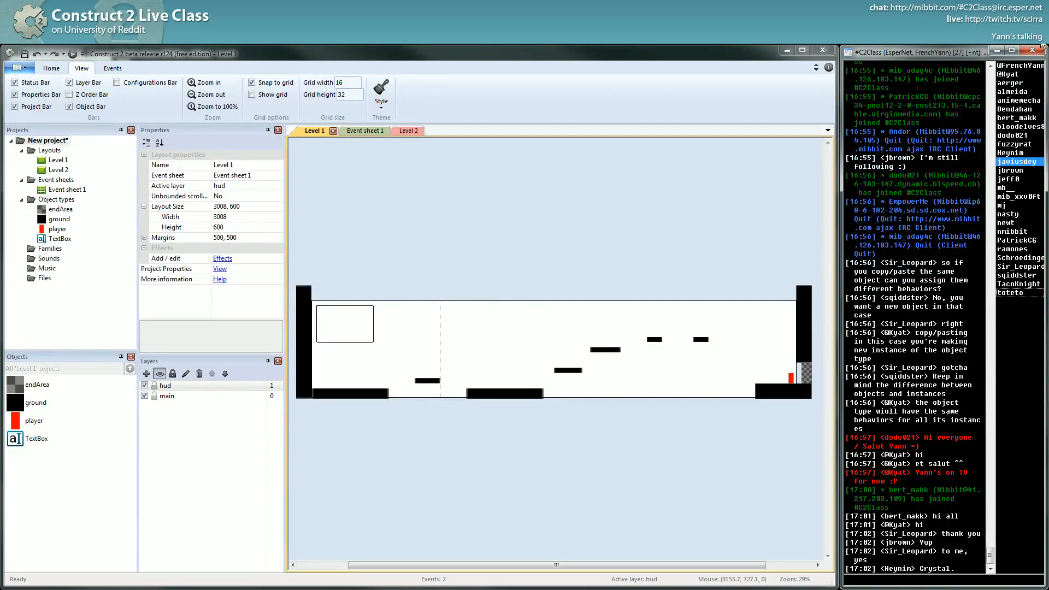
mouse_move(1017, 82)
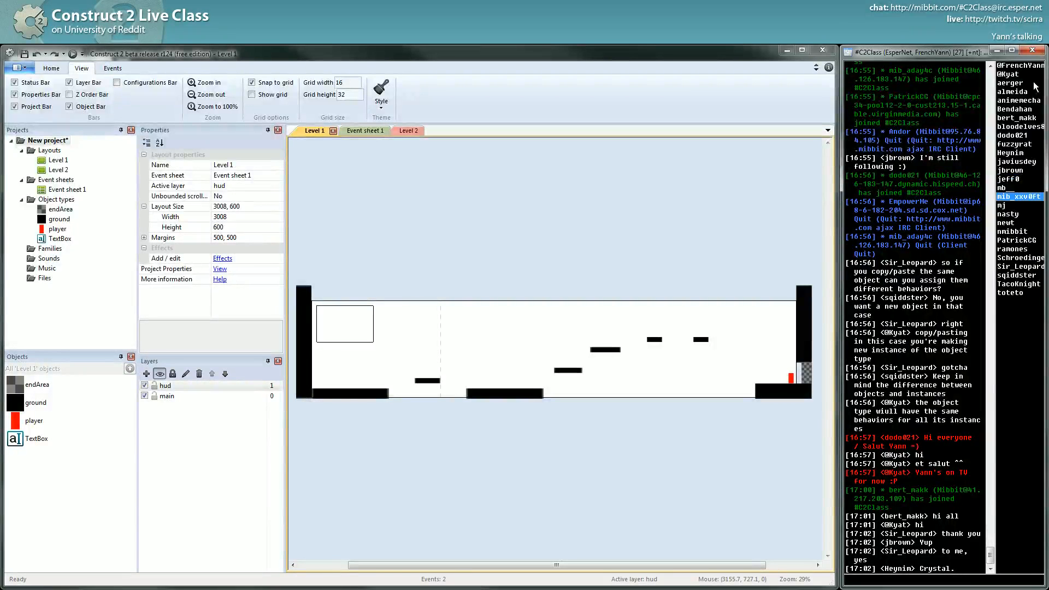
scroll(down, 3)
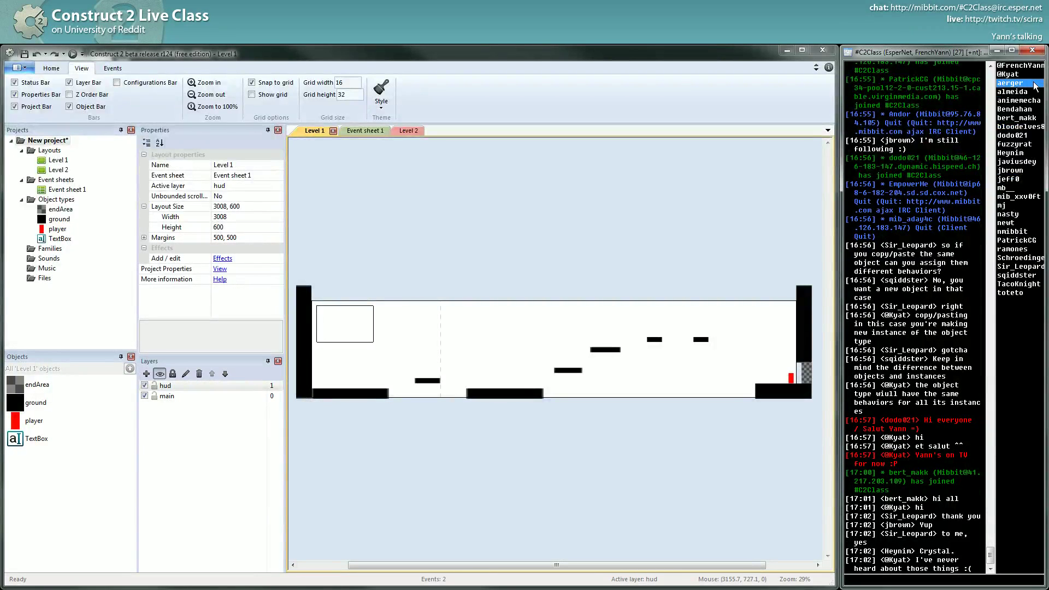
click(1017, 144)
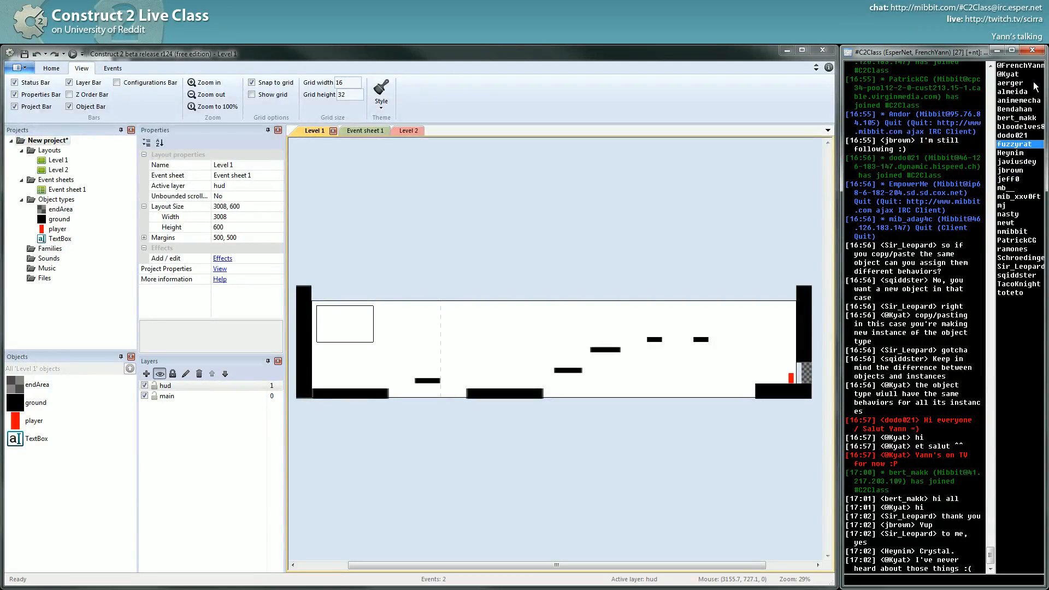
click(1012, 231)
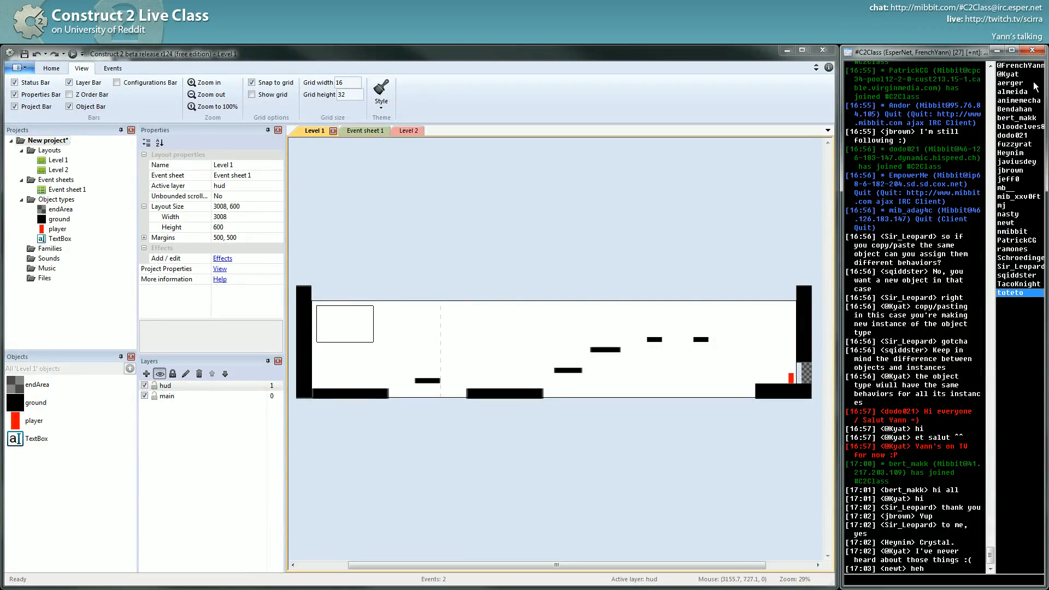
scroll(down, 3)
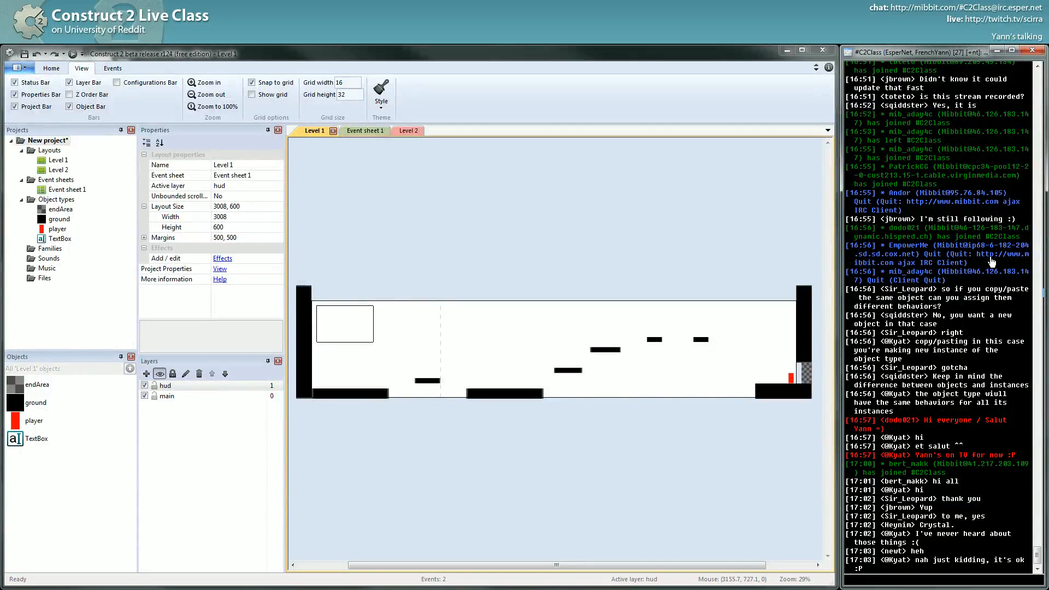
mouse_move(714, 299)
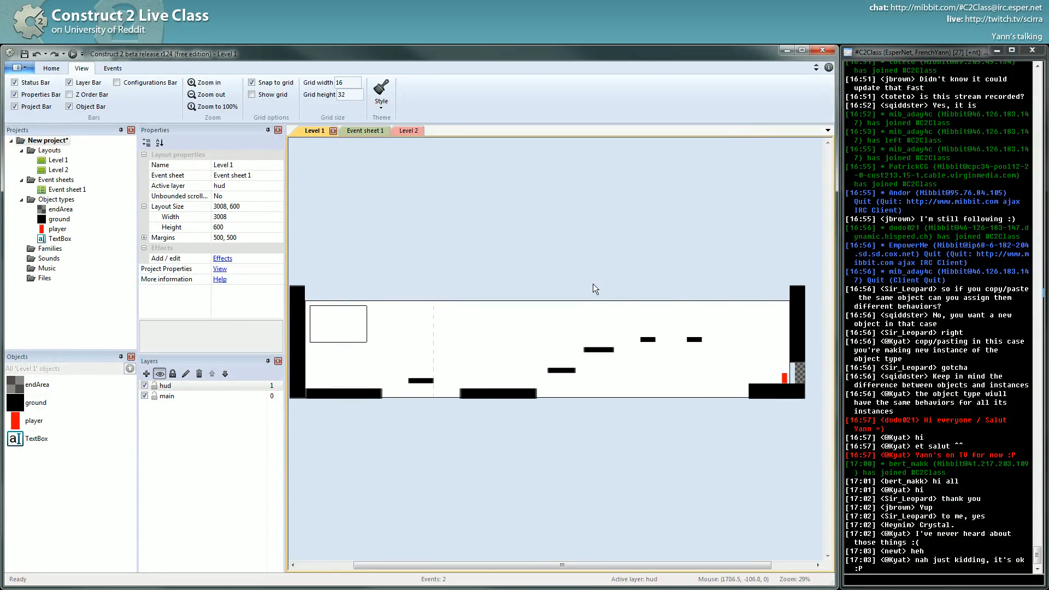
mouse_move(564, 376)
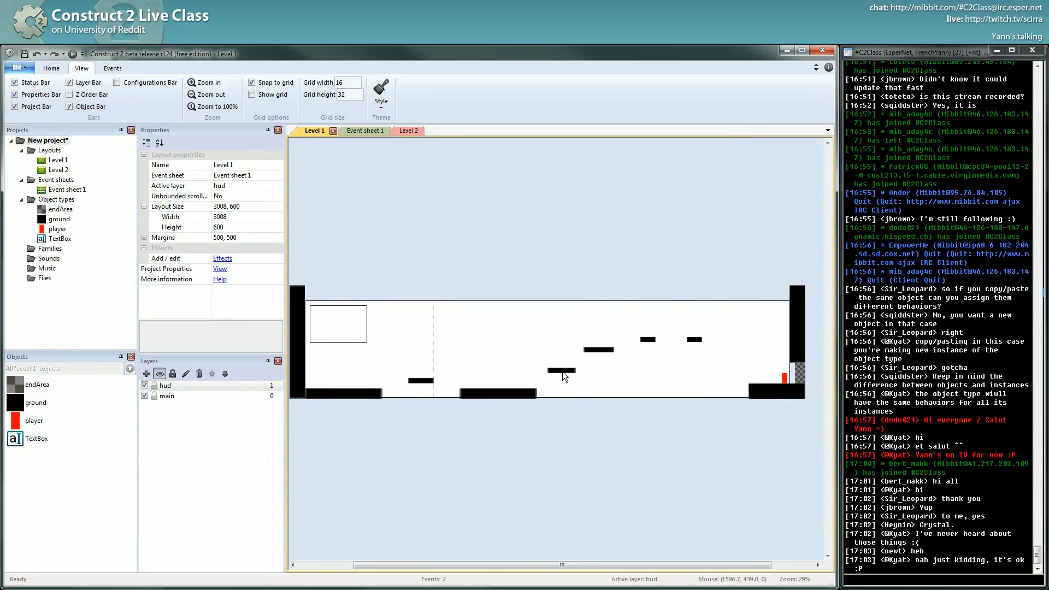
click(567, 369)
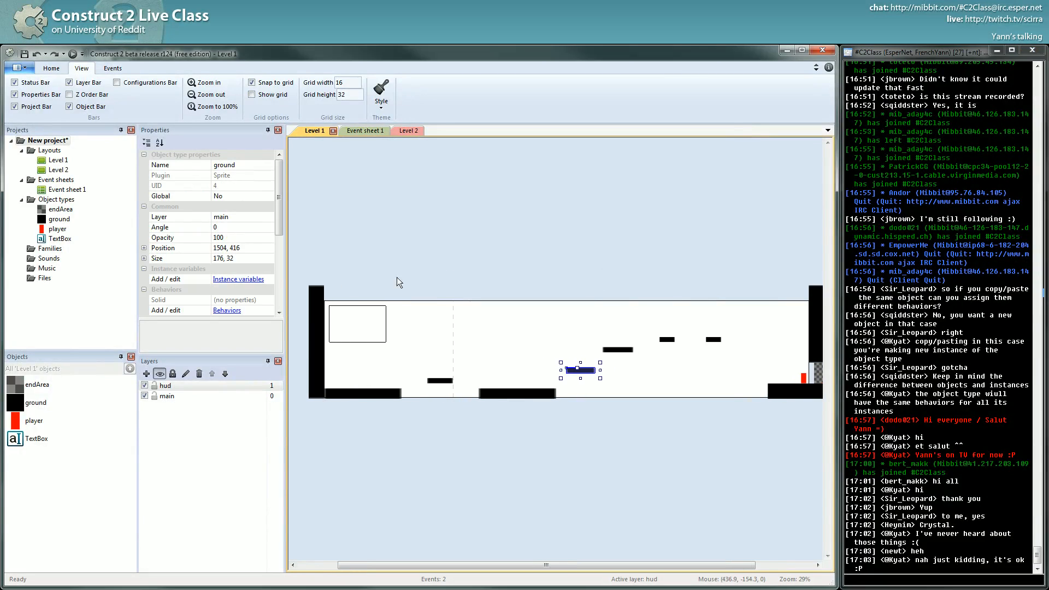
mouse_move(441, 380)
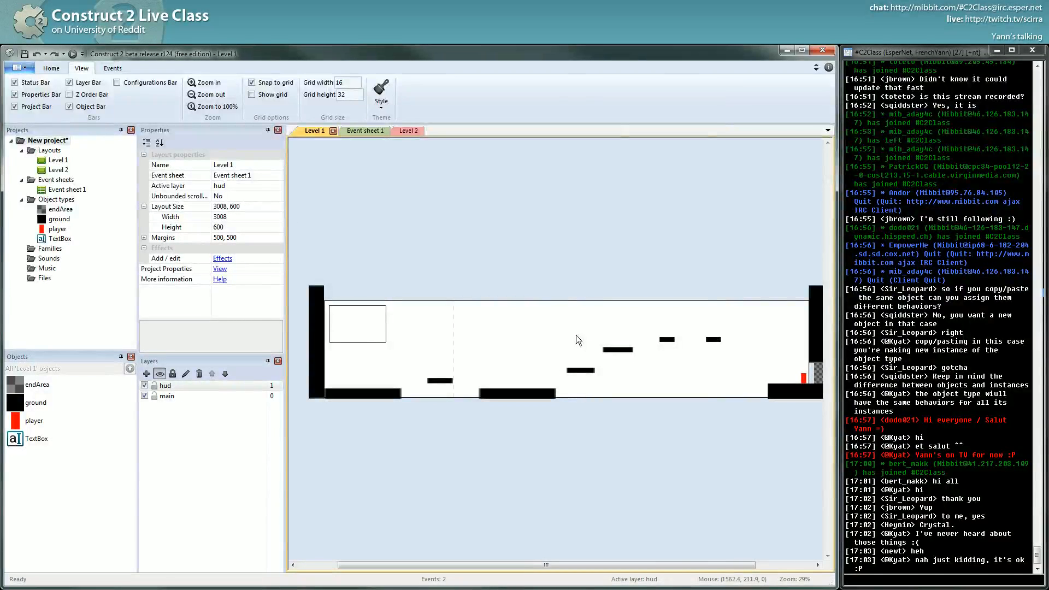
double_click(576, 339)
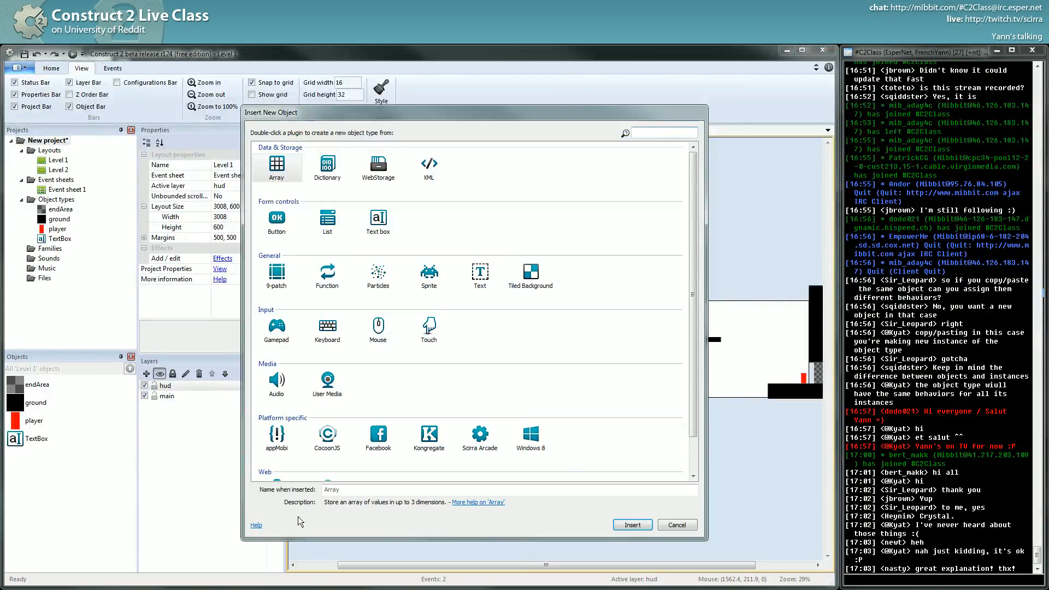
click(676, 524)
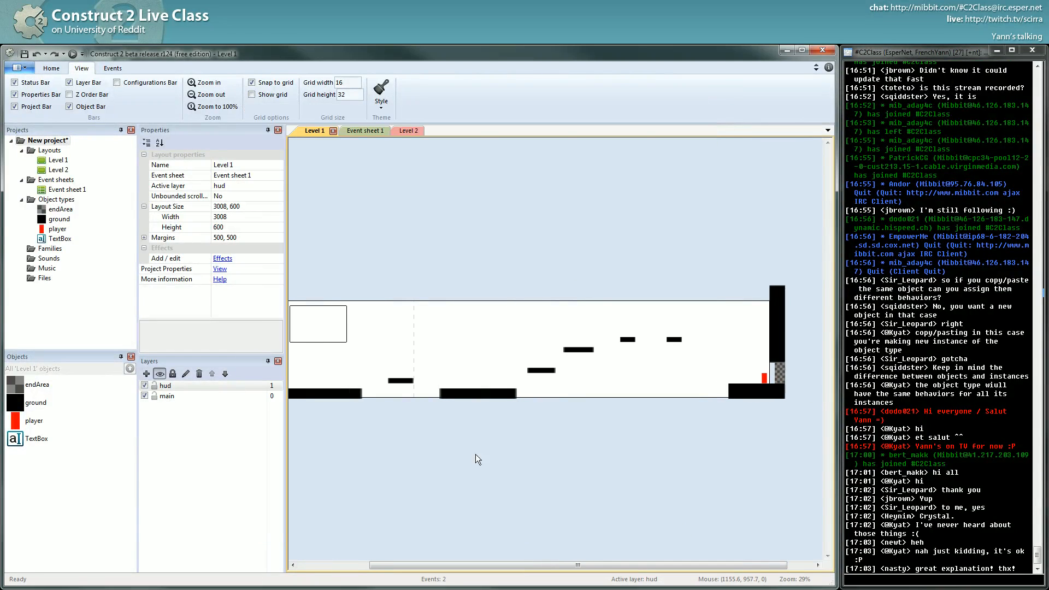
mouse_move(637, 556)
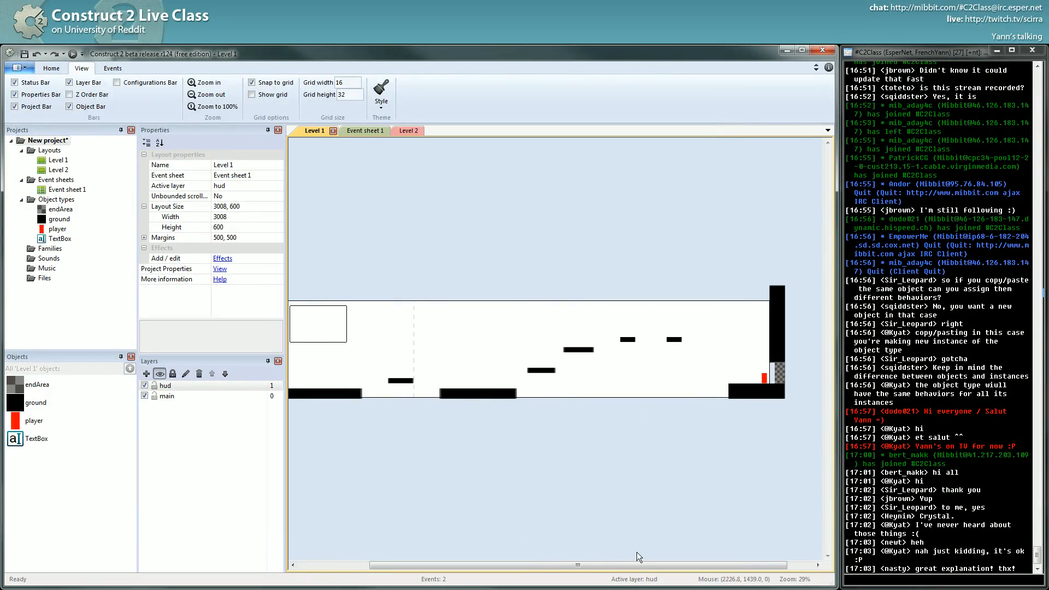
mouse_move(596, 486)
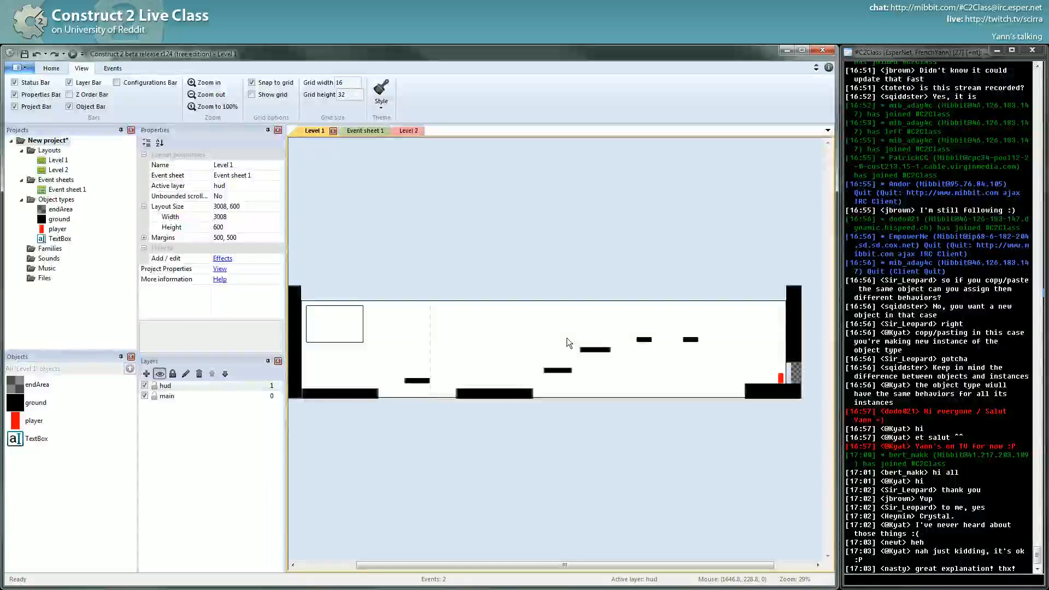
Scroll the layout and move the player onto the floating platform at 1584,416.
scroll(up, 3)
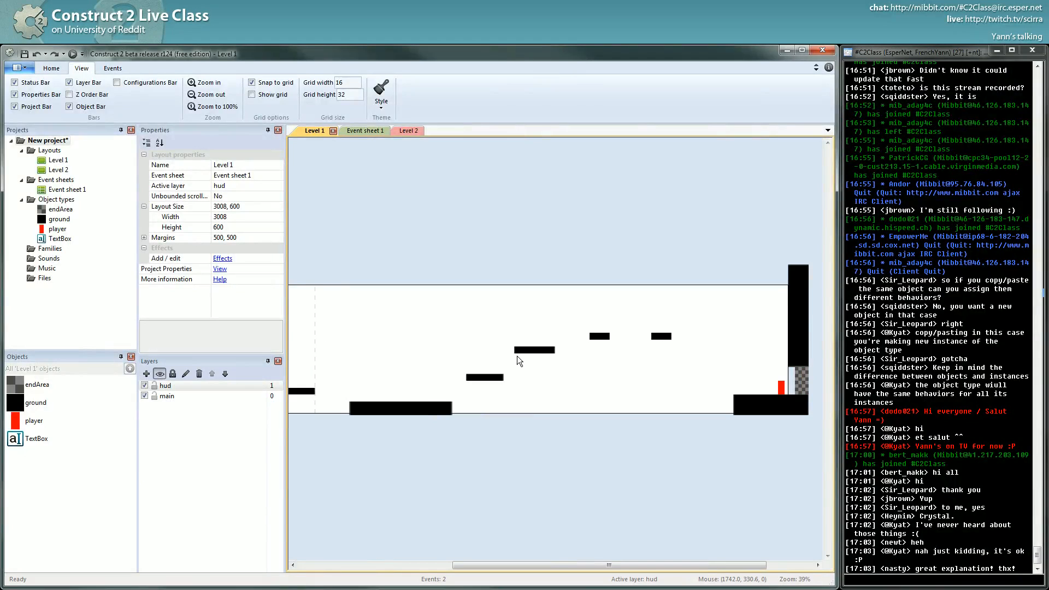
mouse_move(495, 349)
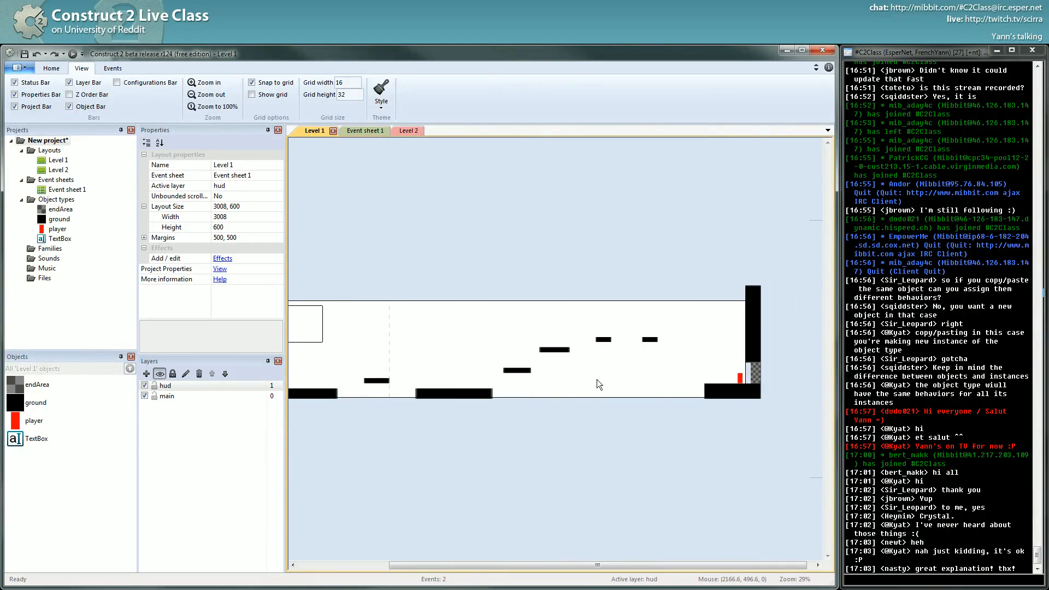
click(525, 351)
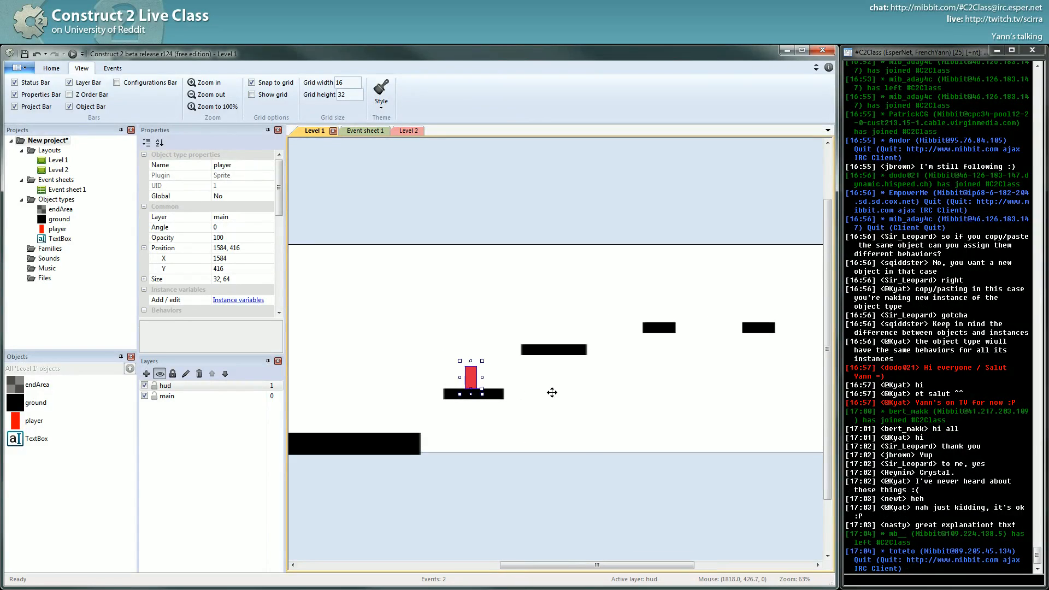
Zoom the Level 1 layout view.
scroll(down, 3)
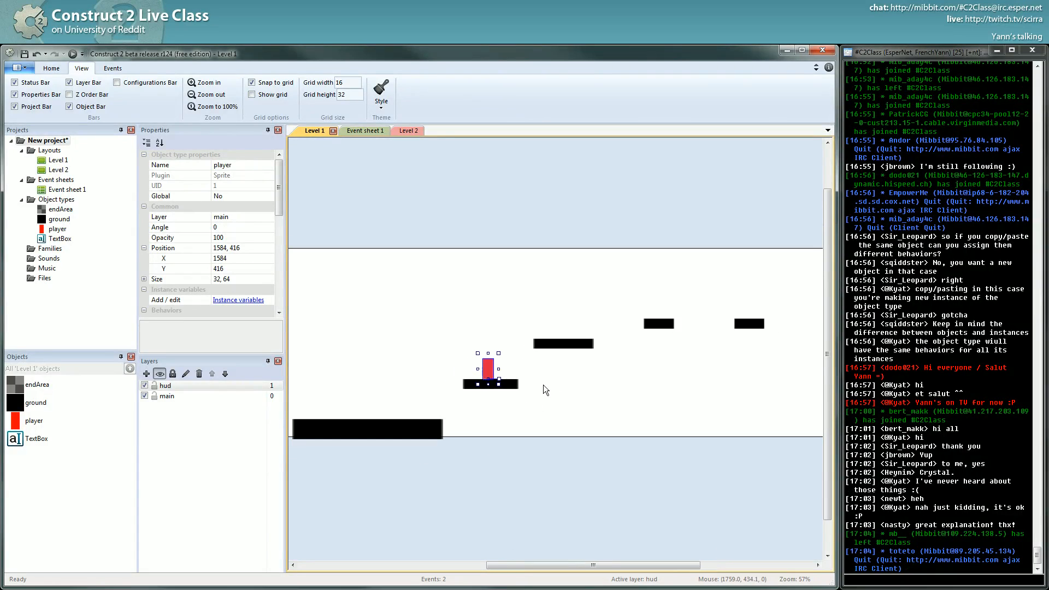
mouse_move(542, 381)
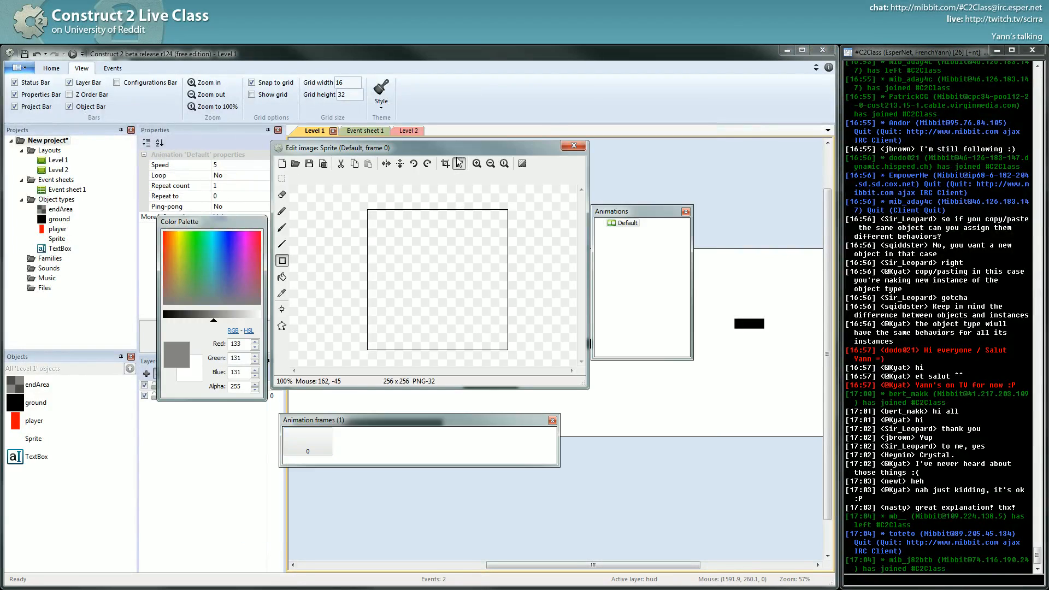
Resize the sprite image to 32×32 and fill it with green.
click(444, 163)
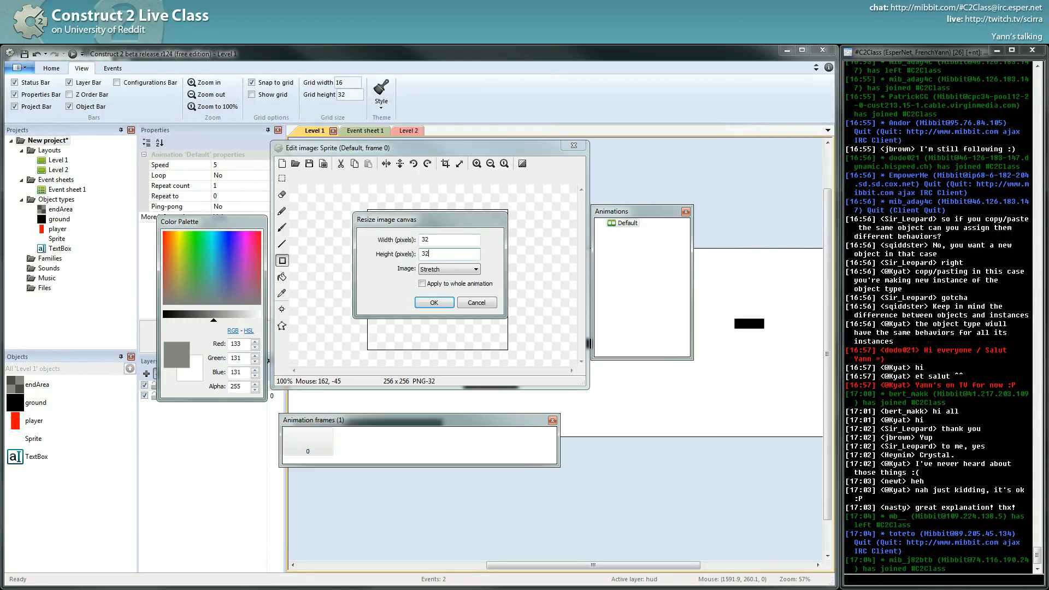
click(433, 303)
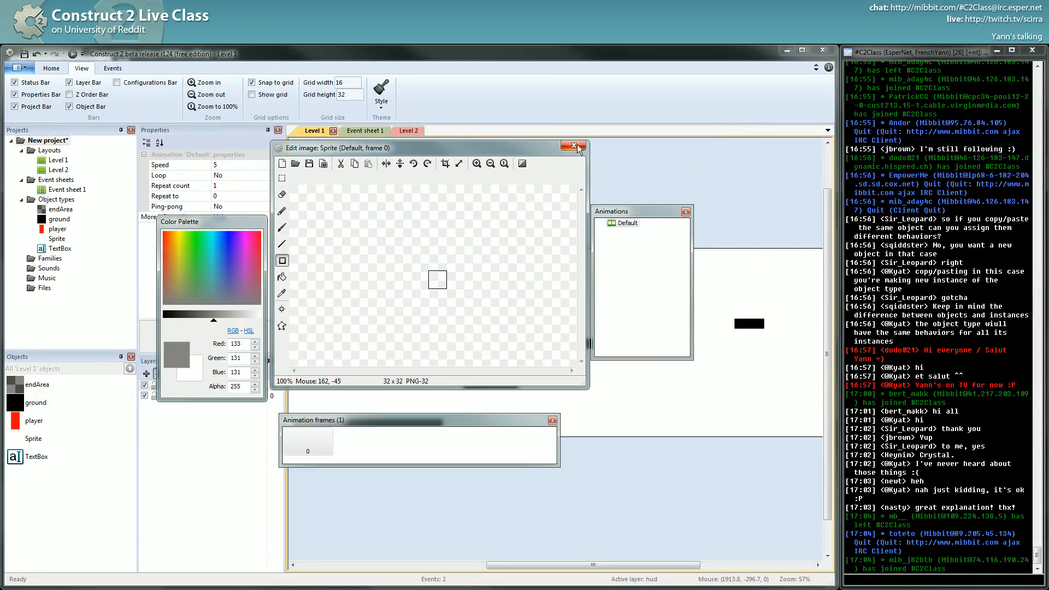
click(193, 296)
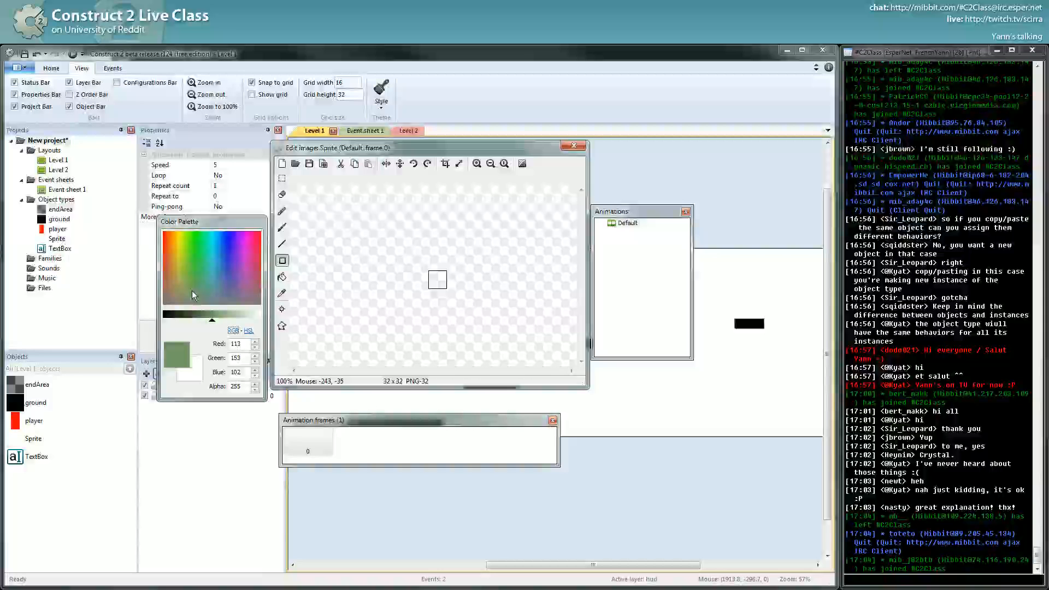
click(282, 277)
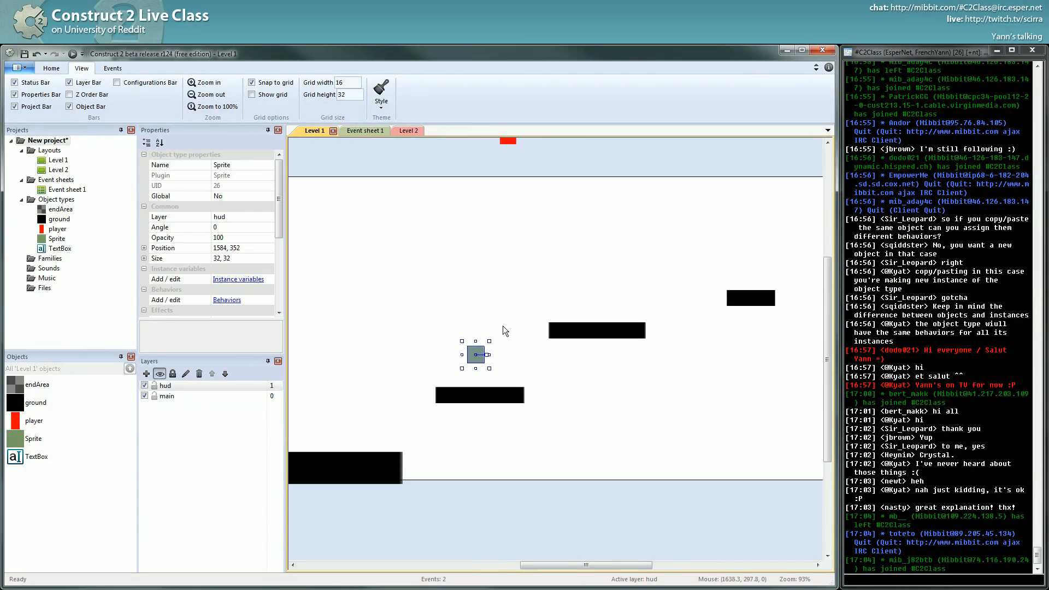
mouse_move(507, 411)
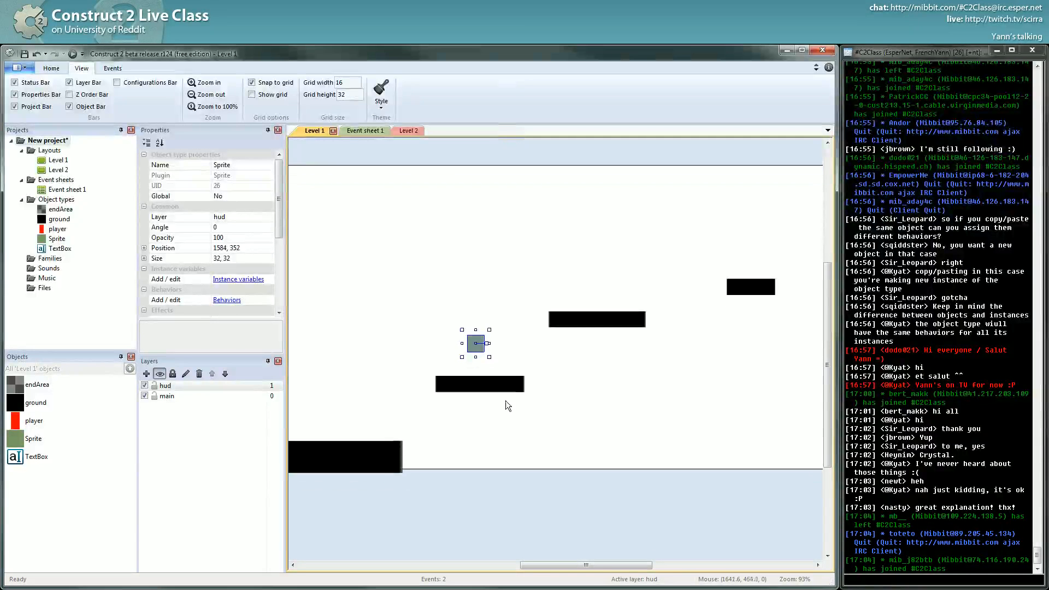
Place the green sprite beside the player at 1552,416 with origin at bottom centre (16,32).
click(503, 383)
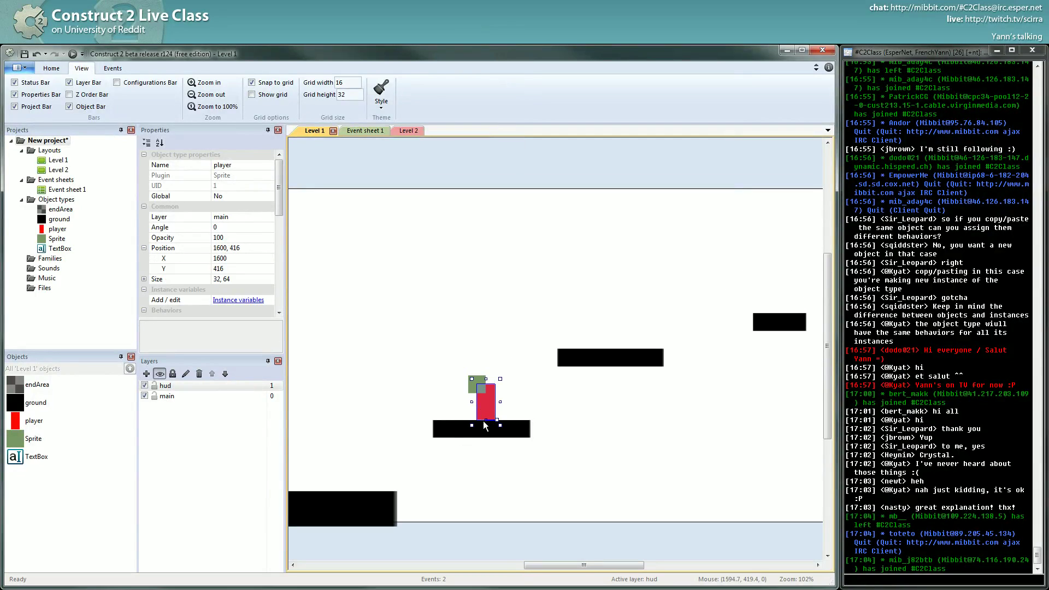
mouse_move(488, 423)
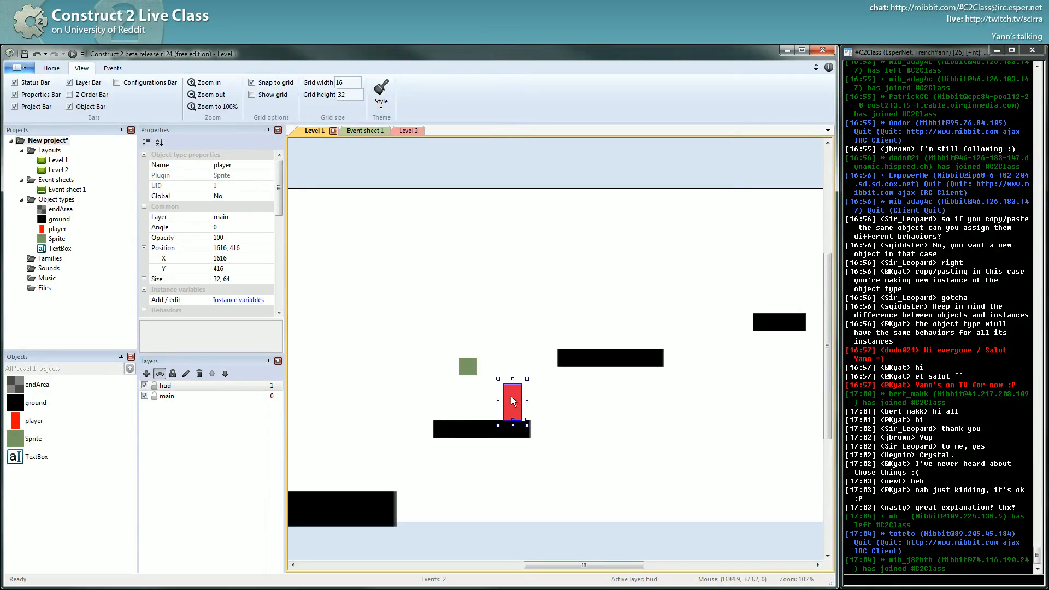
click(468, 366)
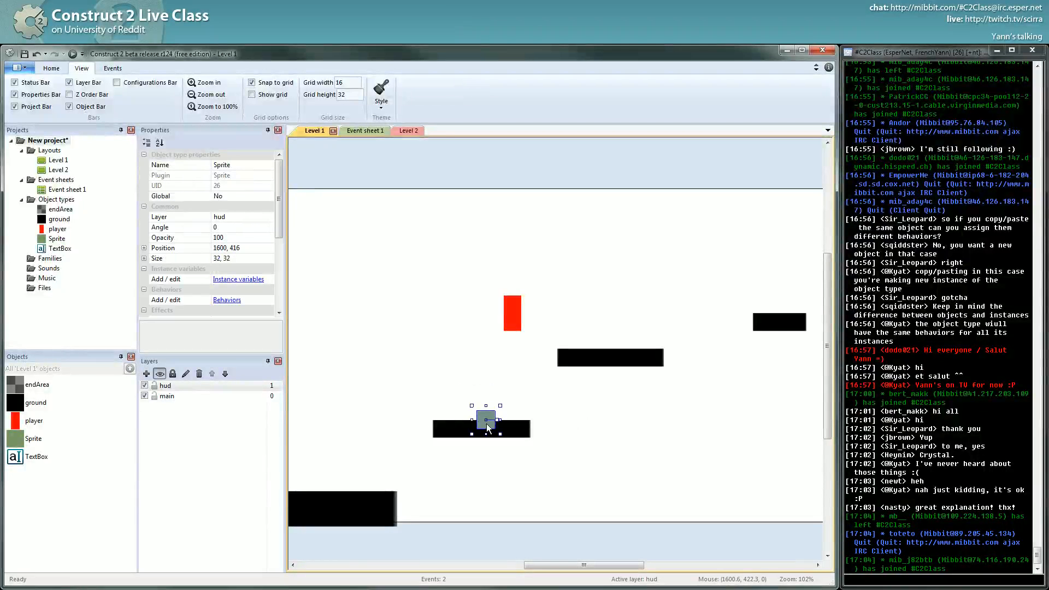
double_click(485, 420)
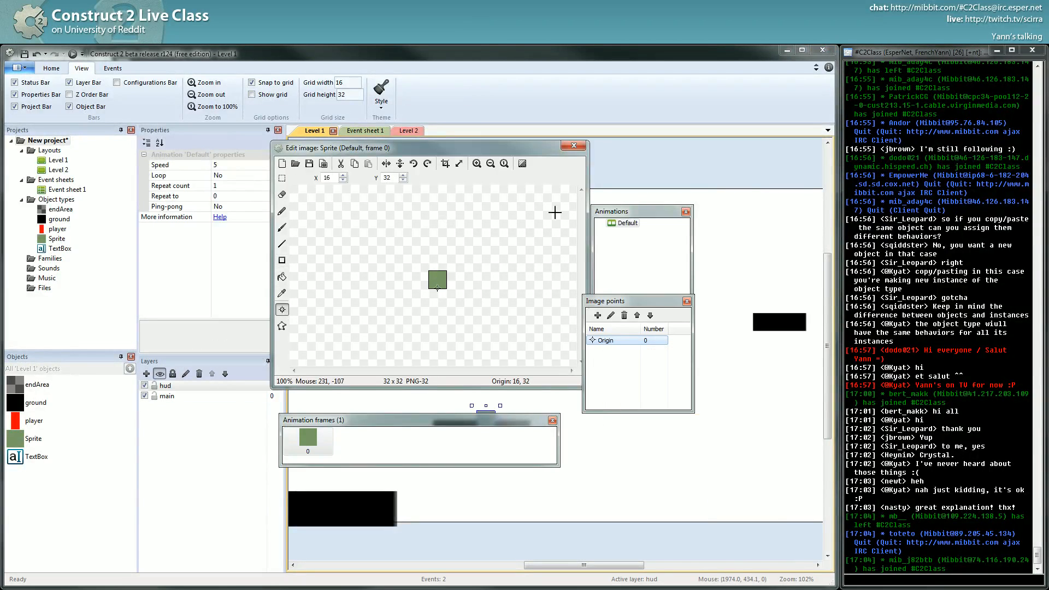
click(572, 146)
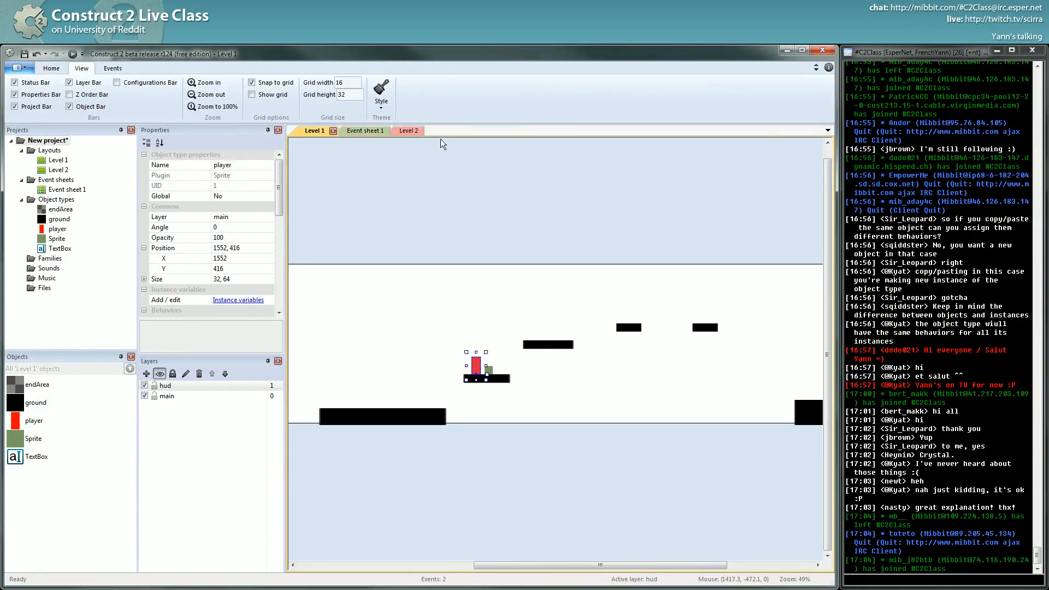
click(364, 131)
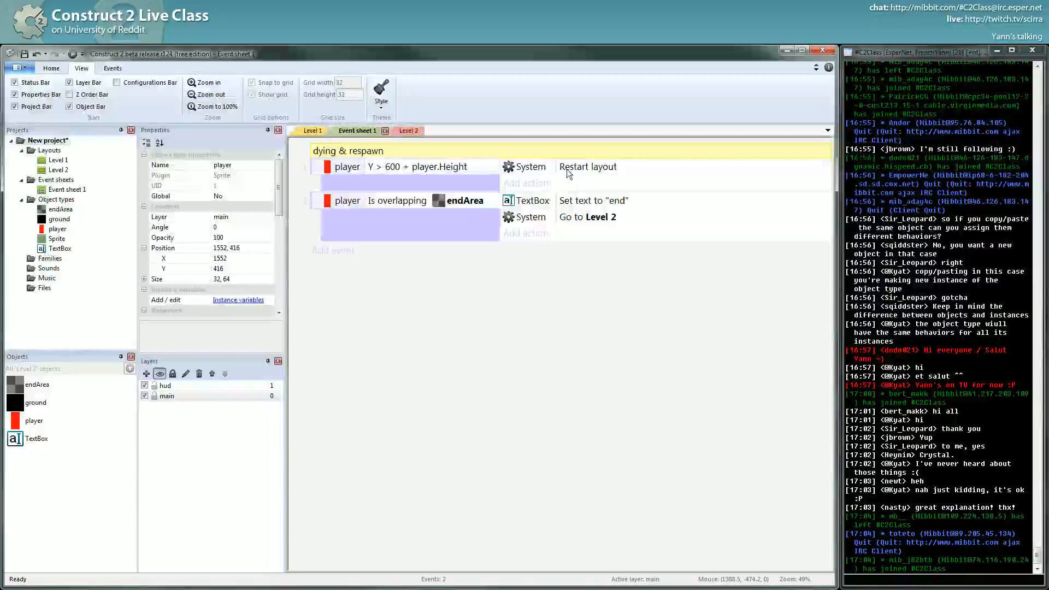
click(589, 216)
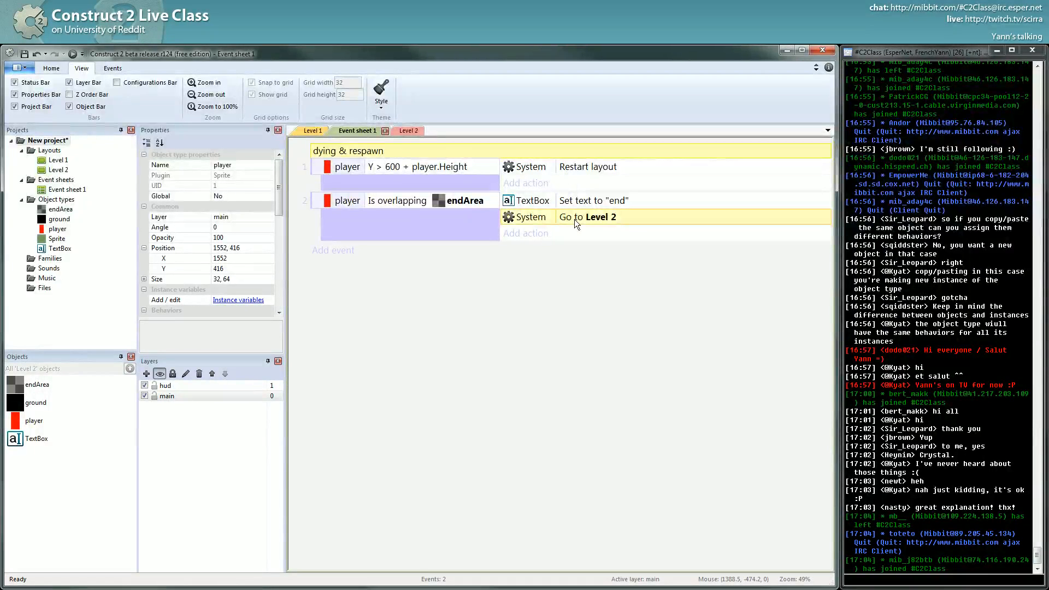
mouse_move(565, 127)
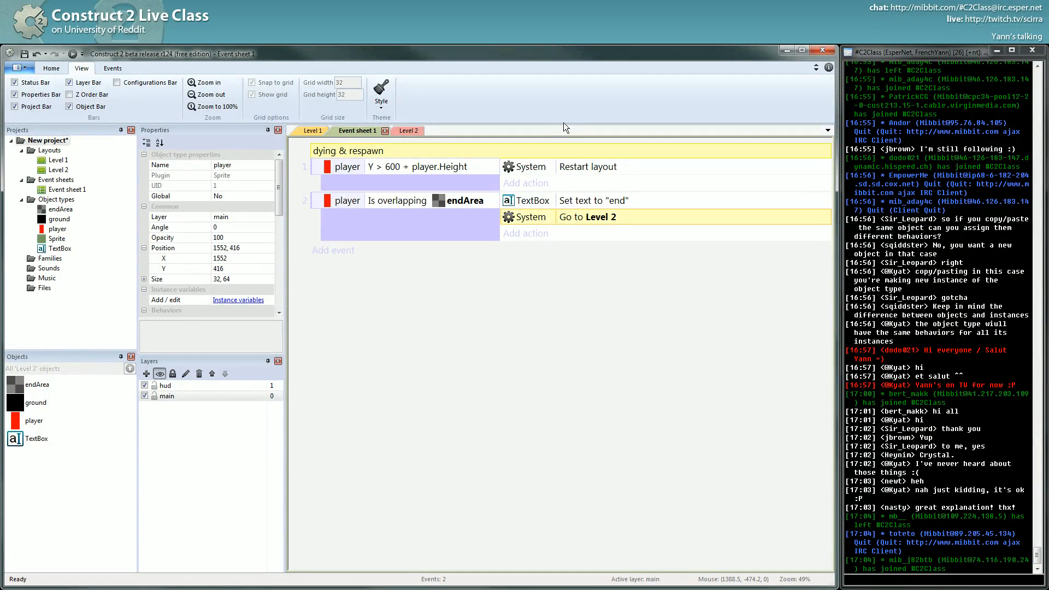
mouse_move(675, 271)
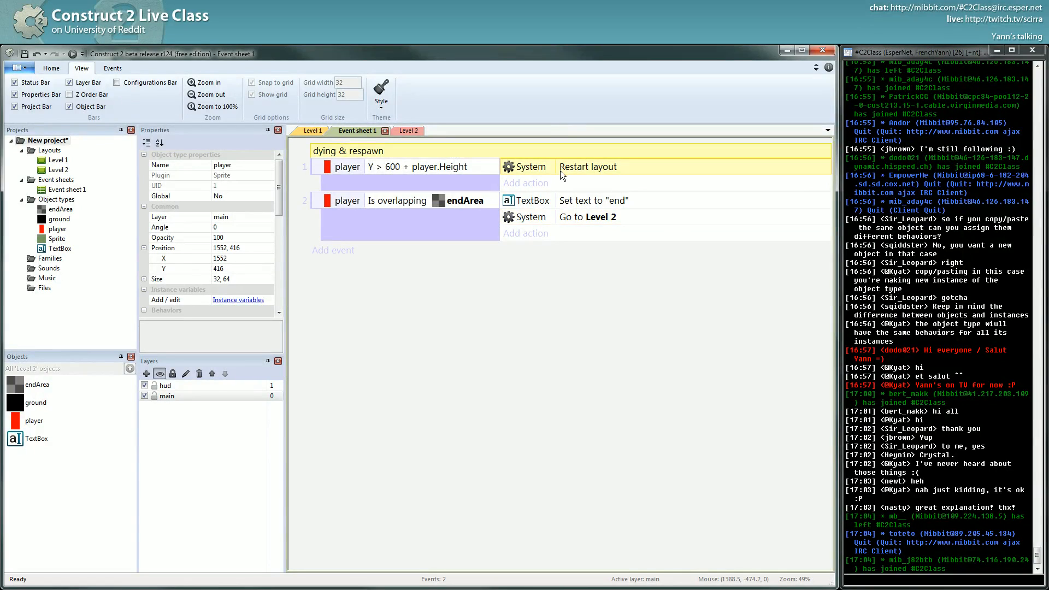
mouse_move(572, 170)
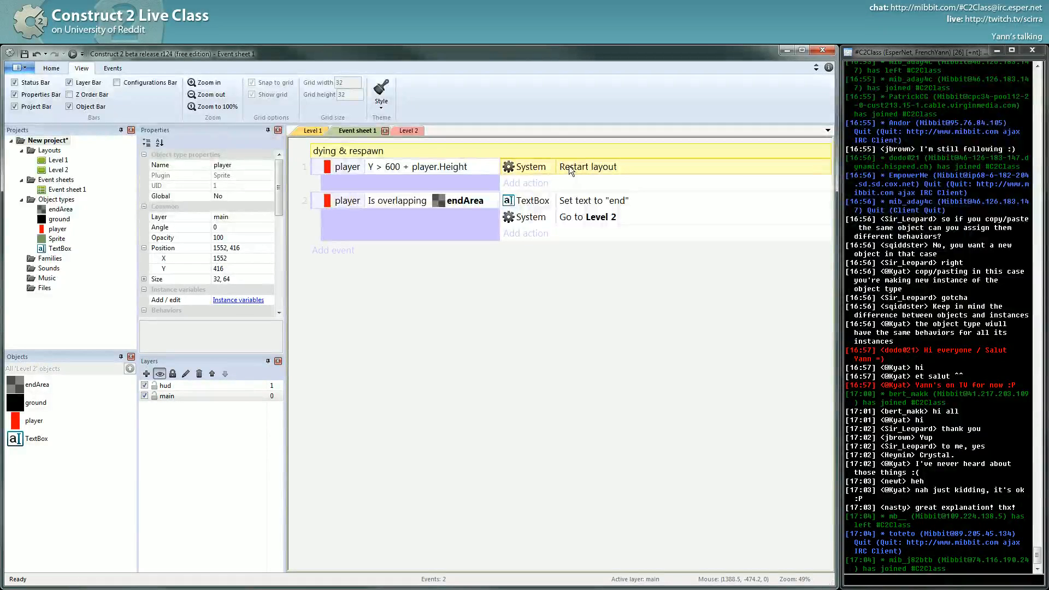
mouse_move(540, 131)
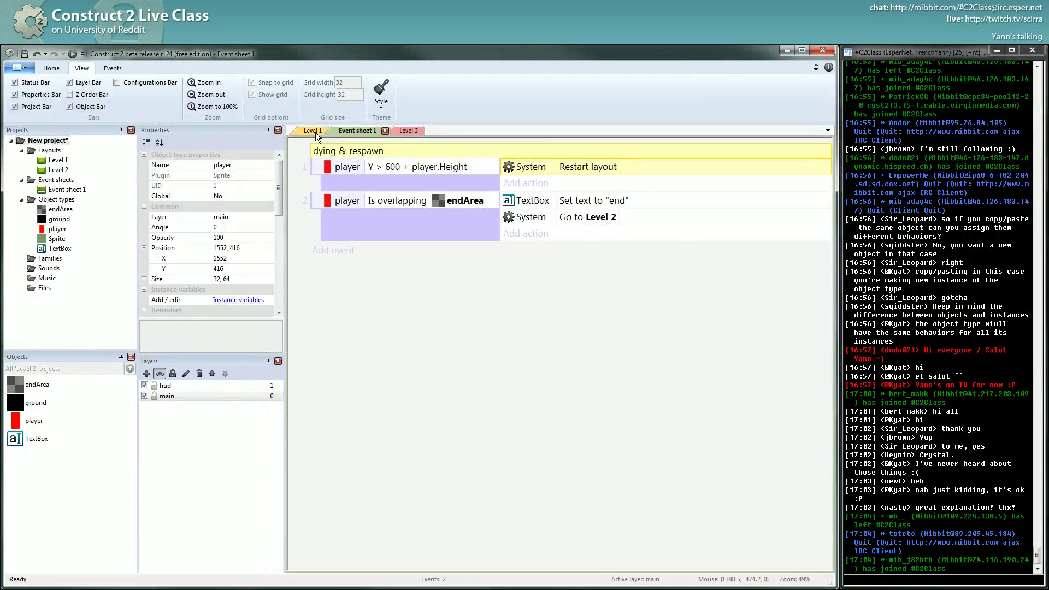
click(312, 131)
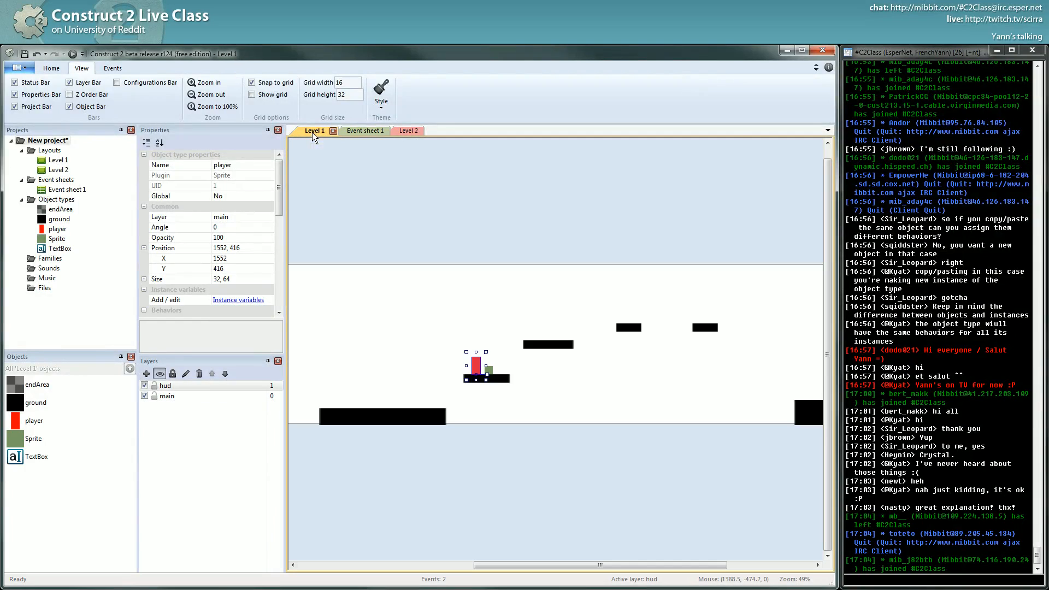
mouse_move(482, 327)
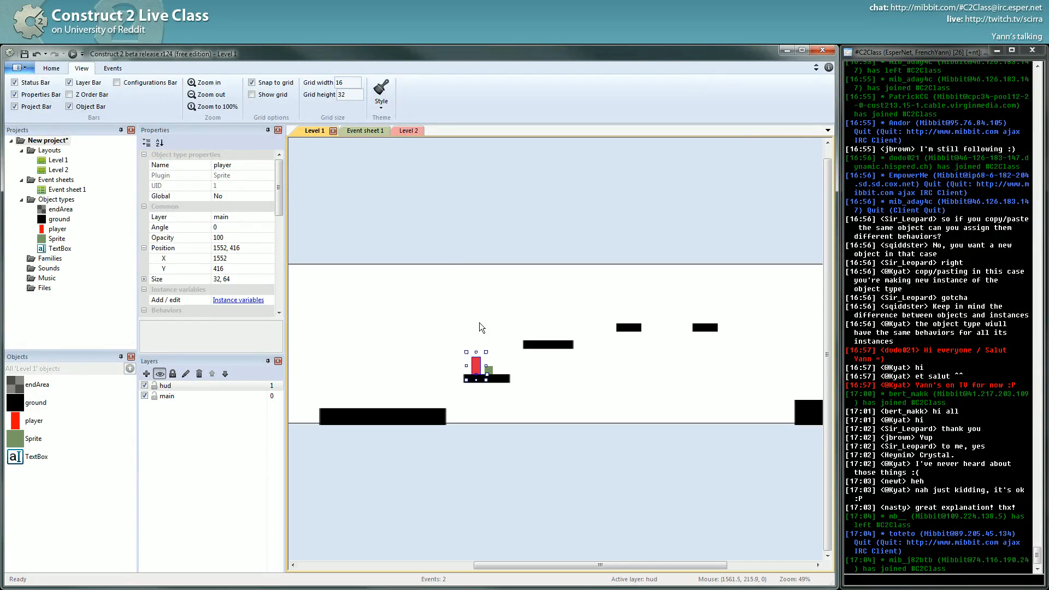
click(365, 131)
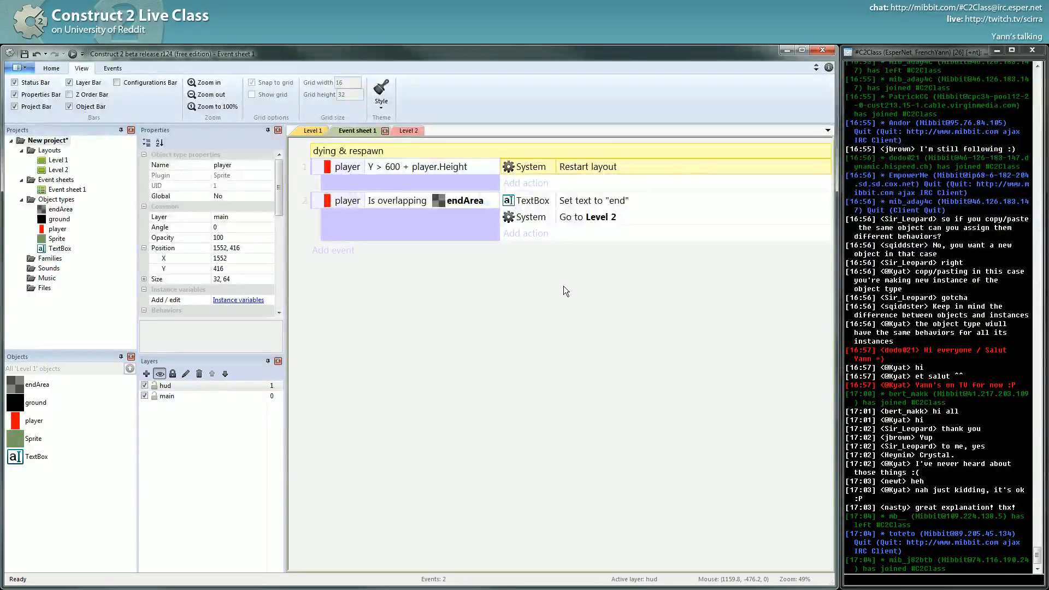
Choose Add global variable from the Event sheet 1 context menu.
scroll(down, 3)
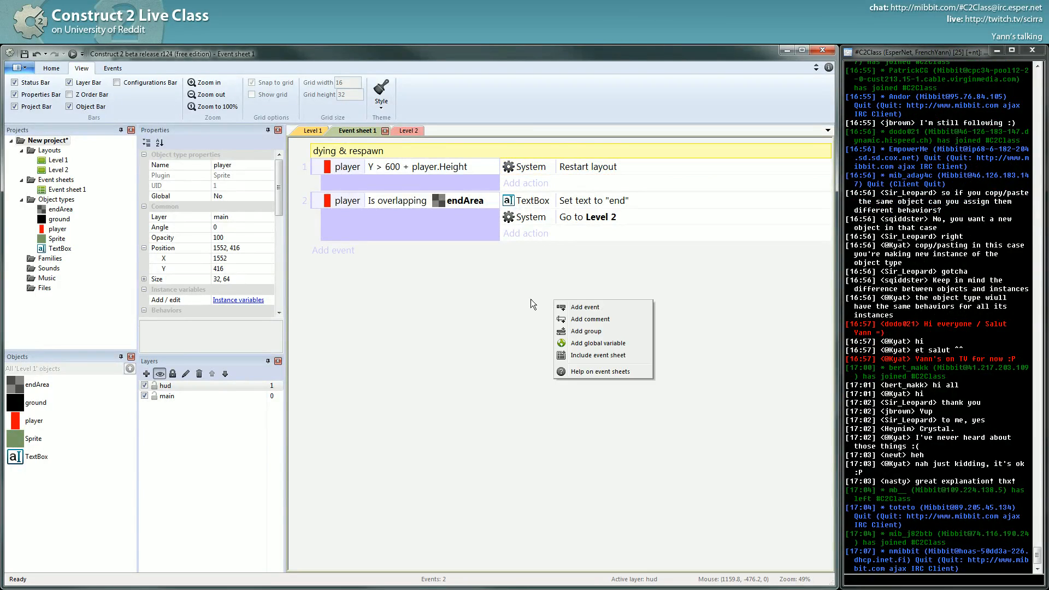
click(529, 302)
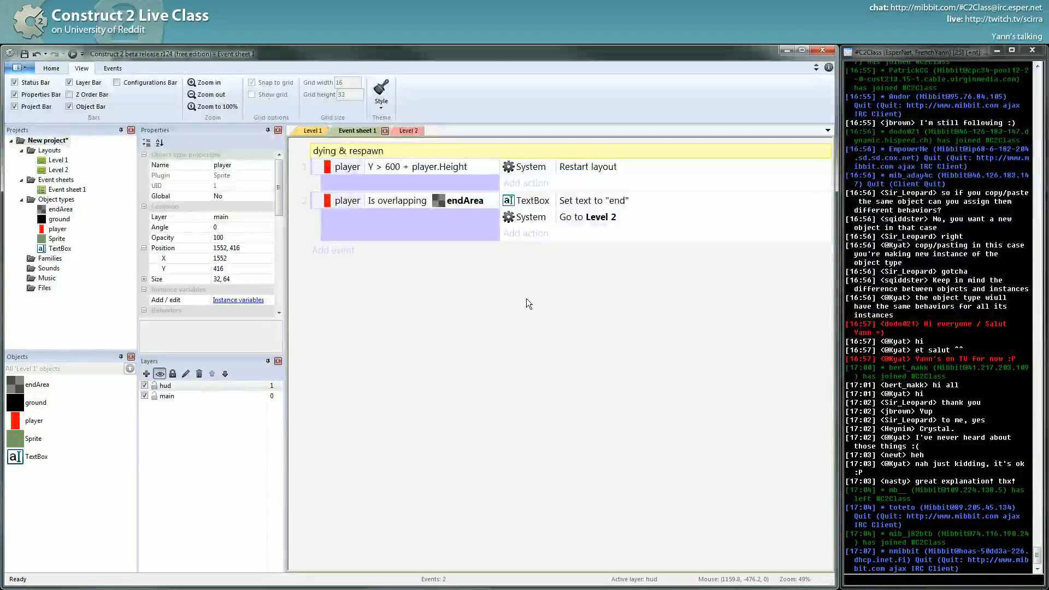
mouse_move(471, 273)
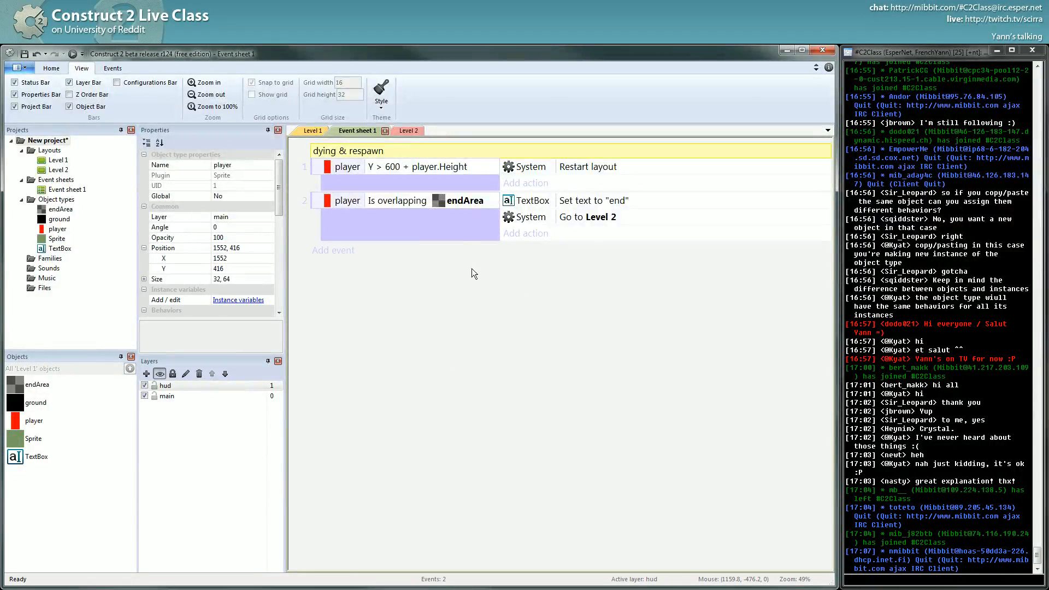
mouse_move(474, 297)
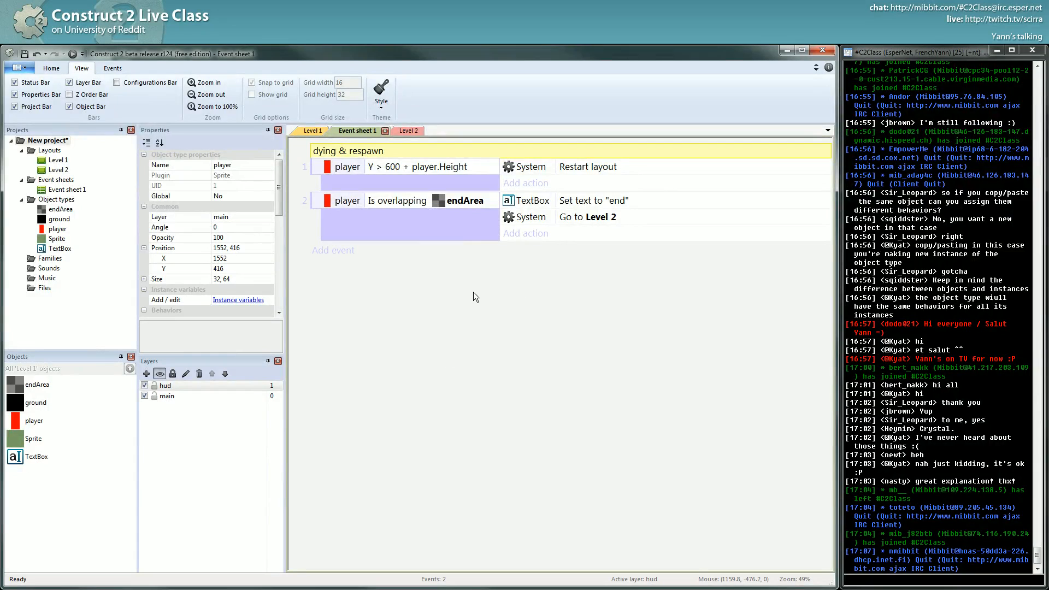
right_click(472, 296)
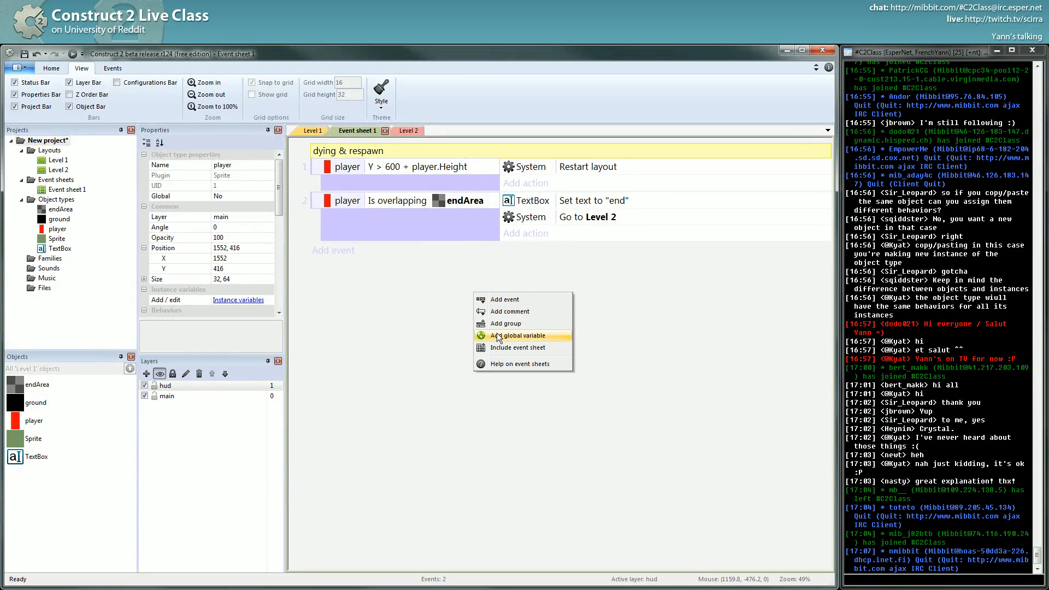
click(566, 406)
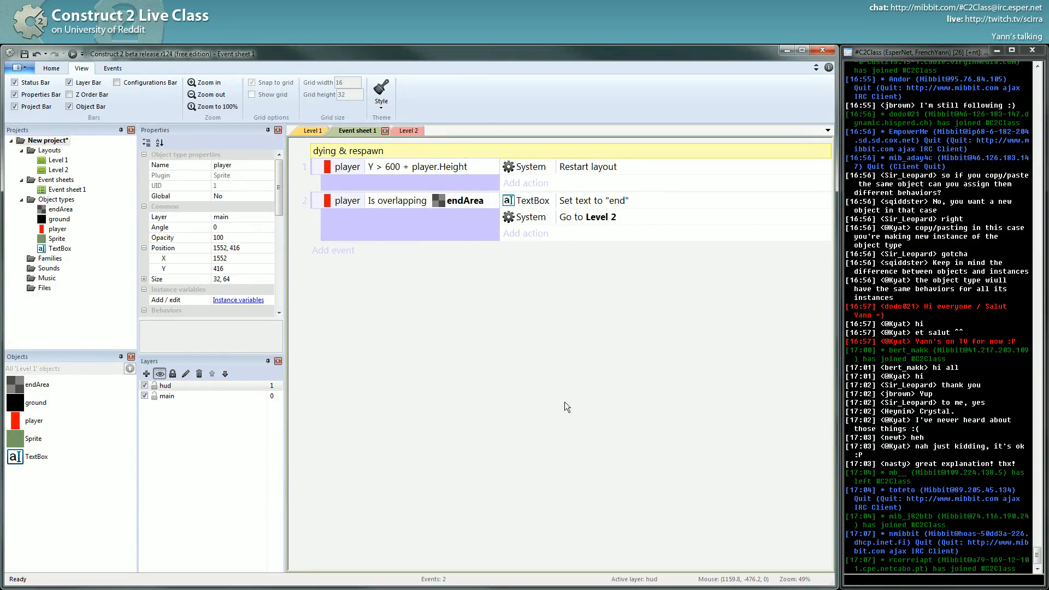
mouse_move(653, 390)
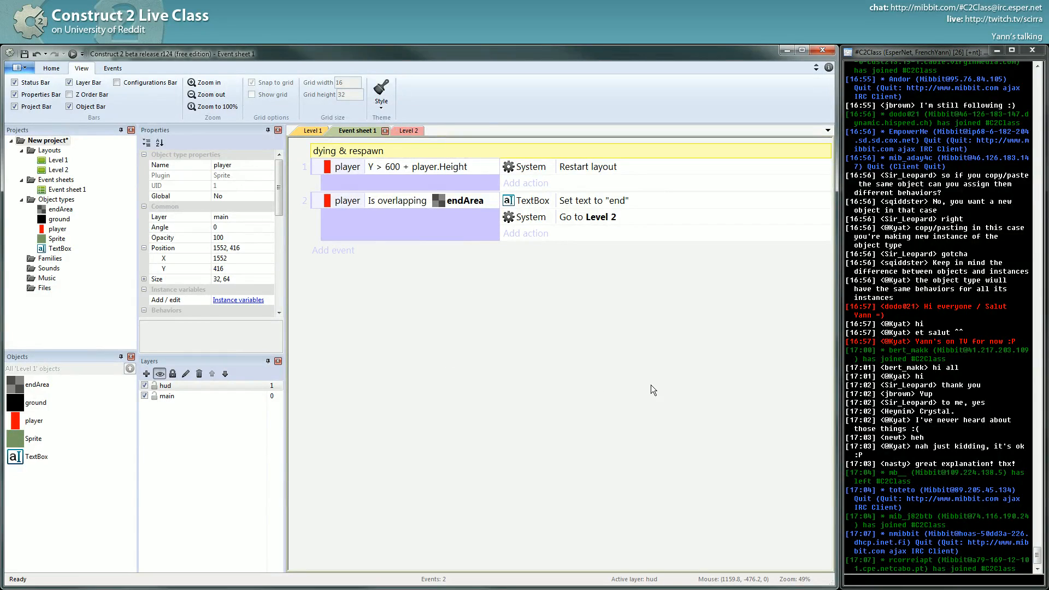
mouse_move(542, 175)
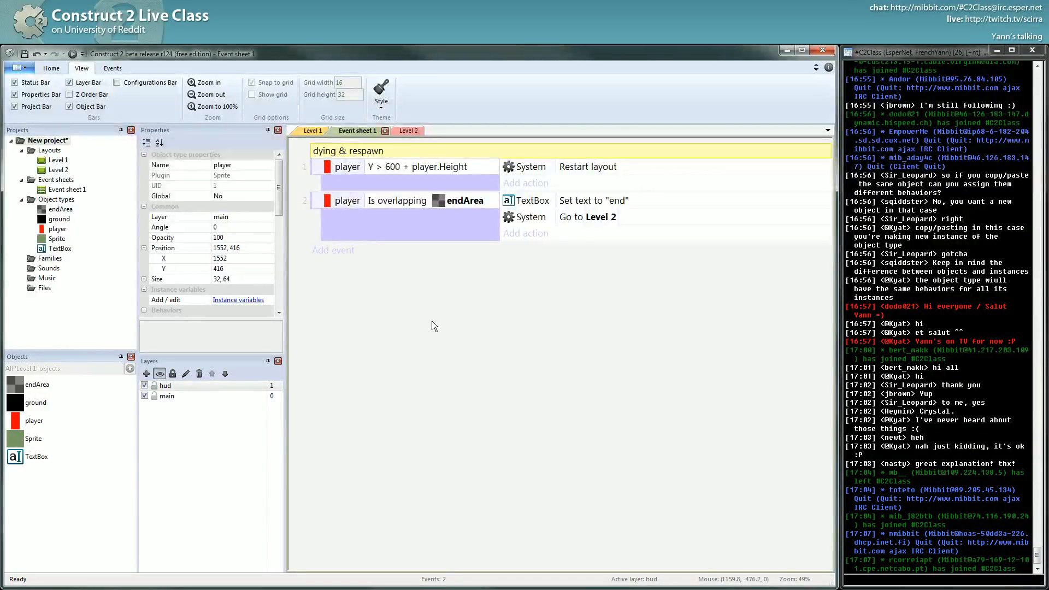
right_click(431, 326)
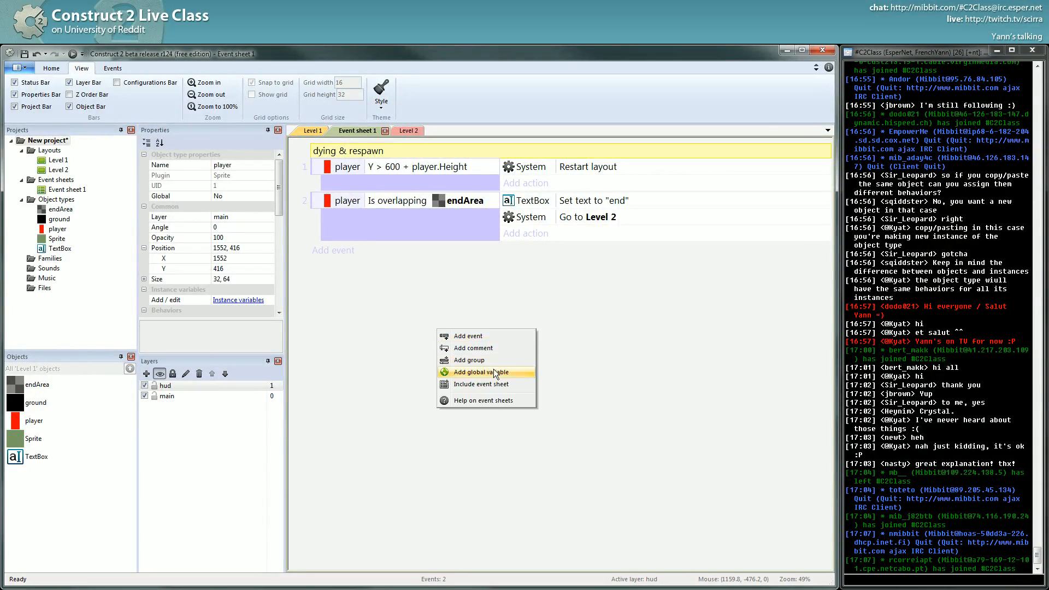
click(482, 372)
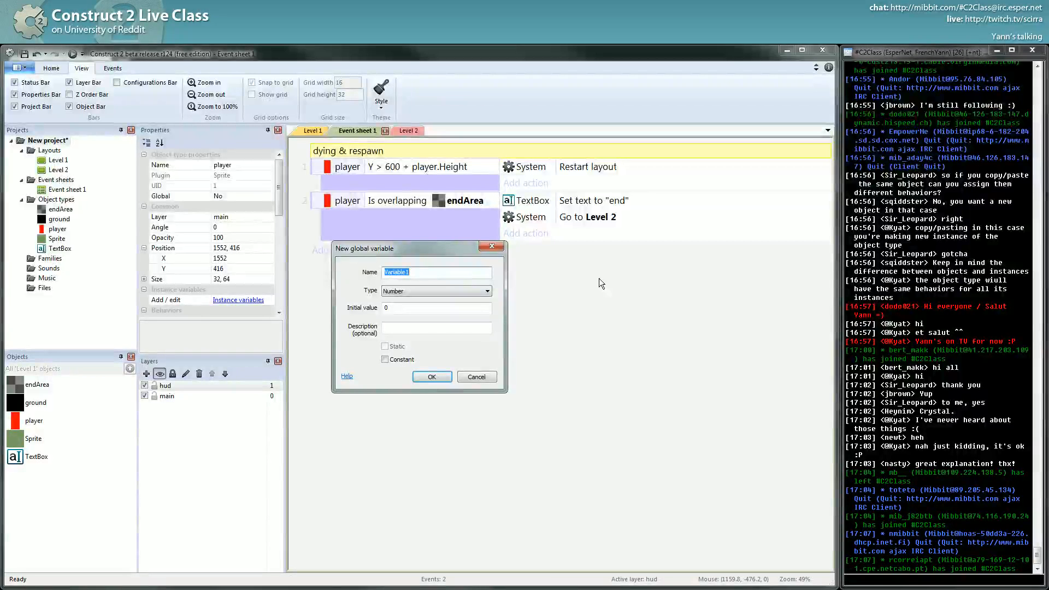
Create a global variable named checkpointPassed.
text(che)
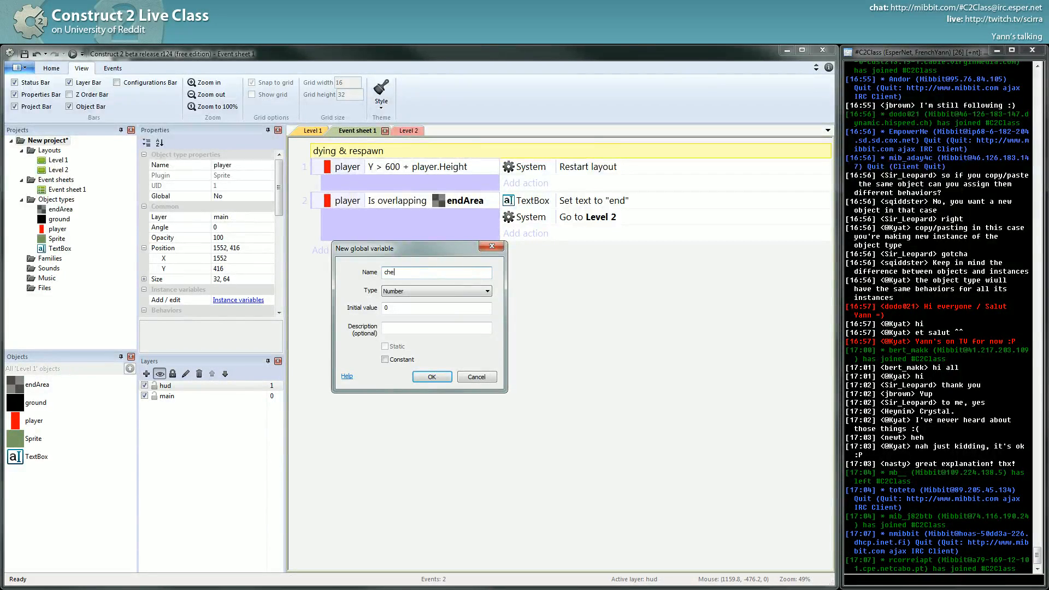
text(ckpoint)
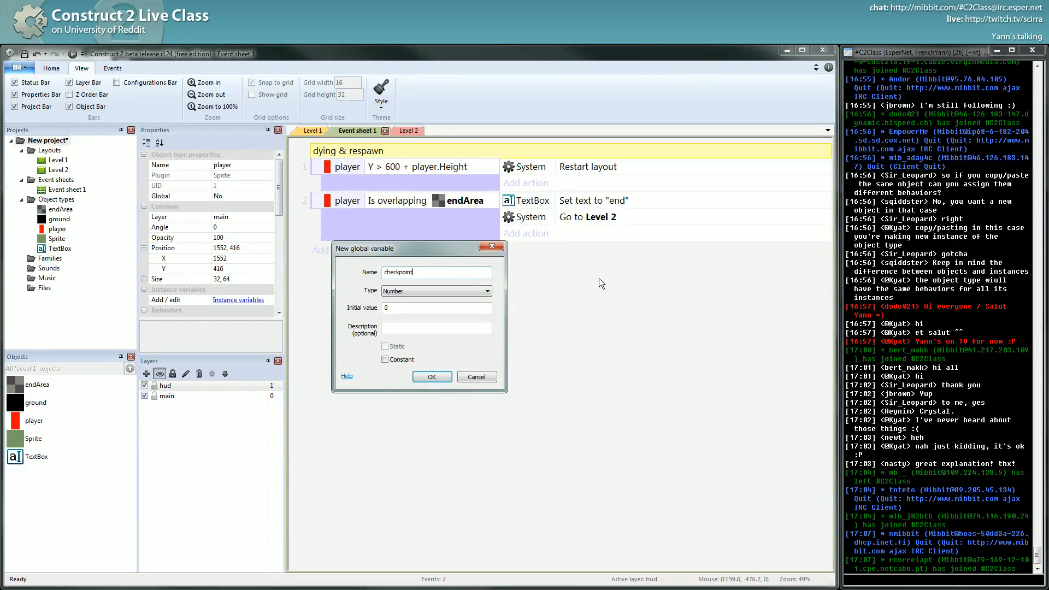
text(Pass)
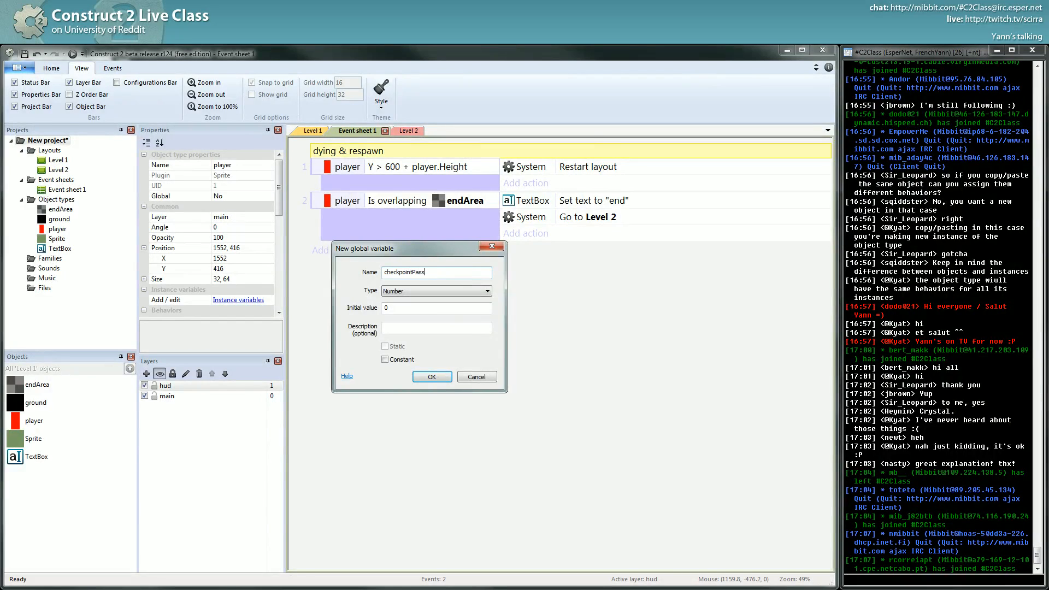
click(432, 376)
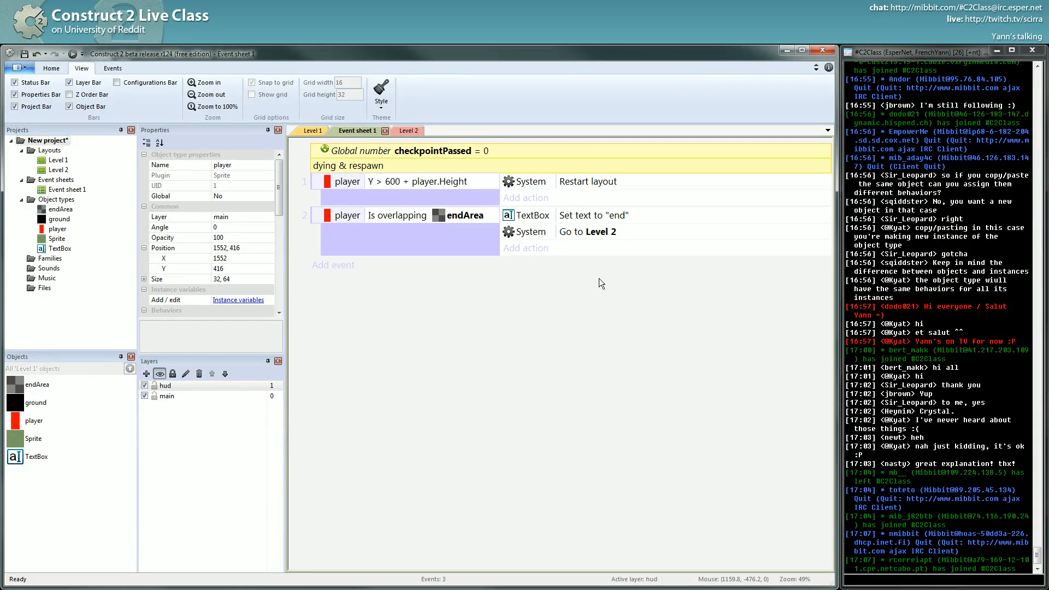
mouse_move(475, 146)
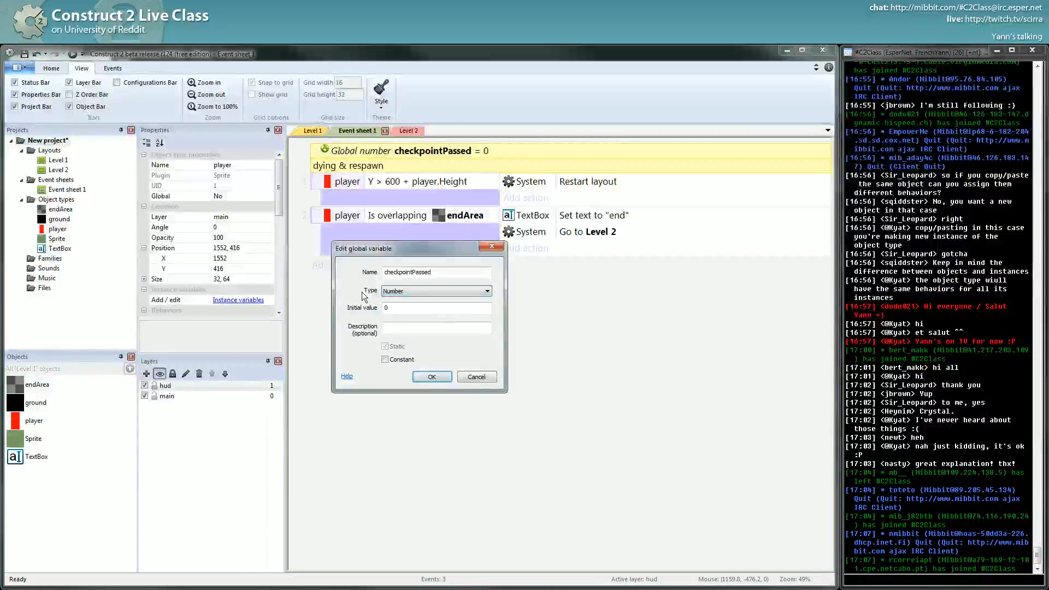
Edit checkpointPassed so its type is Number with initial value 0.
click(435, 307)
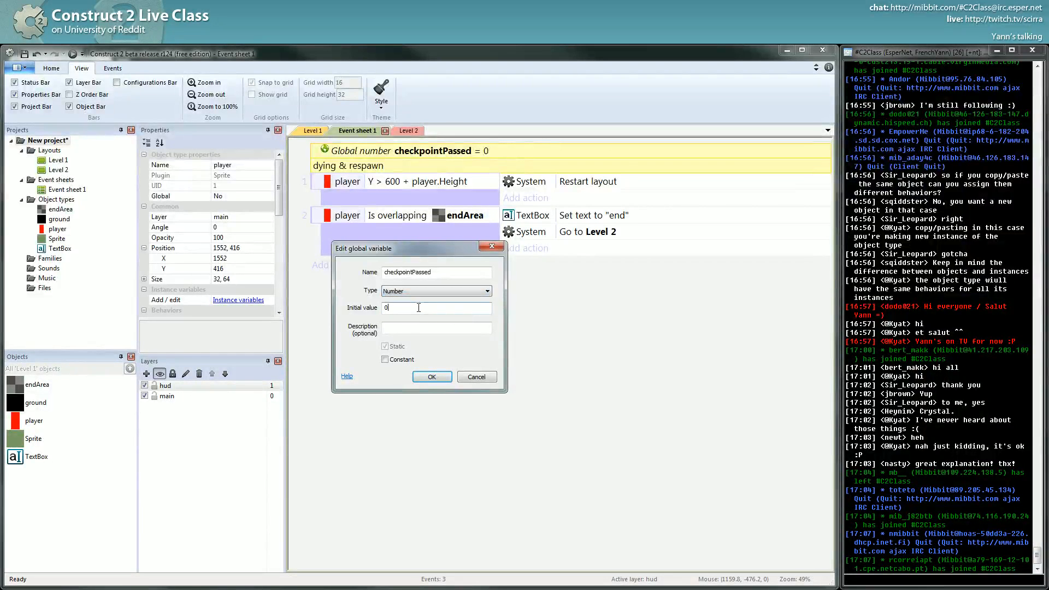
click(431, 376)
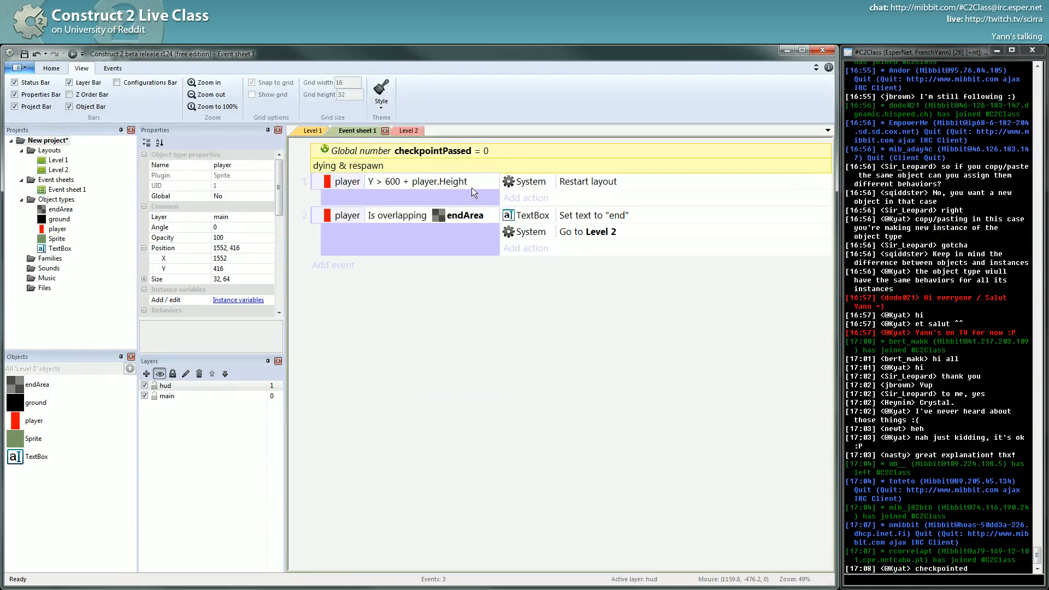
double_click(401, 150)
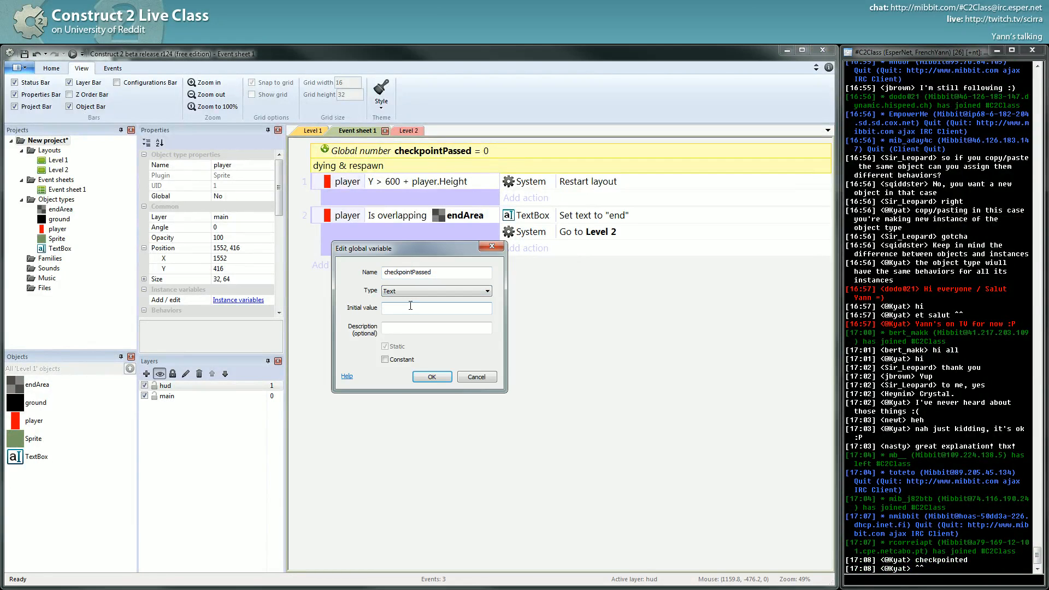
click(431, 376)
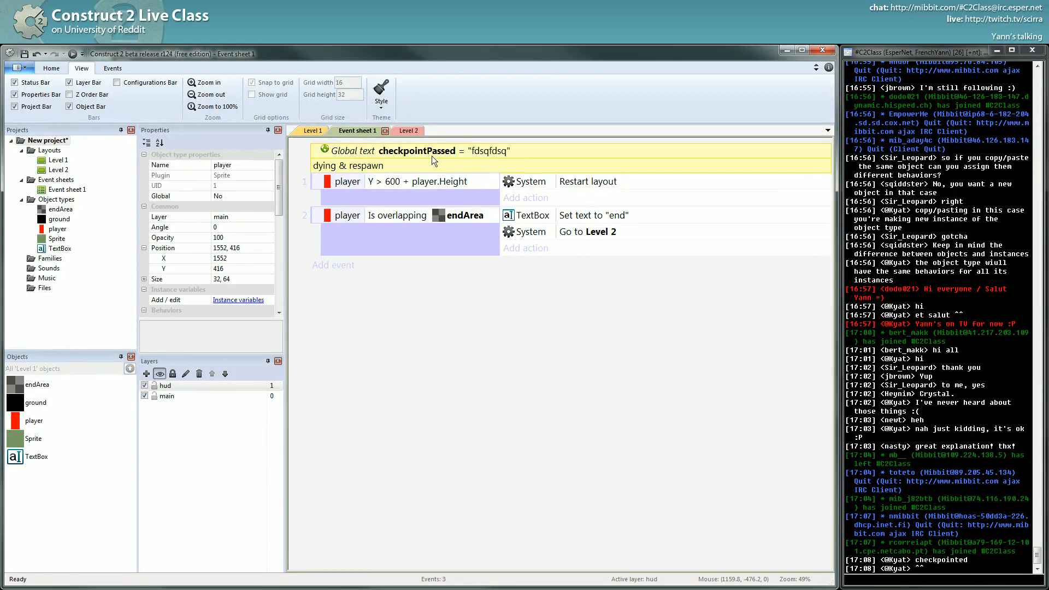
mouse_move(589, 159)
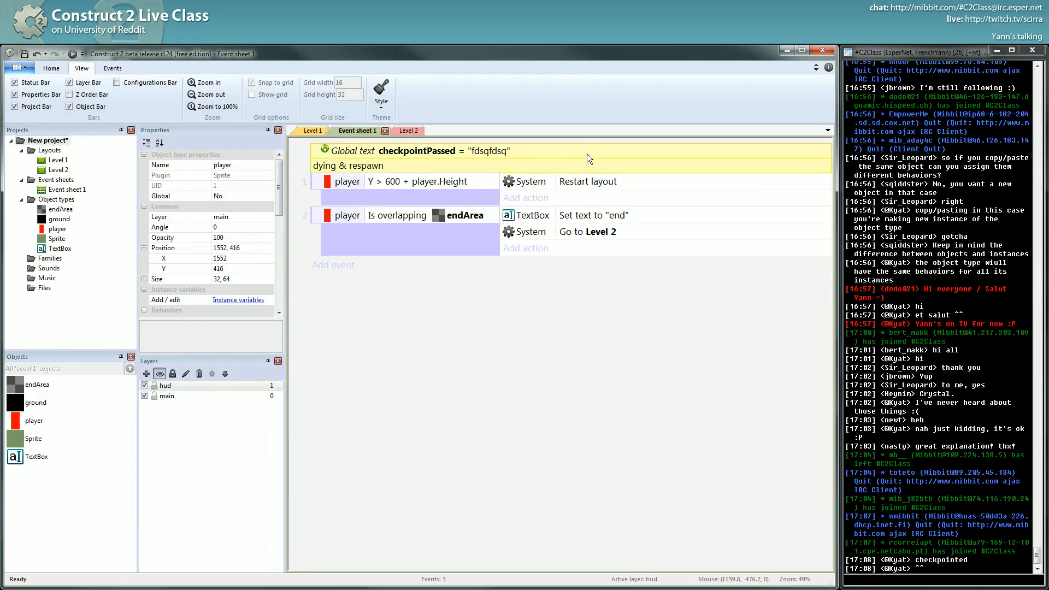
mouse_move(442, 104)
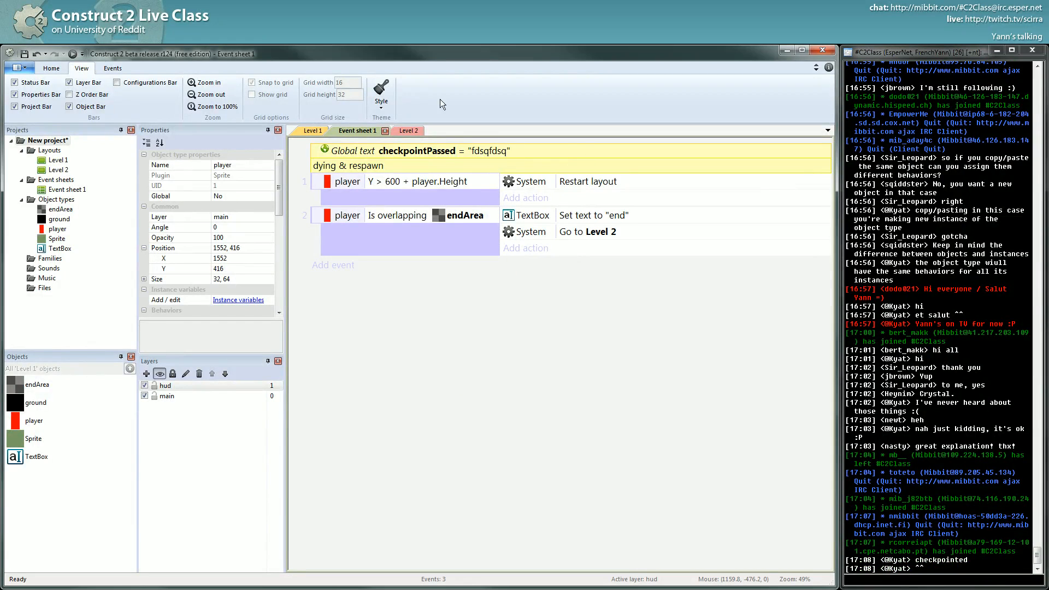
double_click(418, 150)
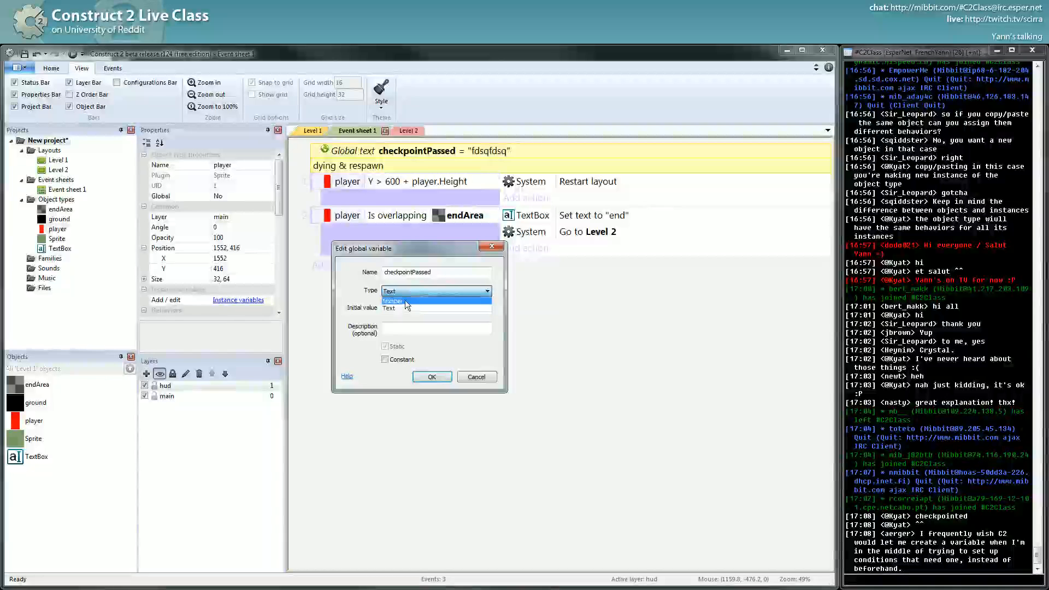
click(392, 300)
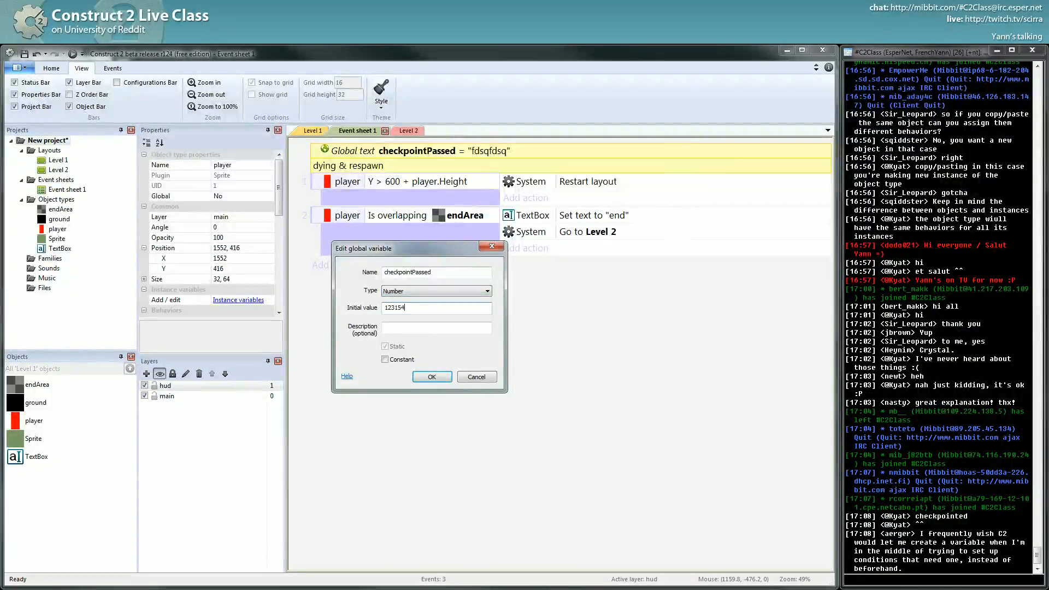
click(432, 377)
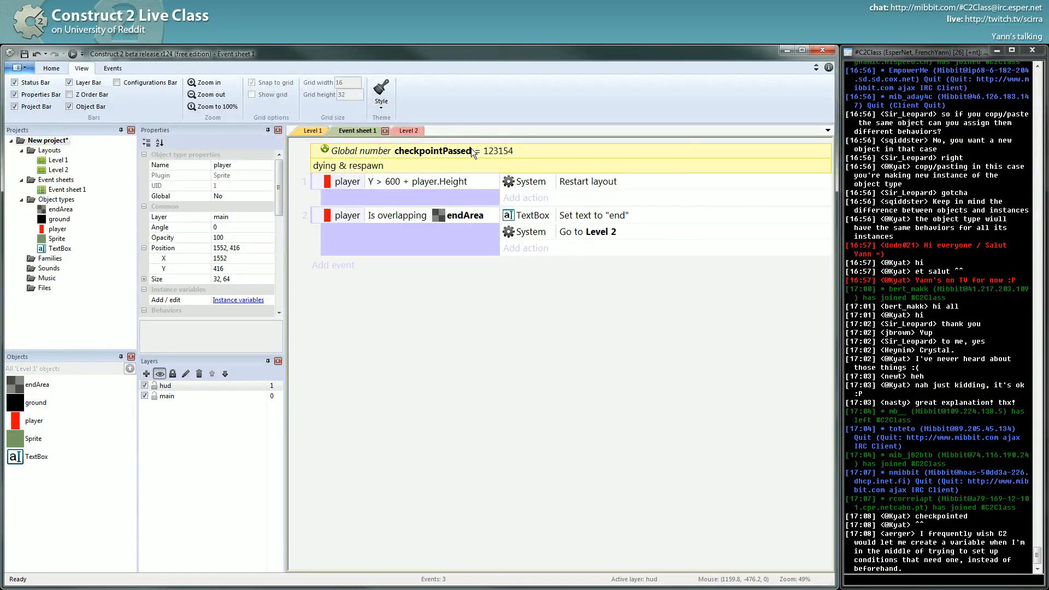
double_click(435, 151)
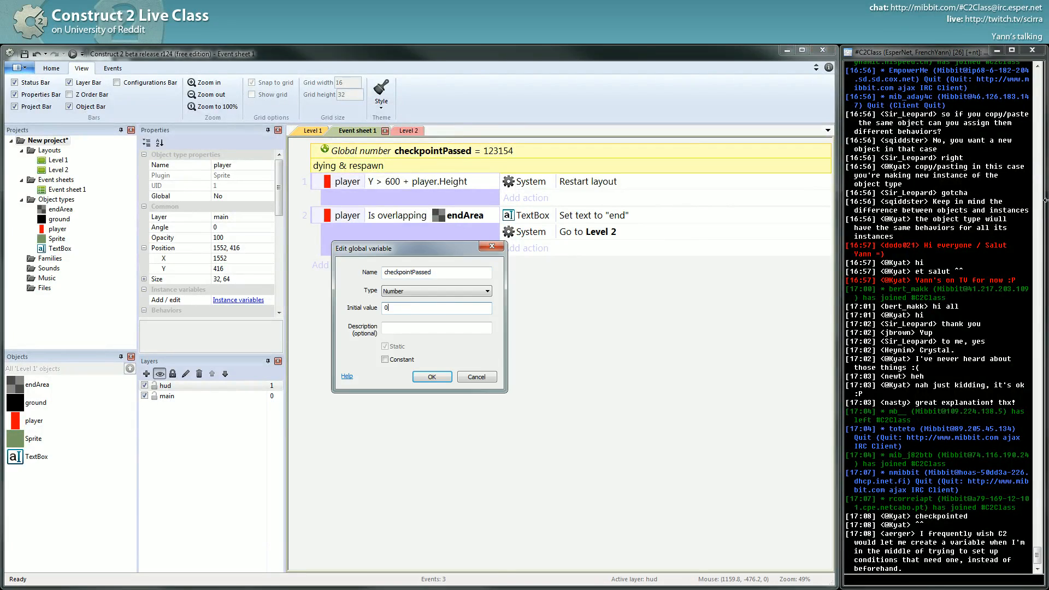
click(431, 377)
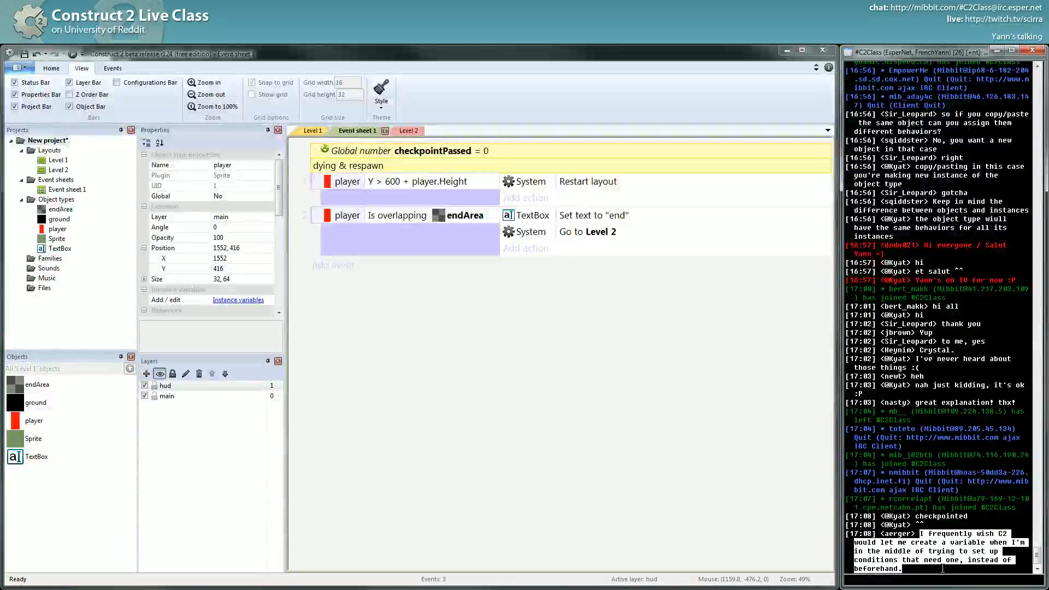
click(526, 247)
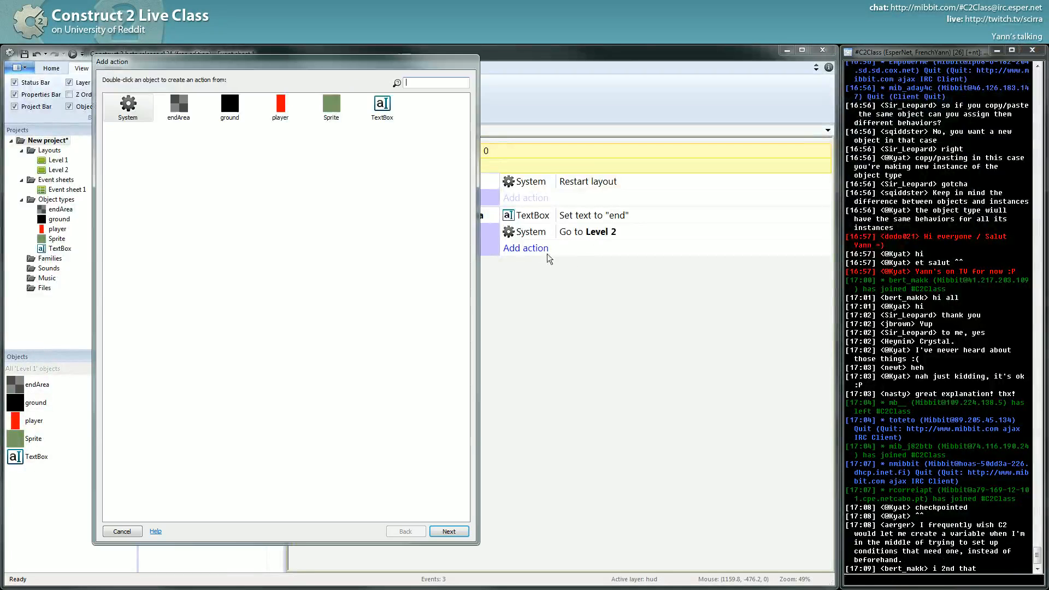
double_click(127, 107)
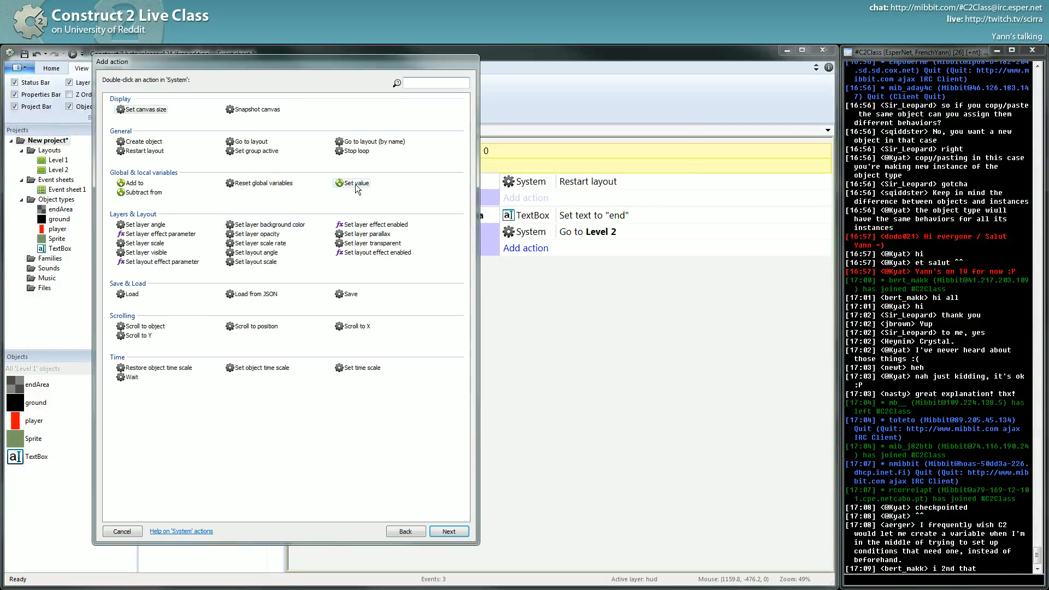
double_click(355, 184)
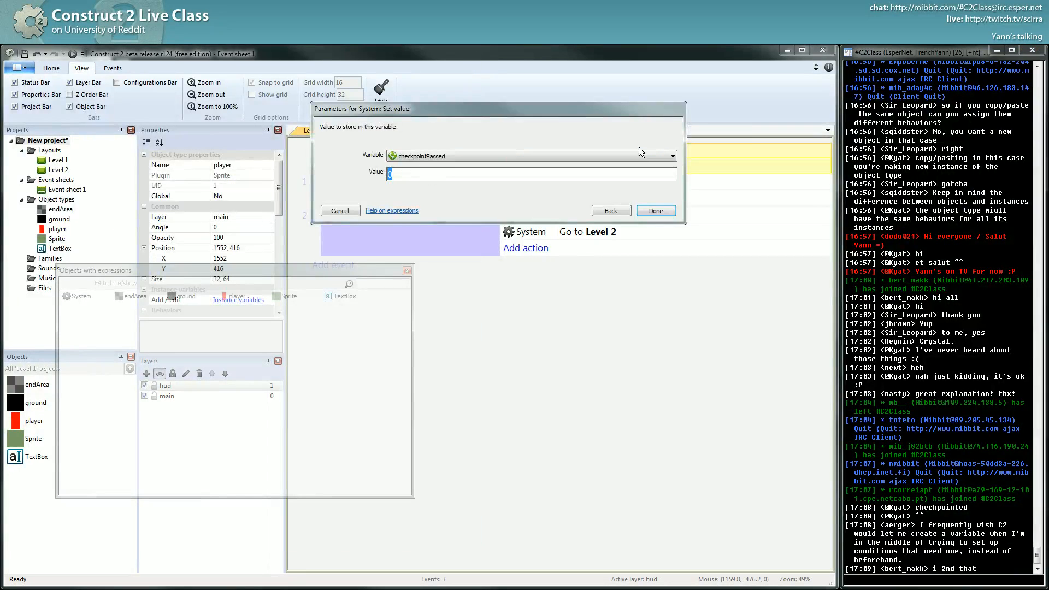
text(jqkfjdqf)
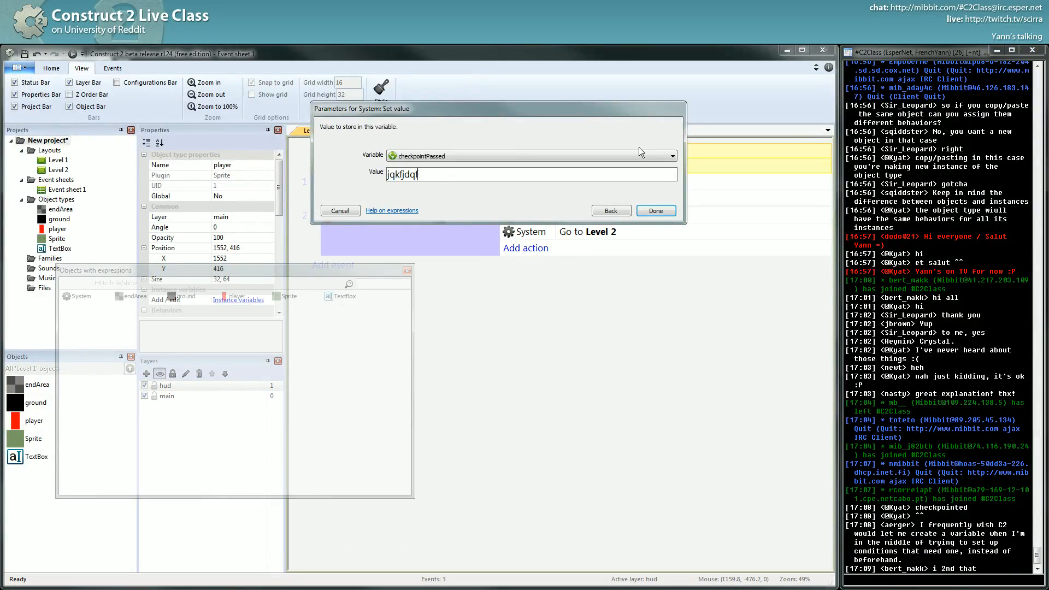
text(myaVa)
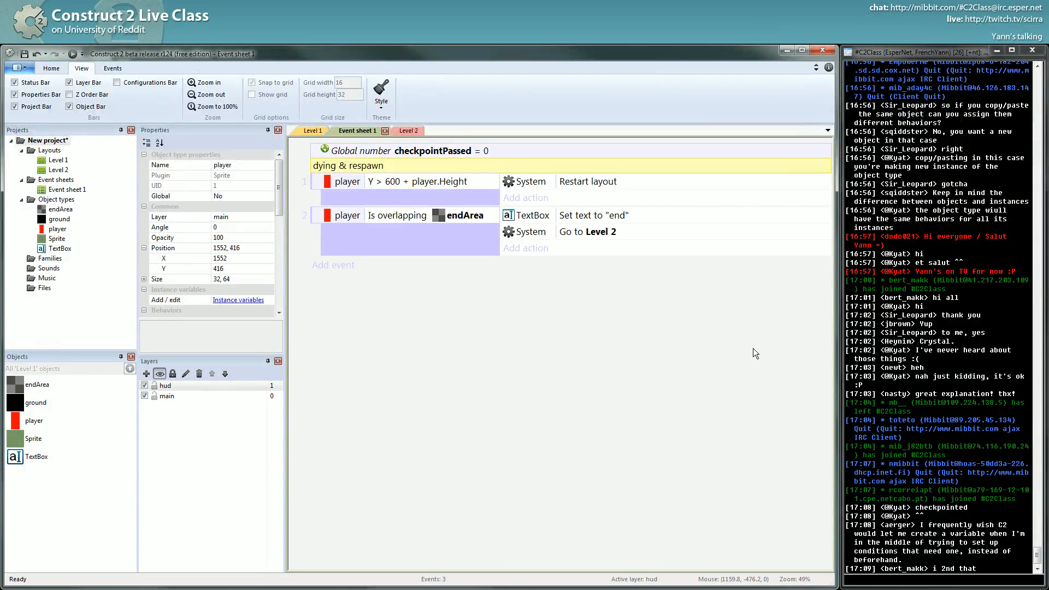
Select the player-falls respawn event to attach a blank sub-event beneath it.
click(479, 151)
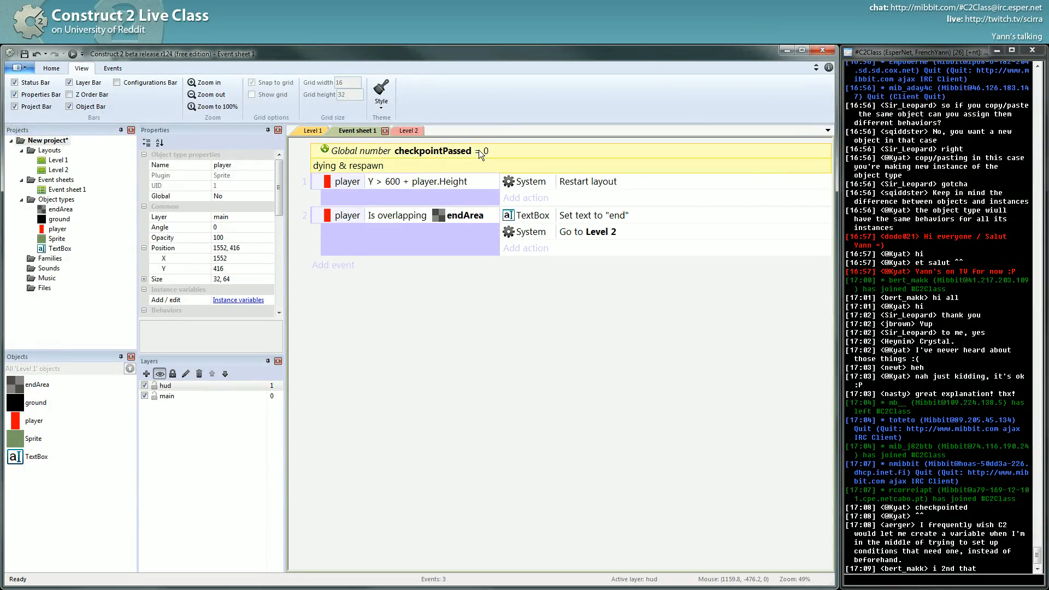
mouse_move(459, 154)
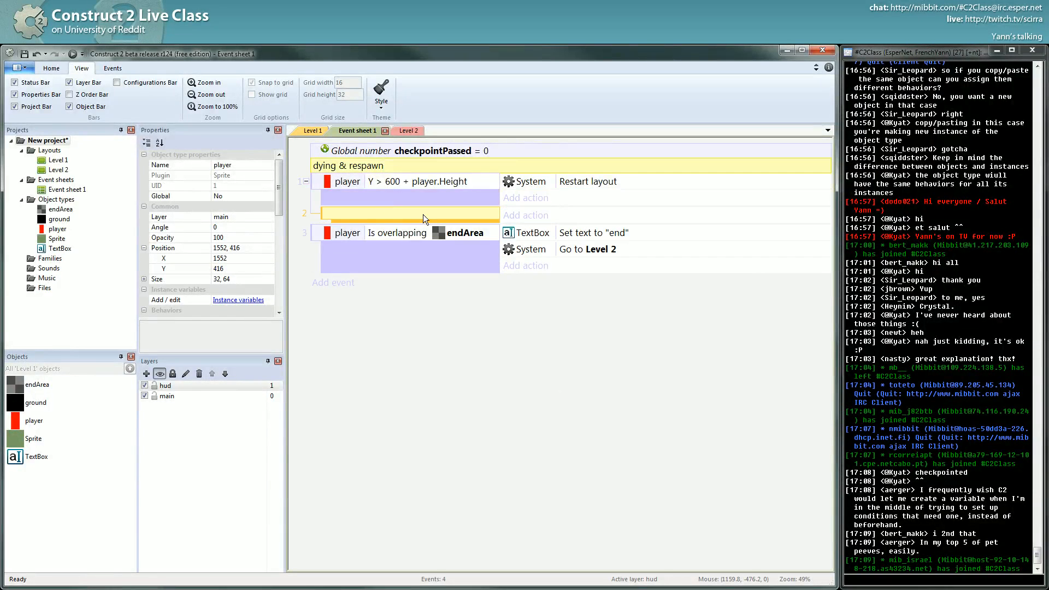
mouse_move(378, 190)
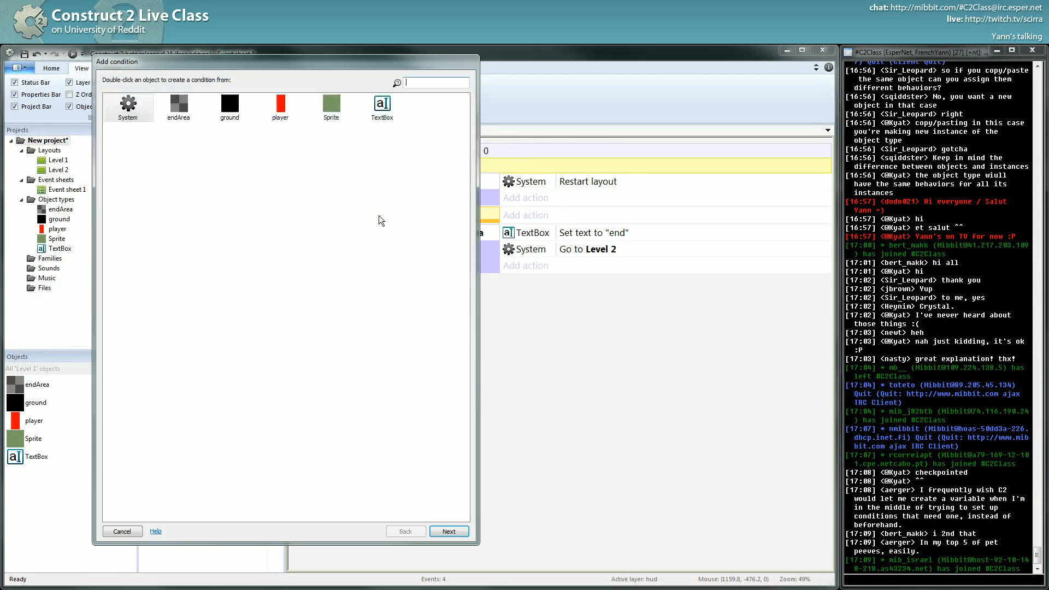
mouse_move(396, 193)
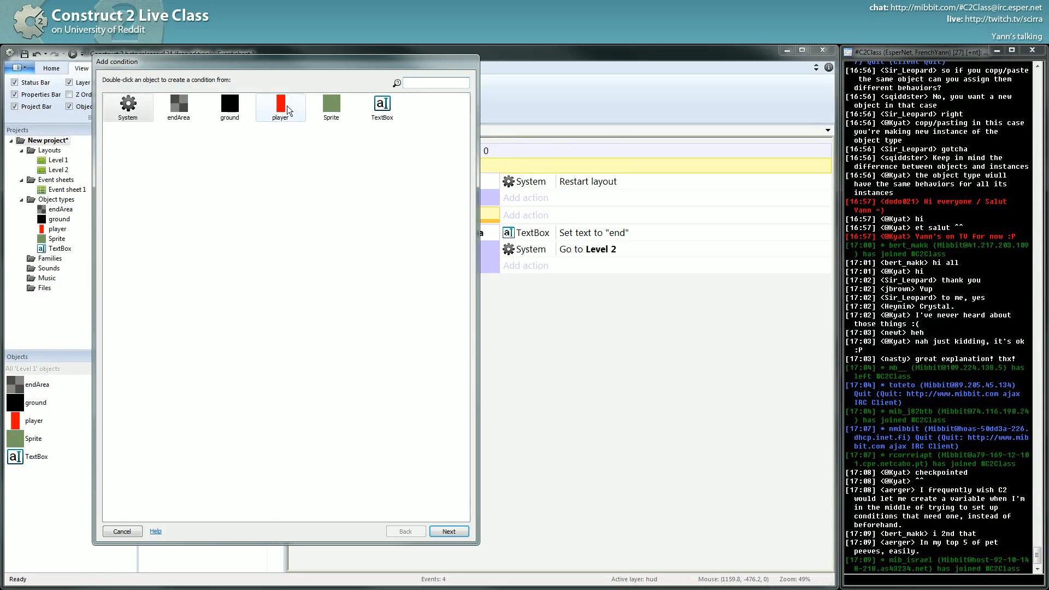
Give the sub-event a player Compare X condition: Greater or equal to checkpoint.X.
double_click(280, 107)
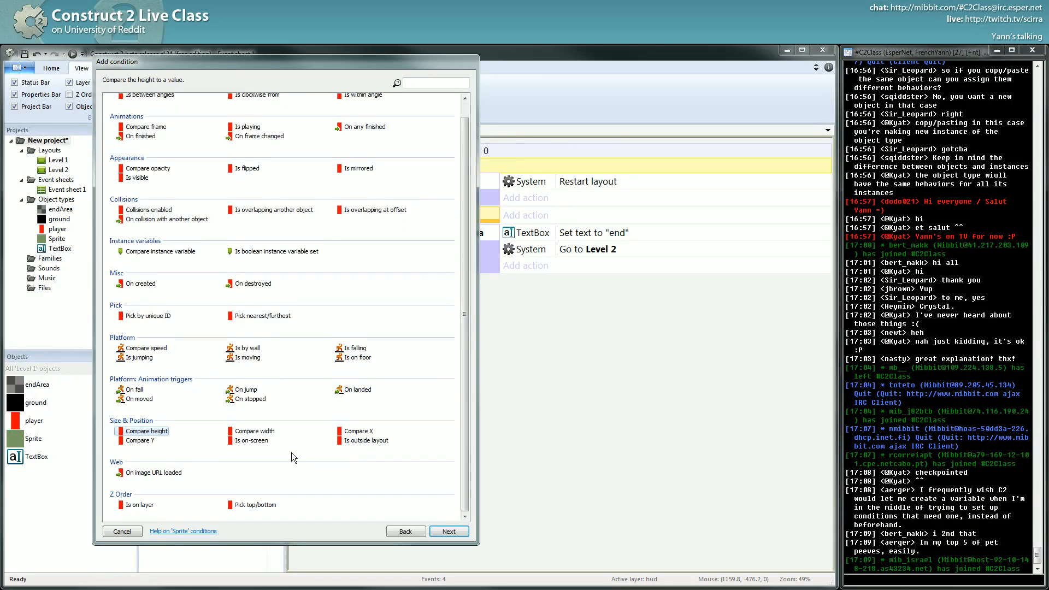
click(357, 431)
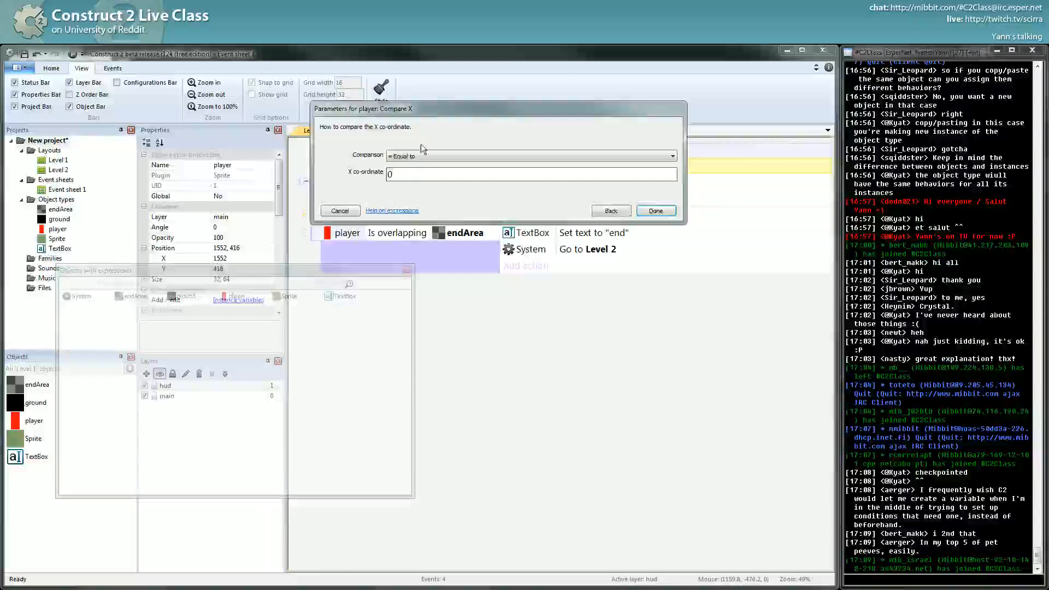
click(676, 155)
text(che)
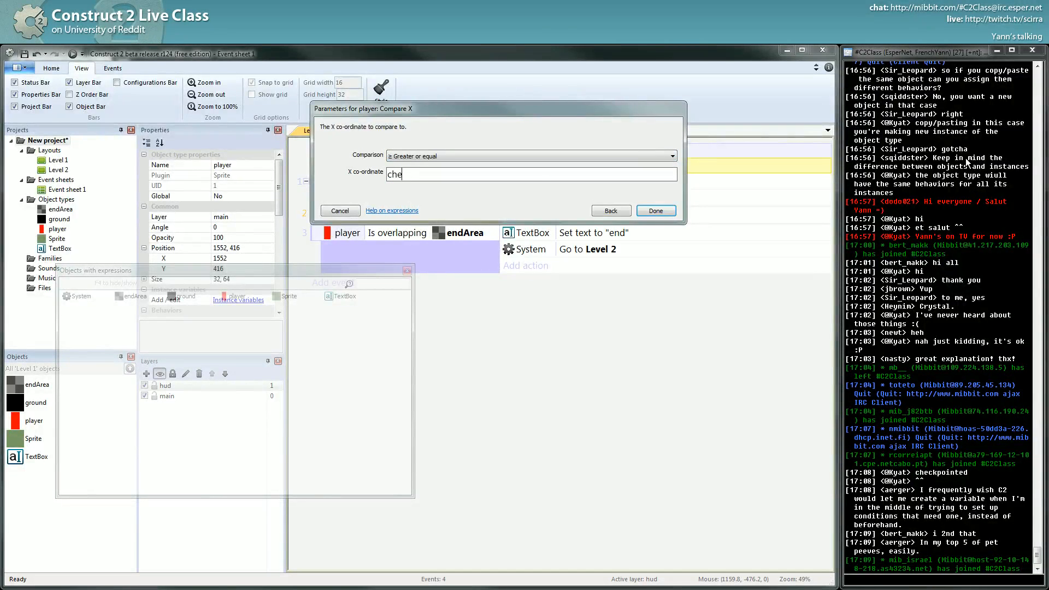
text(ck)
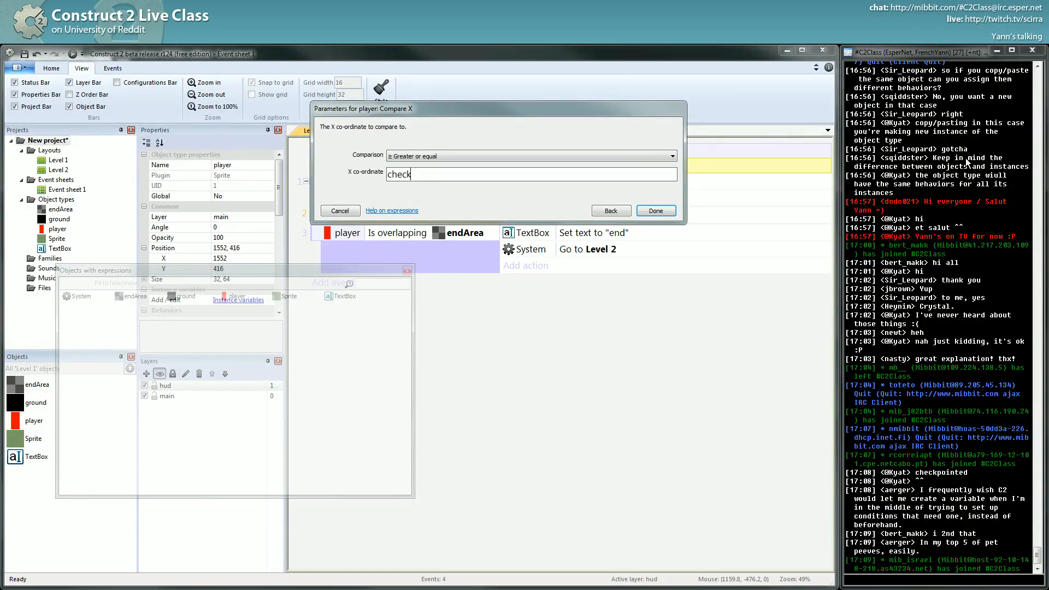
text(c)
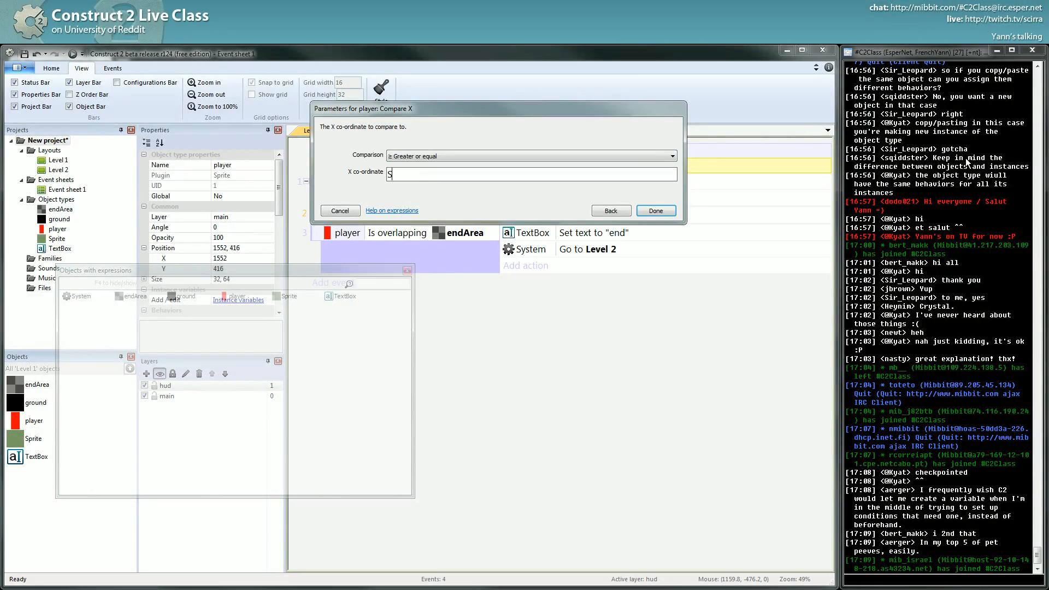
text(Sprite.)
click(243, 164)
text(checkpoint)
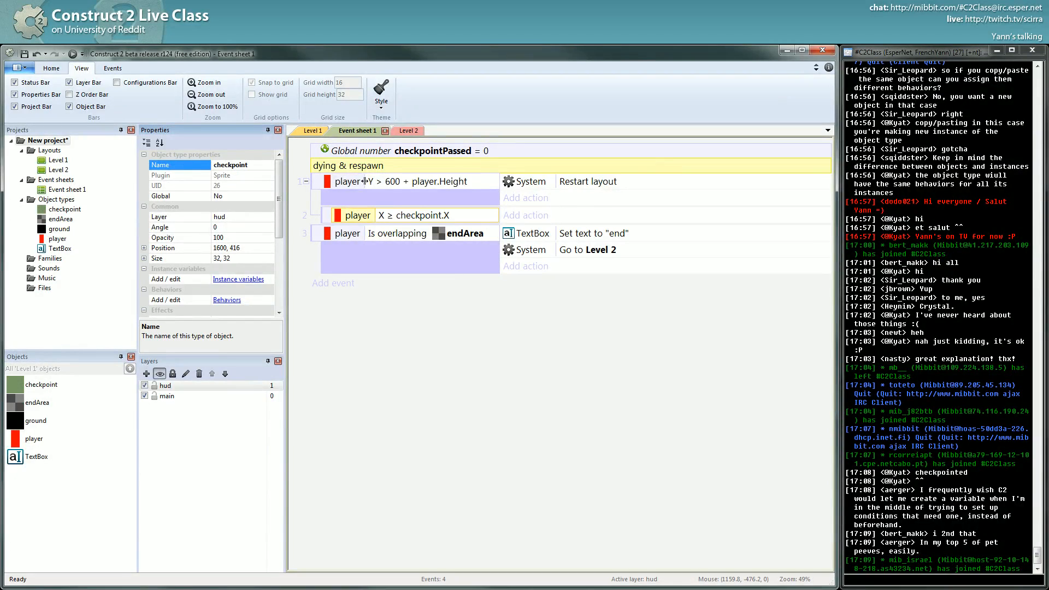
mouse_move(471, 184)
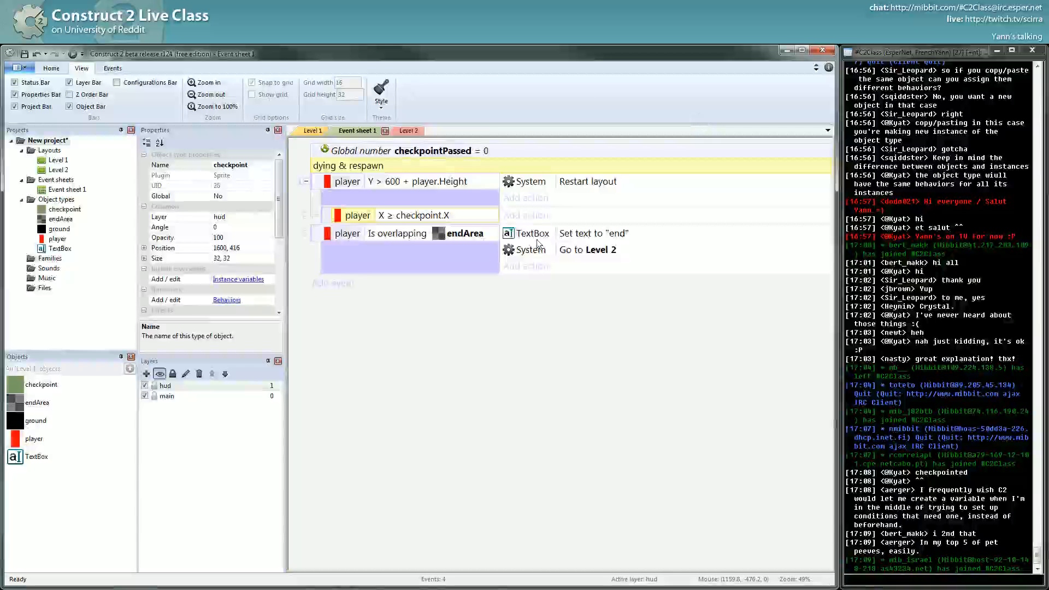
Add a System Set value action setting checkpointPassed to 1.
click(525, 214)
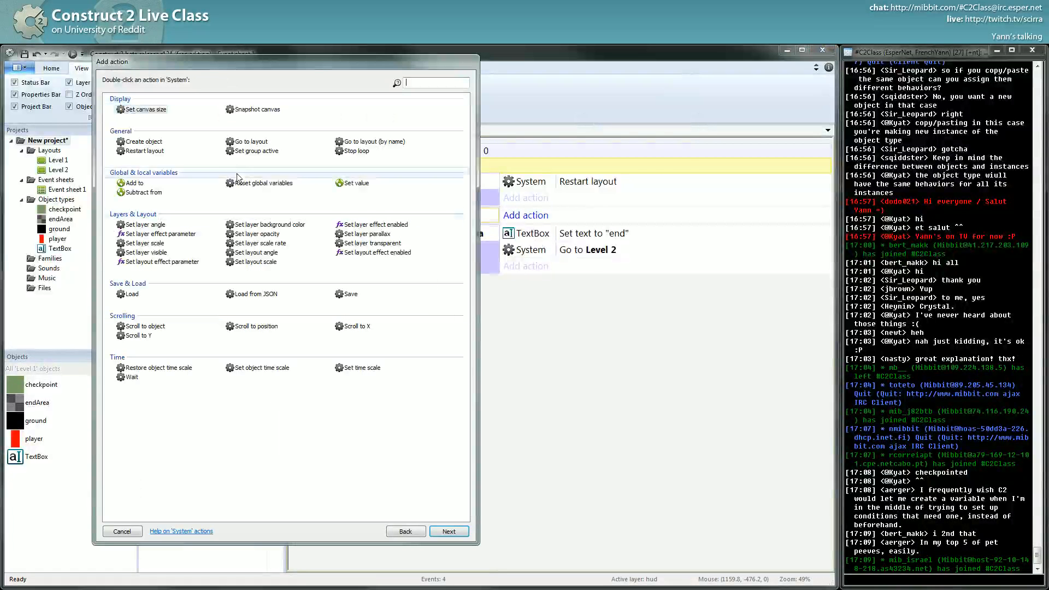
double_click(352, 182)
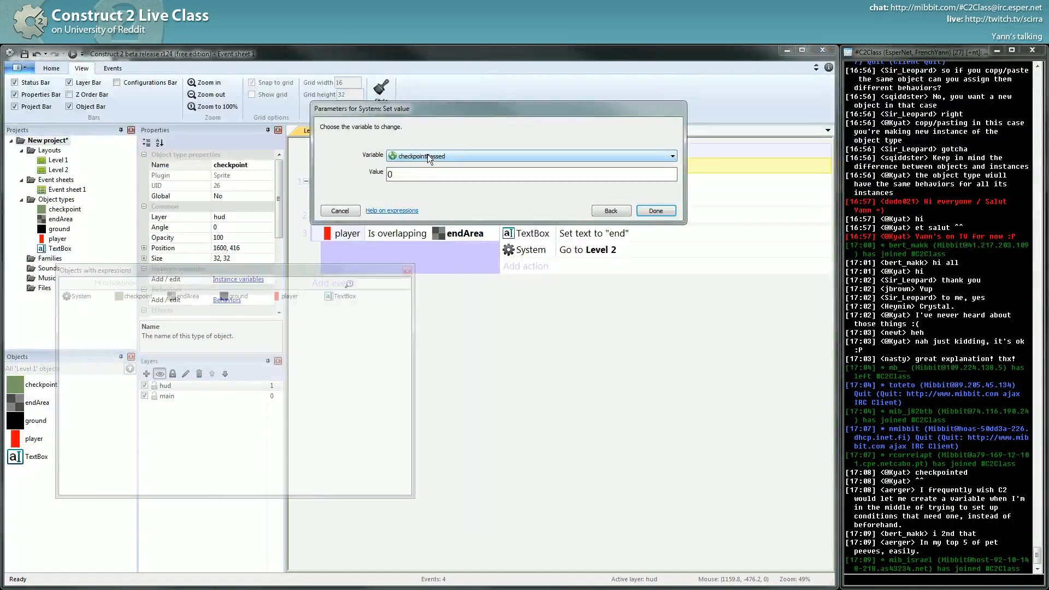
click(655, 210)
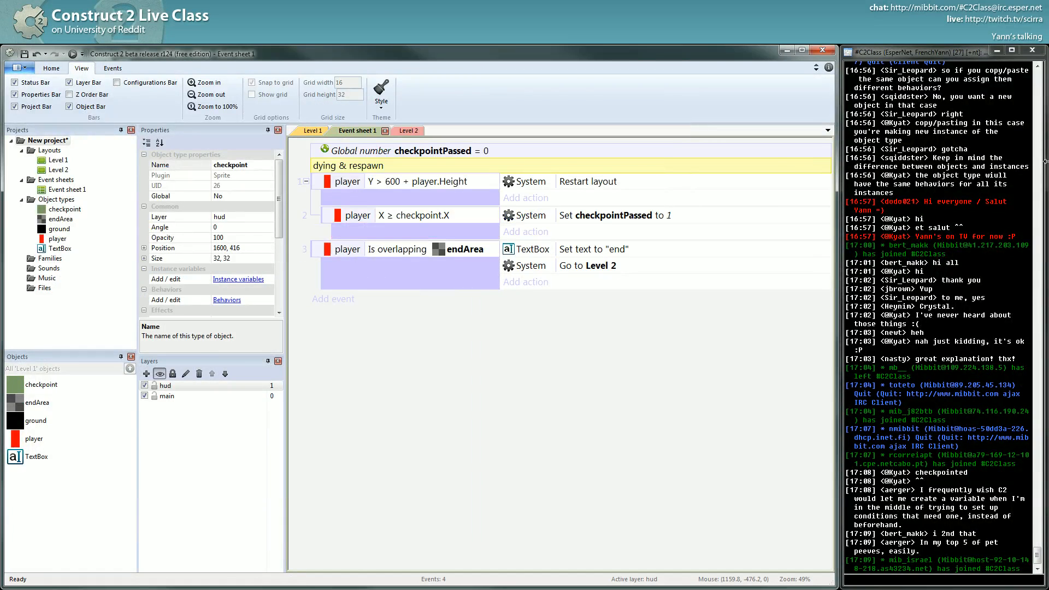
mouse_move(659, 231)
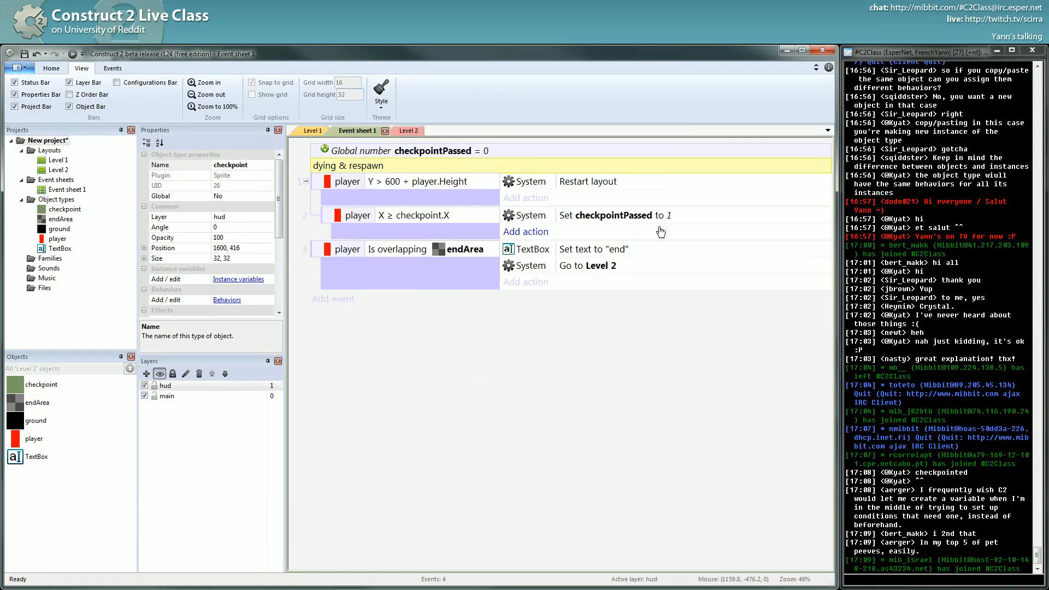
mouse_move(427, 186)
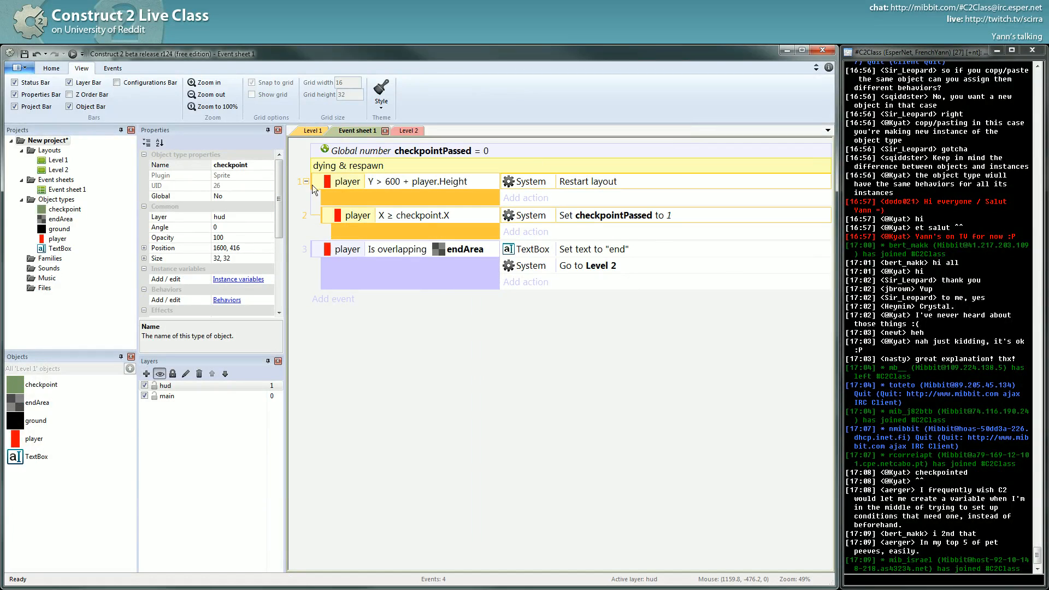
mouse_move(315, 222)
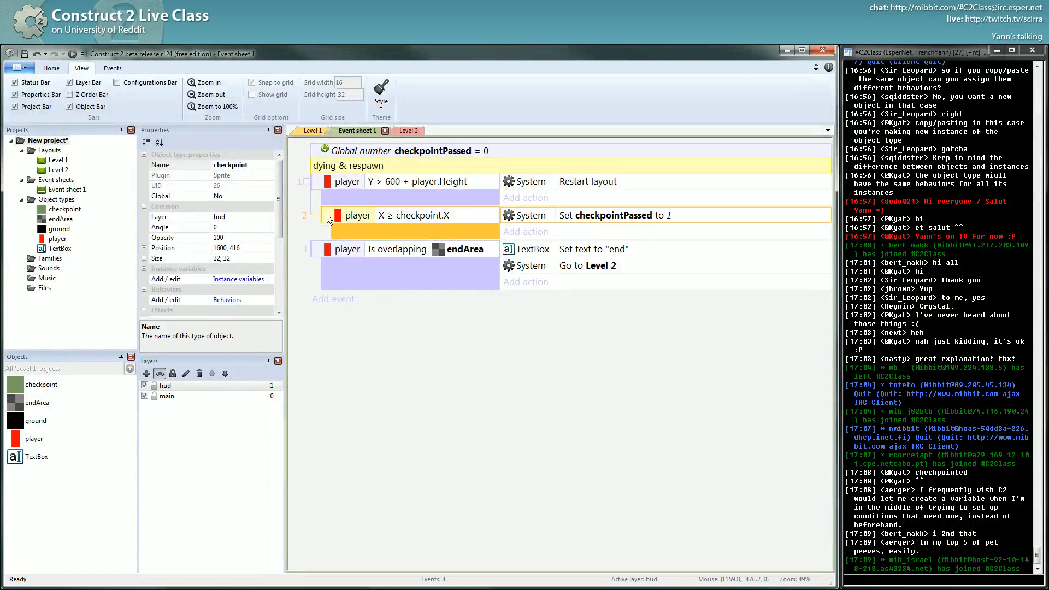
click(358, 215)
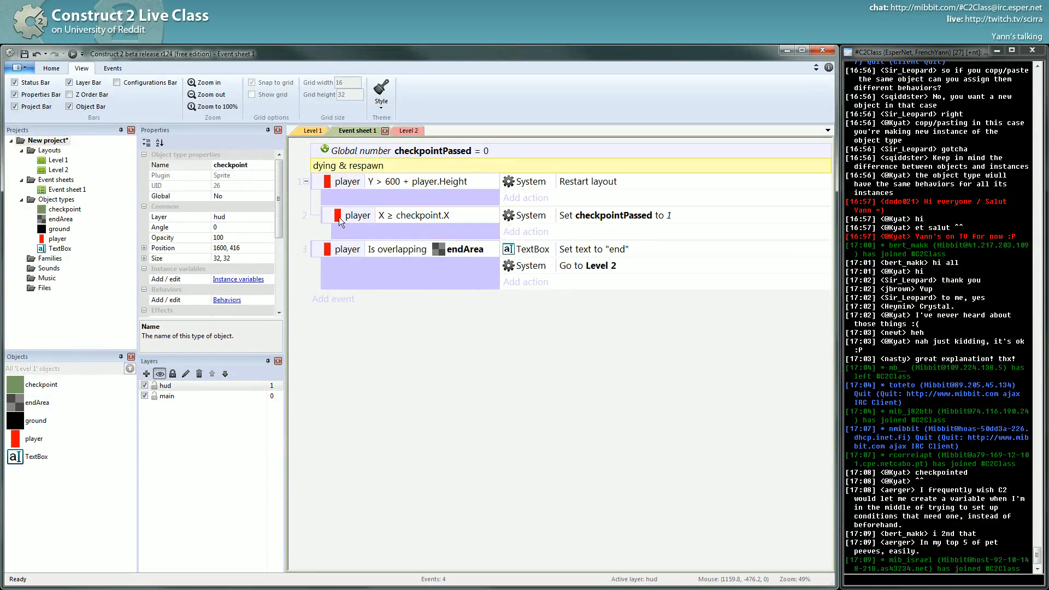
click(391, 182)
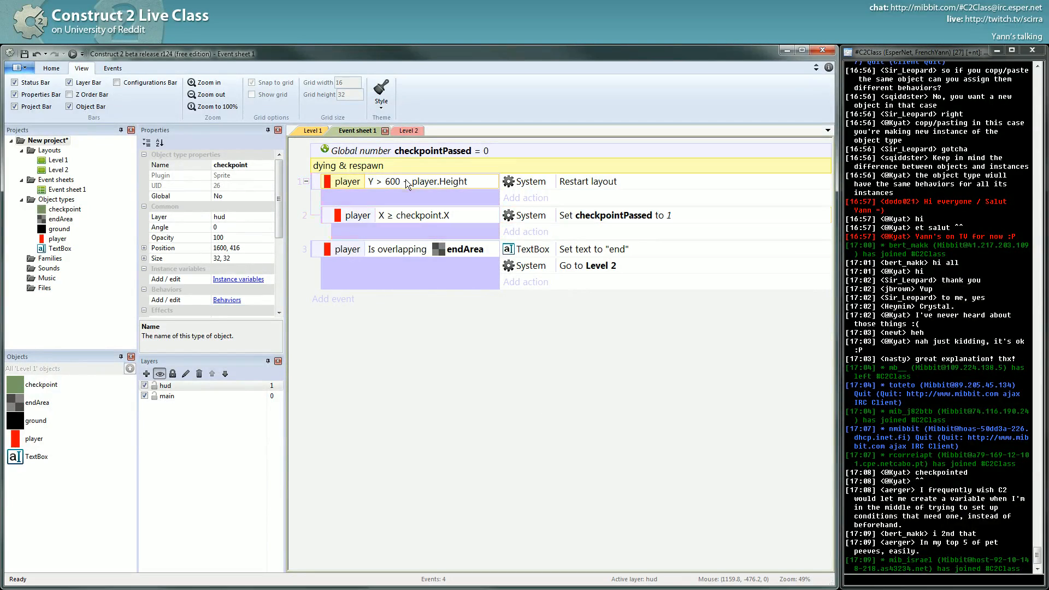
mouse_move(478, 182)
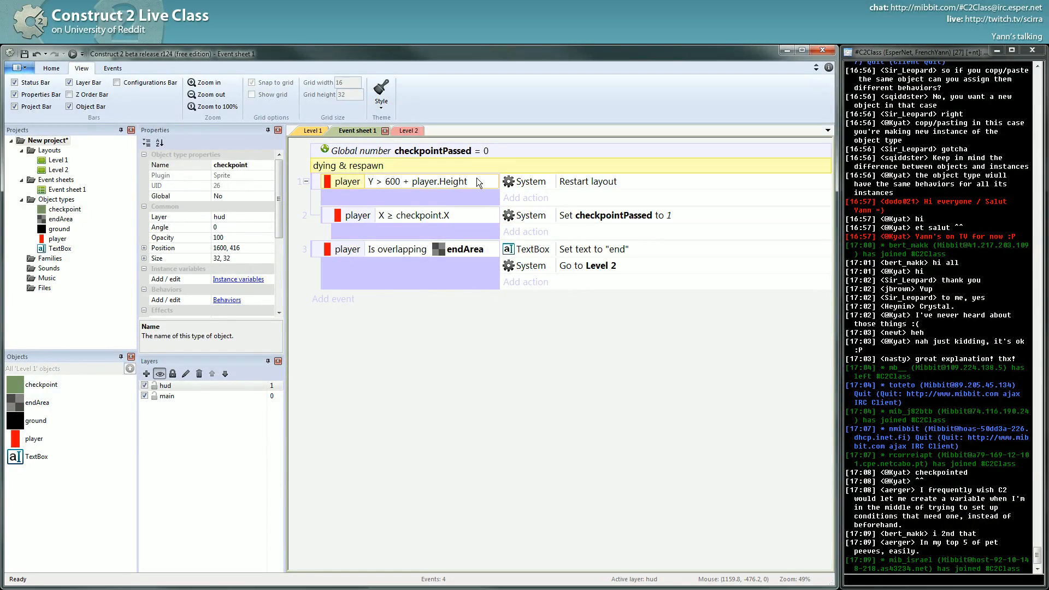
mouse_move(614, 181)
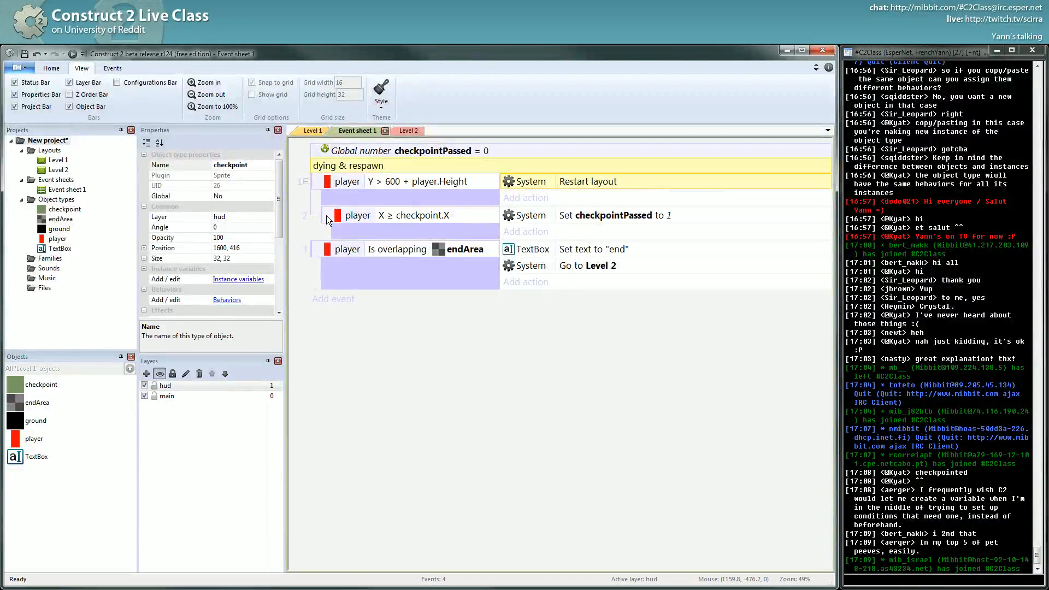
click(357, 215)
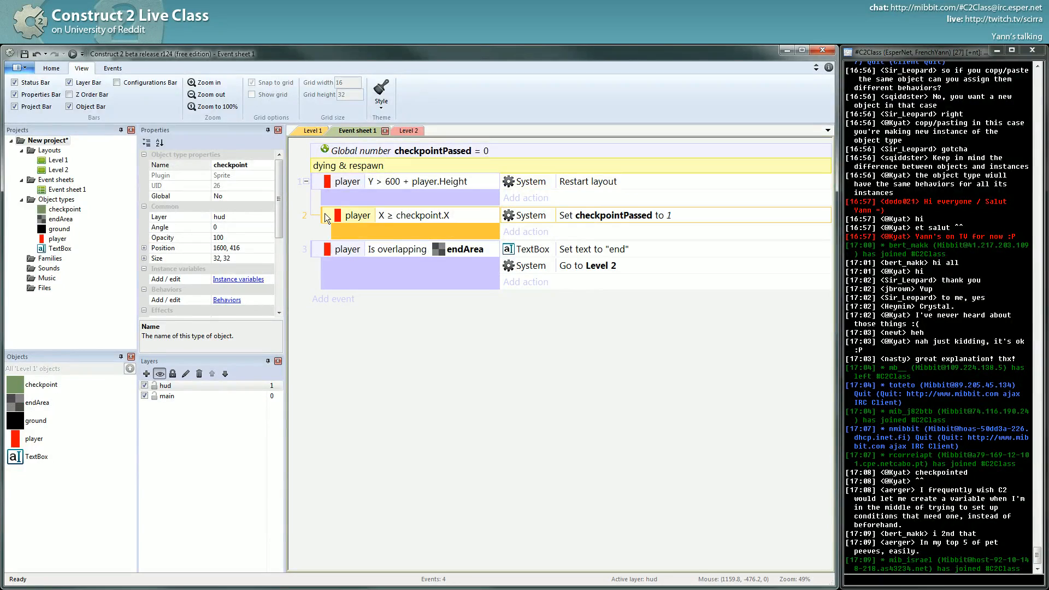